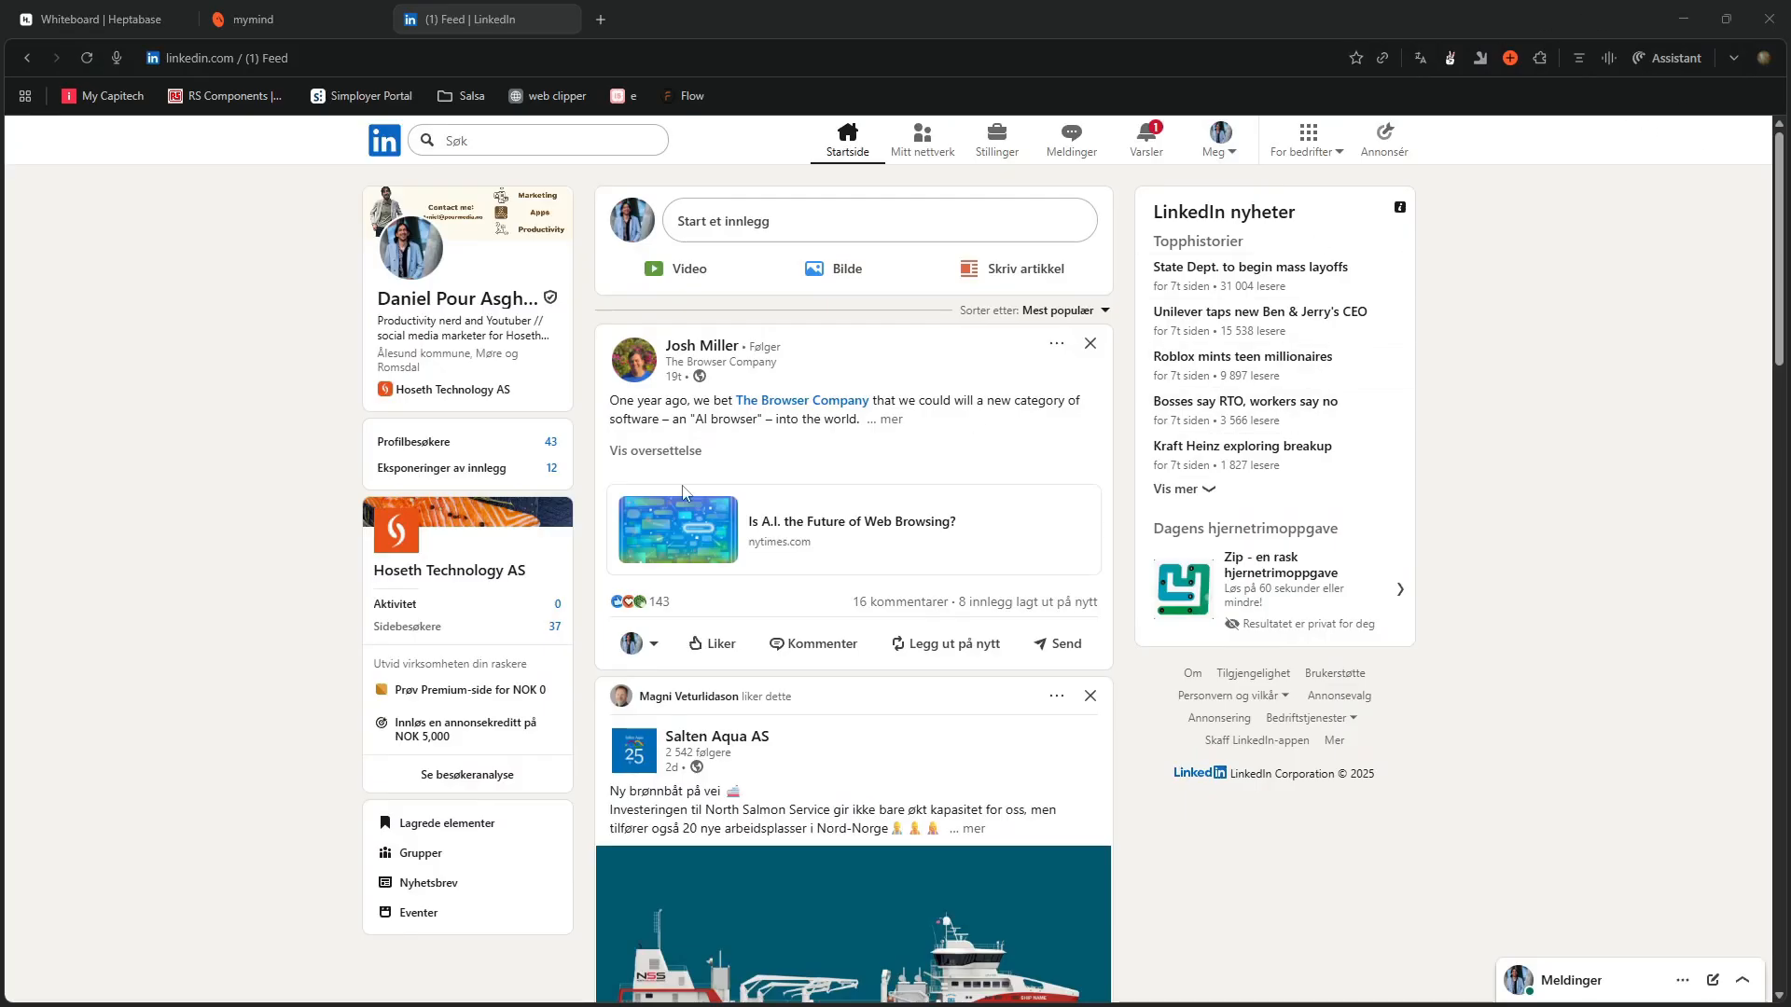
{"action": "mouse_move", "coordinate": [351, 169]}
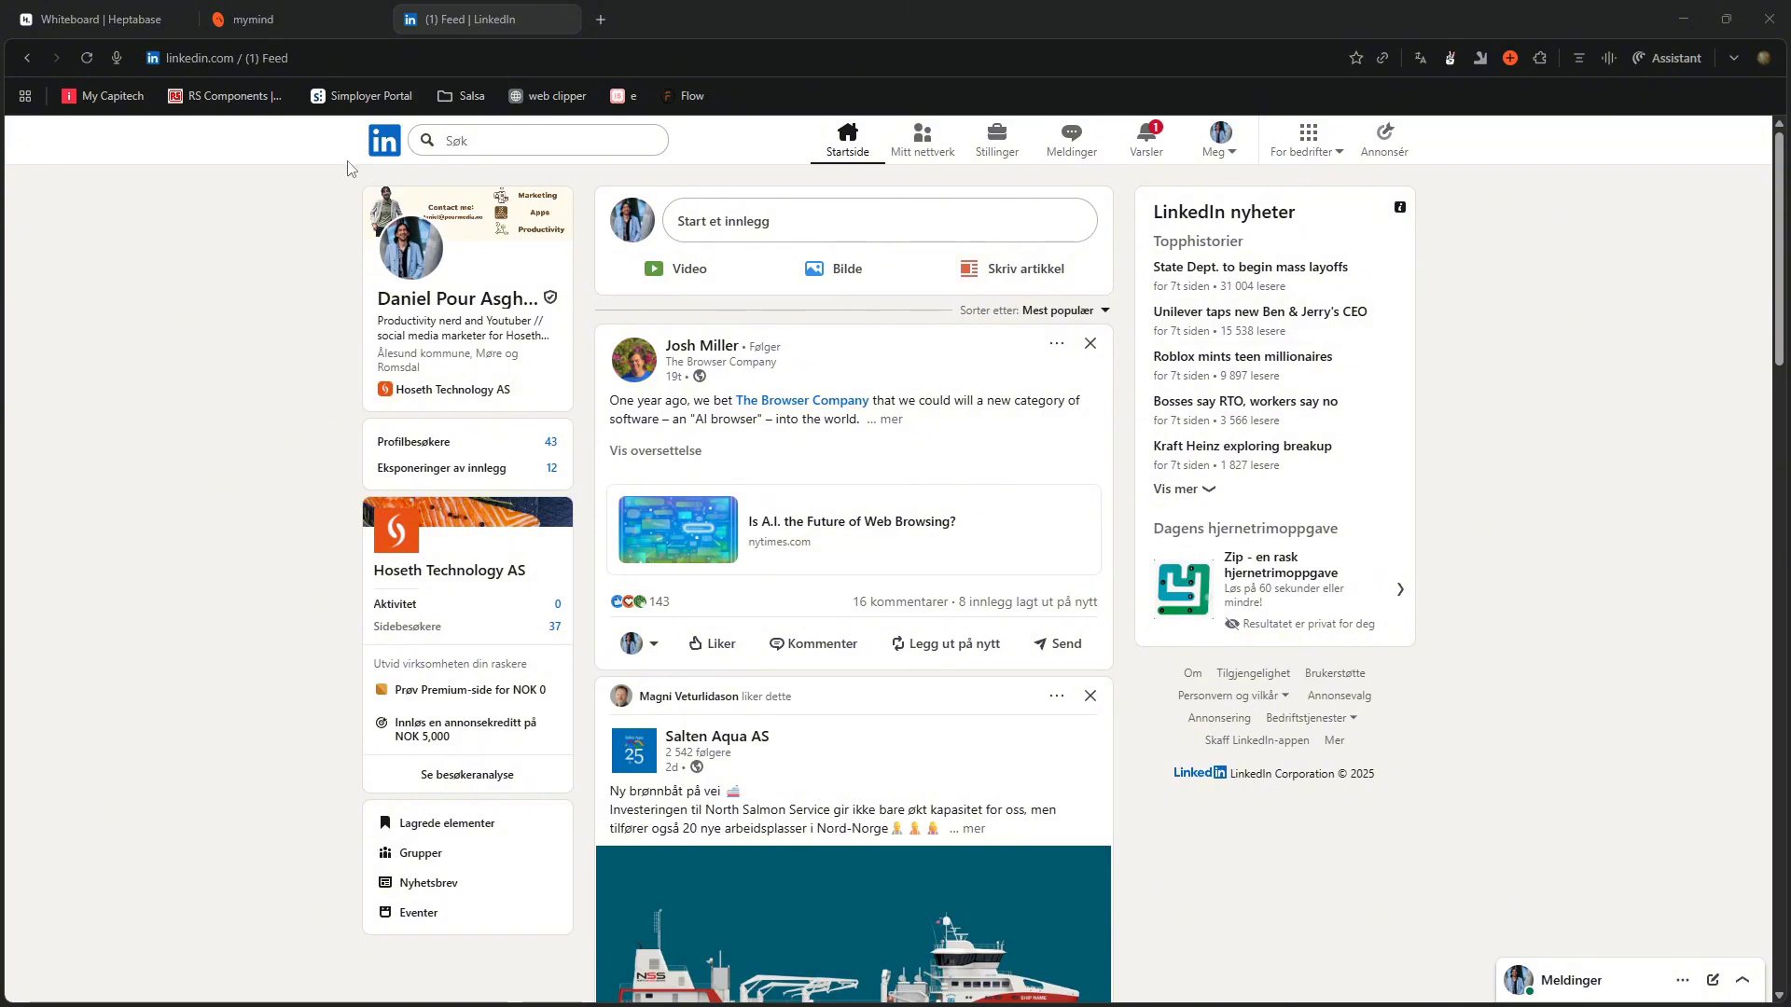
{"action": "mouse_move", "coordinate": [701, 157]}
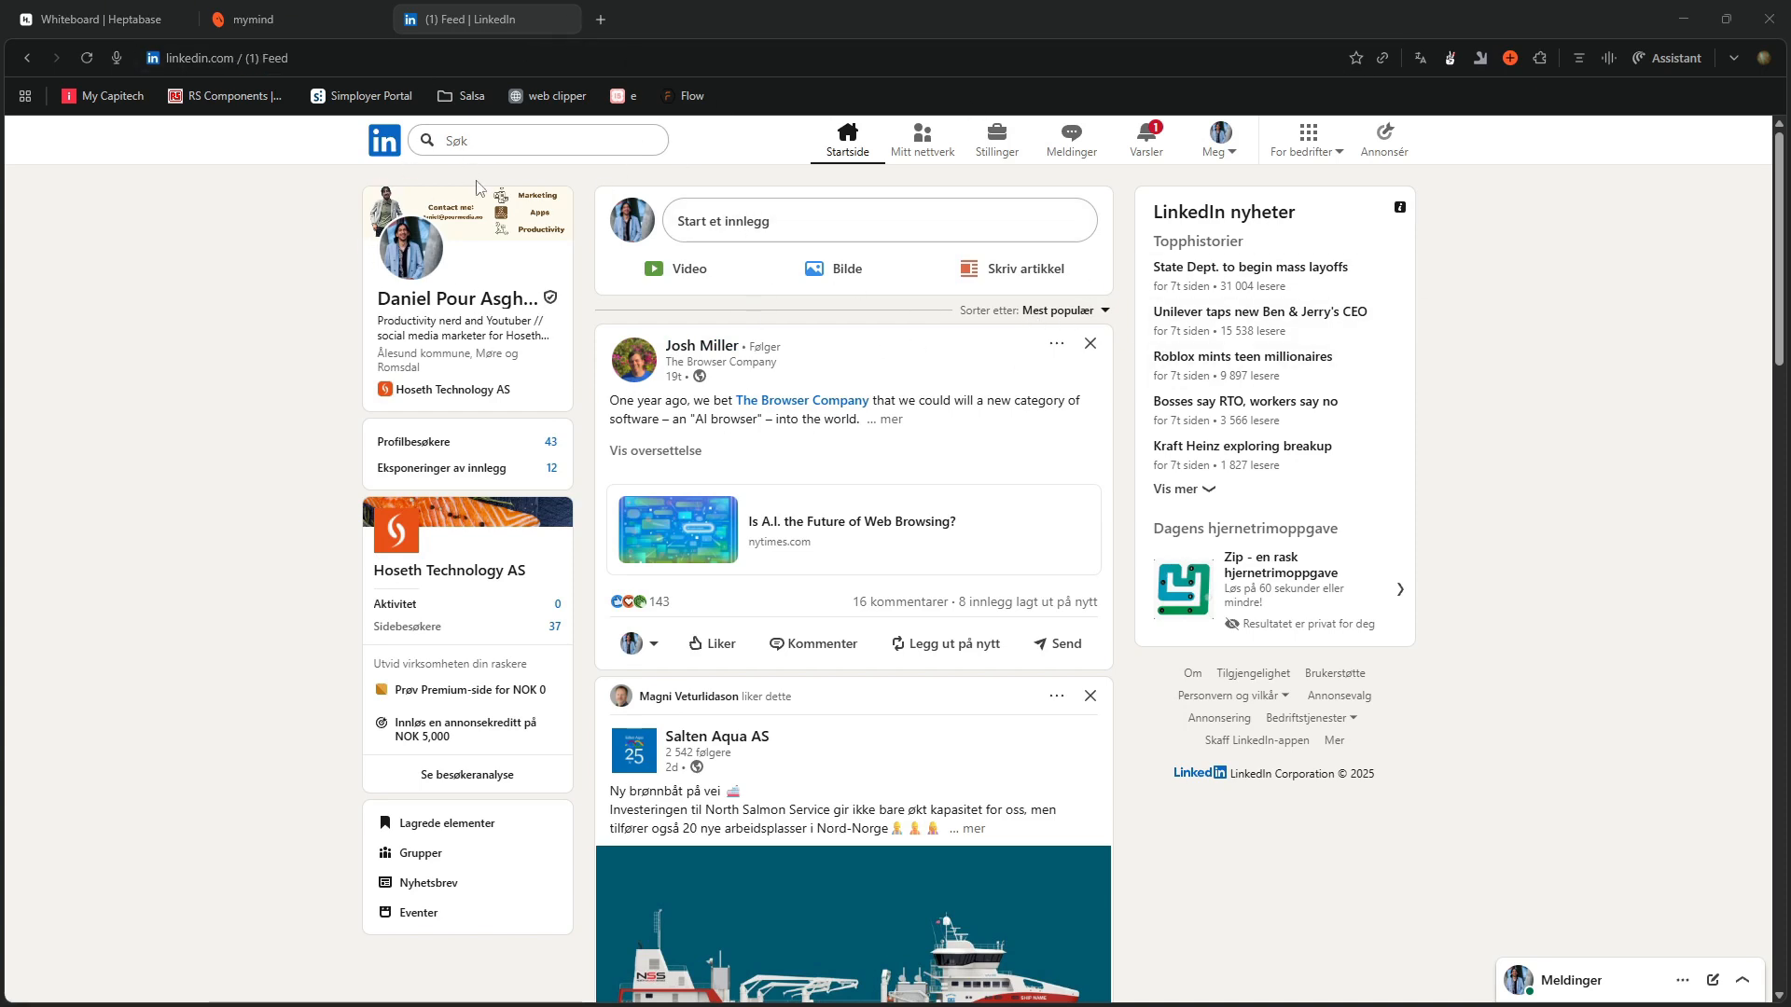
{"action": "mouse_move", "coordinate": [1225, 288]}
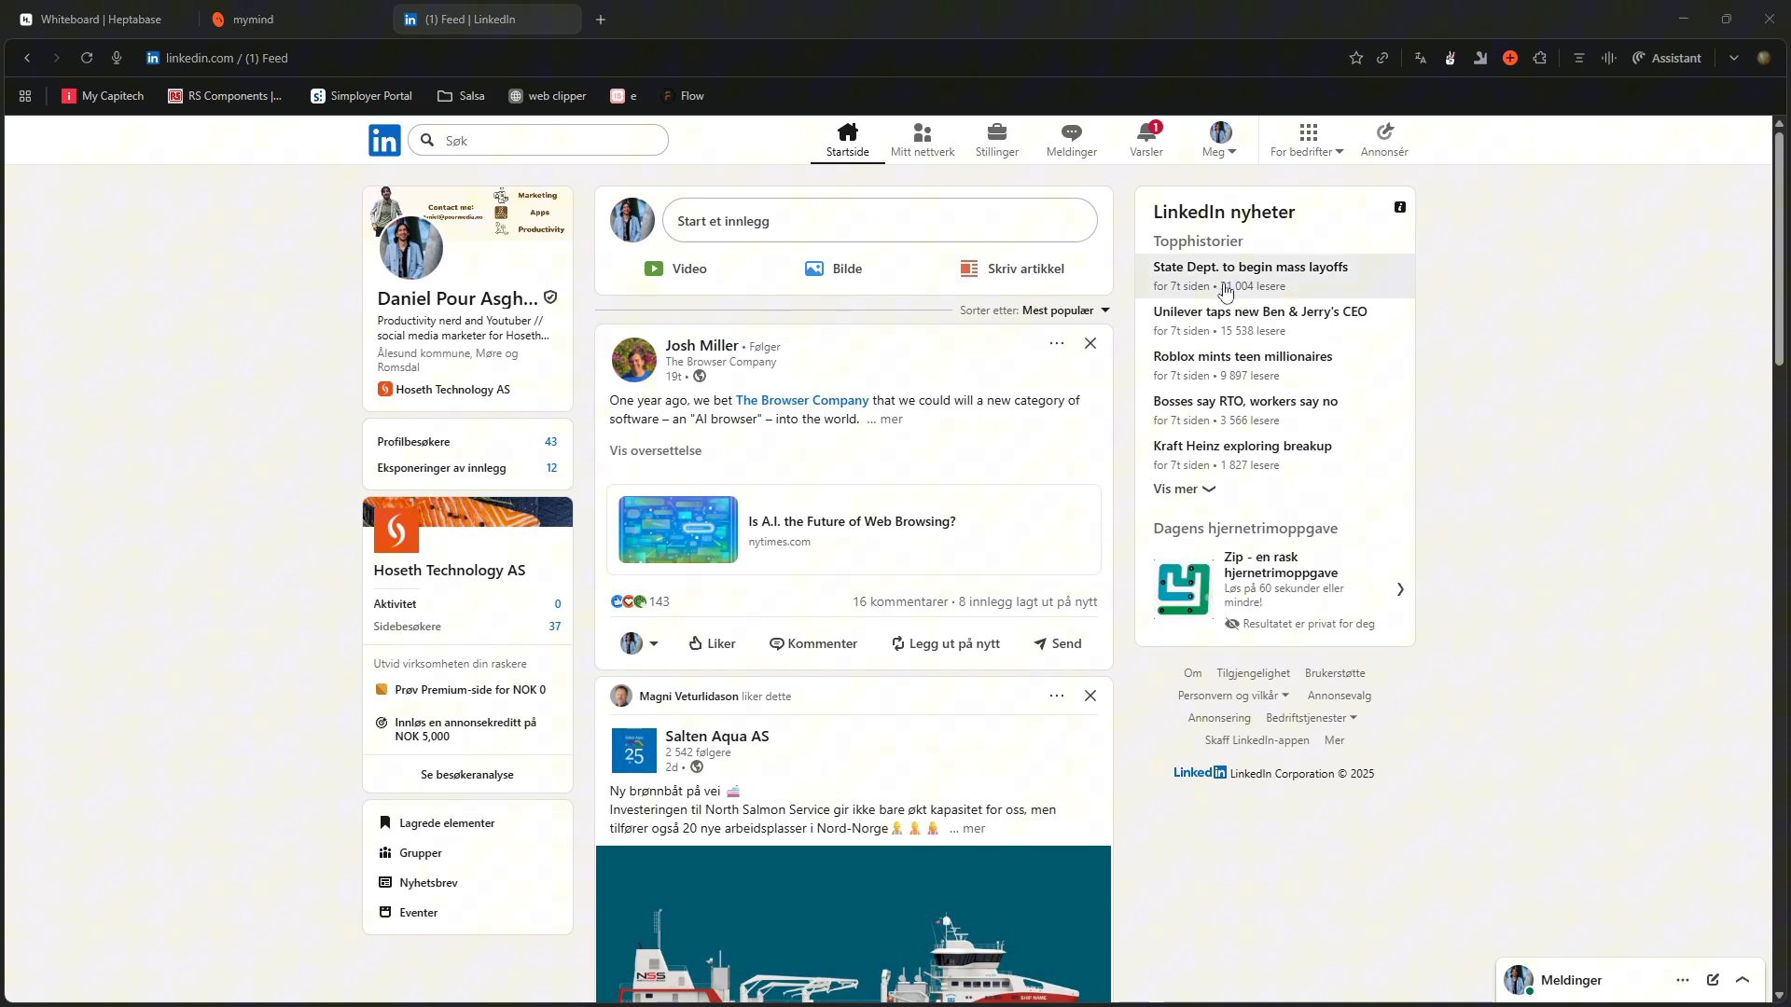
{"action": "mouse_move", "coordinate": [1221, 8]}
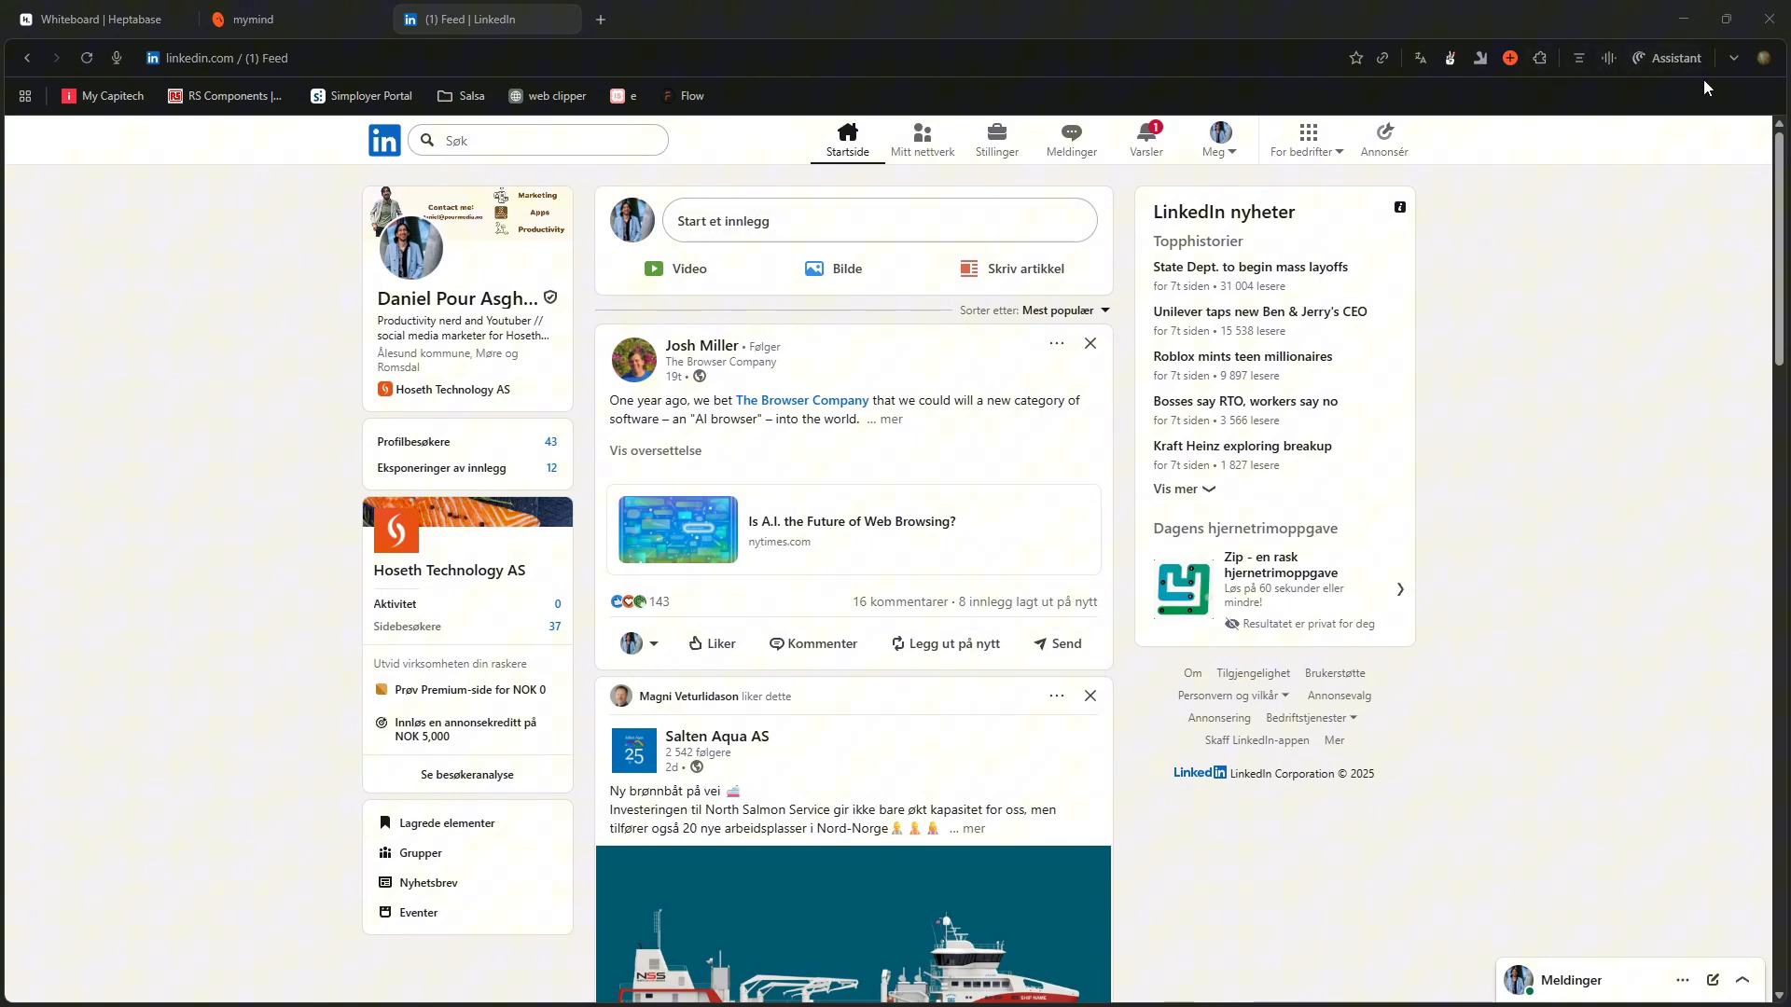
{"action": "mouse_move", "coordinate": [1668, 58]}
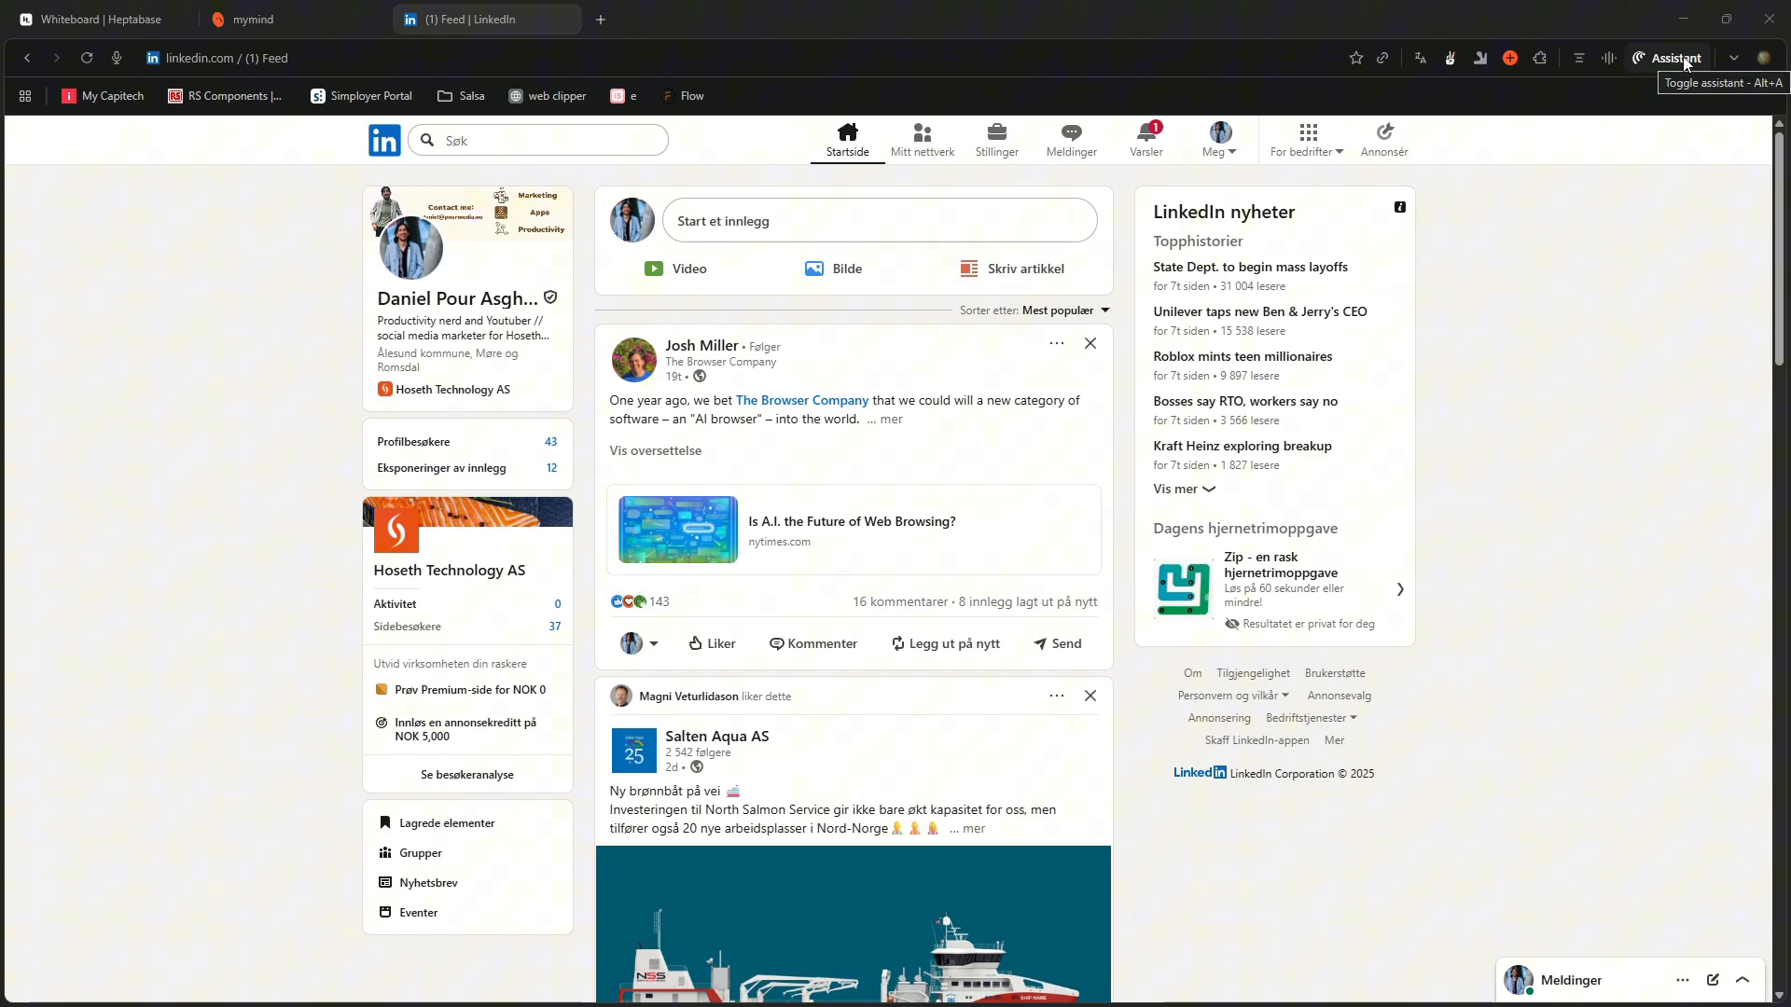
Open the Comet Assistant beside the LinkedIn feed, preview the @ tab list, then dismiss it.
{"action": "left_click", "coordinate": [1675, 58]}
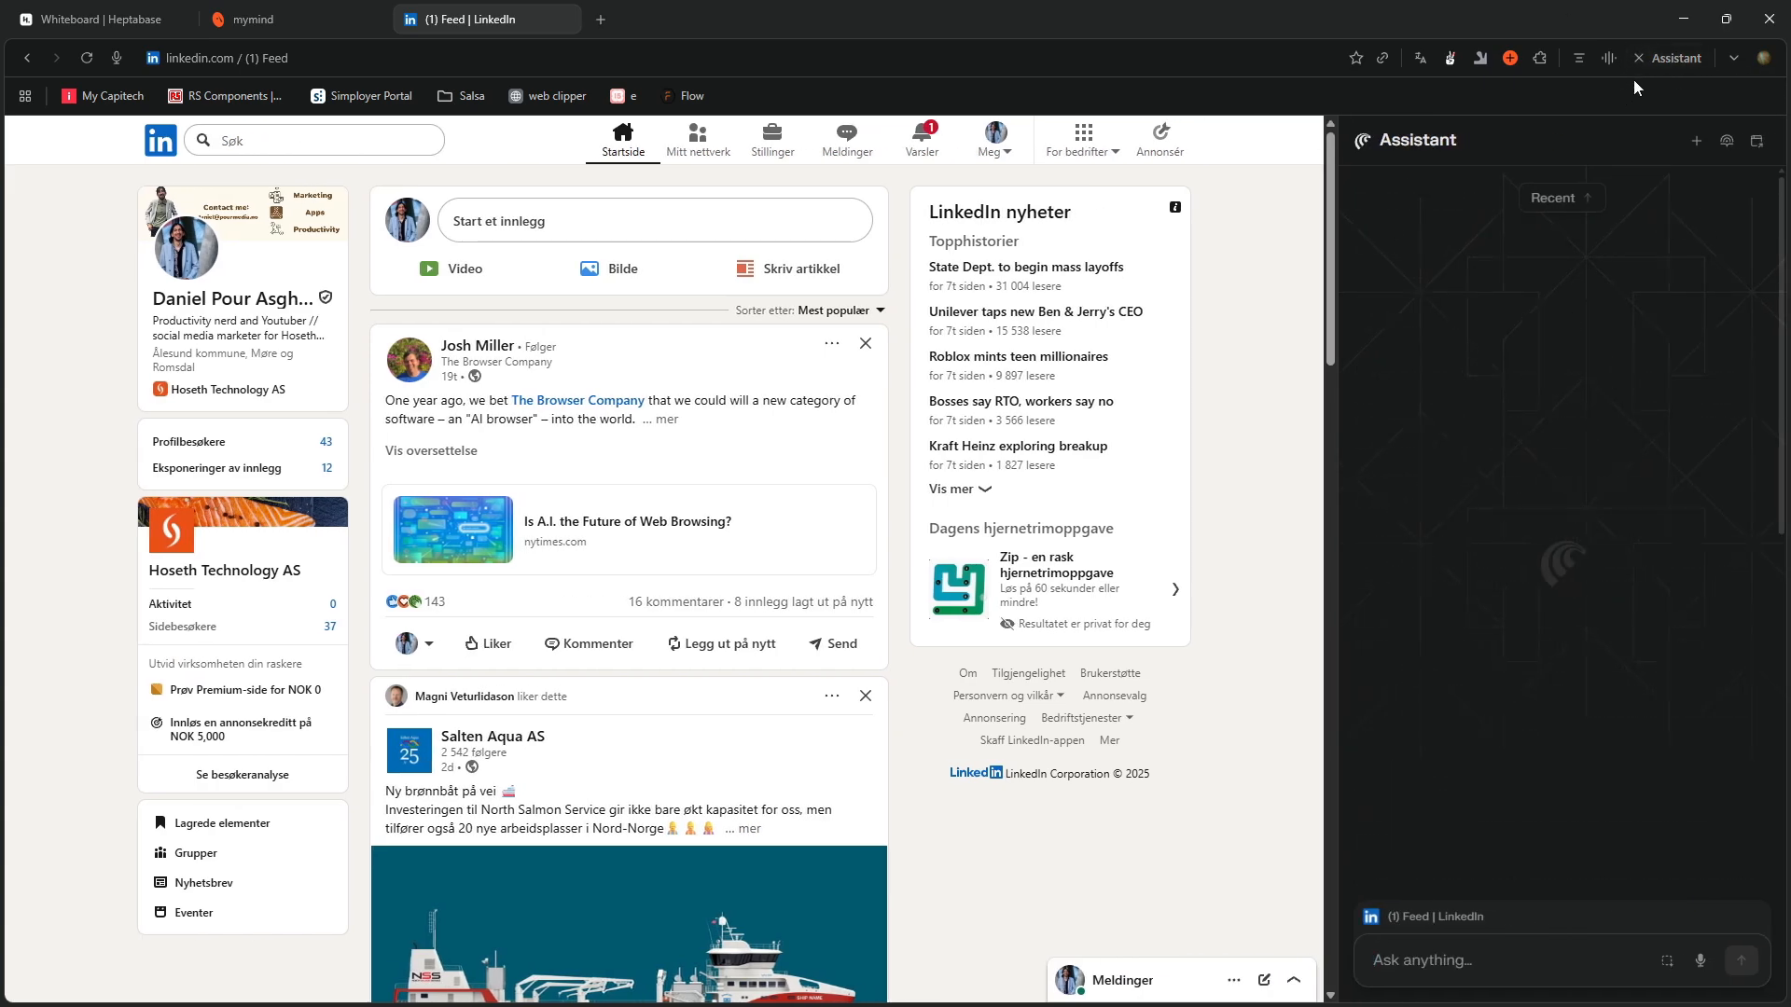
{"action": "left_click", "coordinate": [1485, 960]}
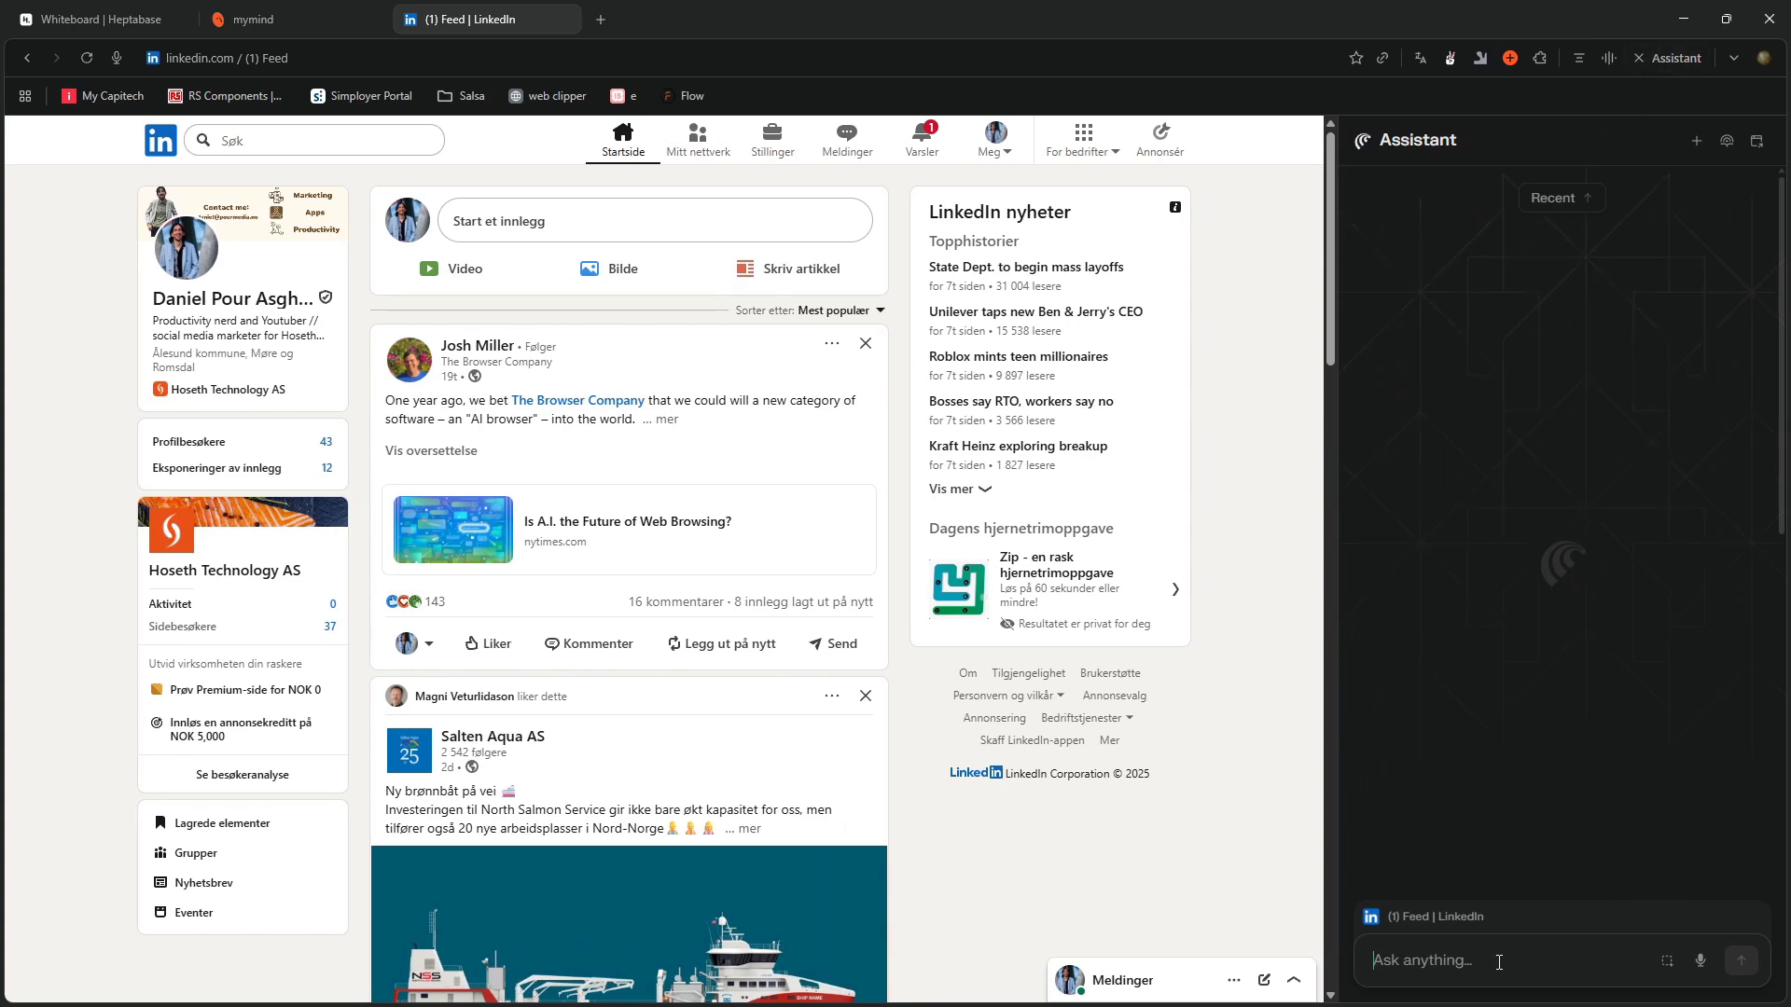
{"action": "type", "text": "@"}
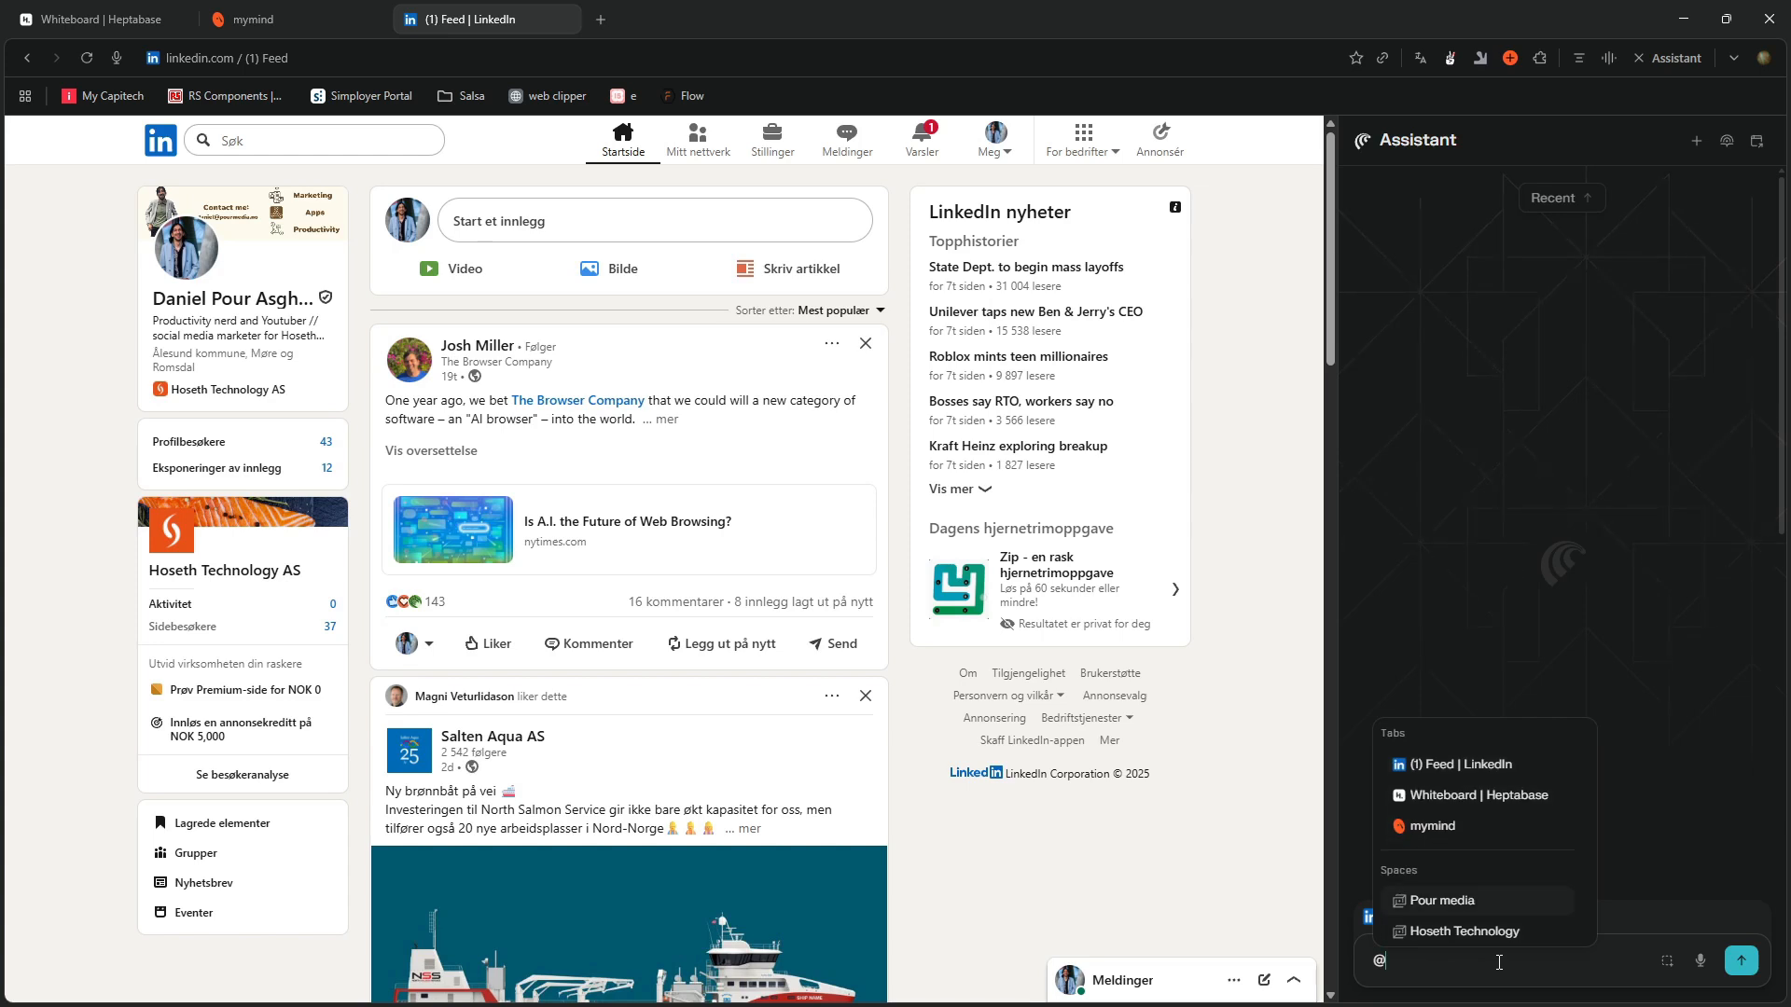
{"action": "left_click", "coordinate": [1445, 763]}
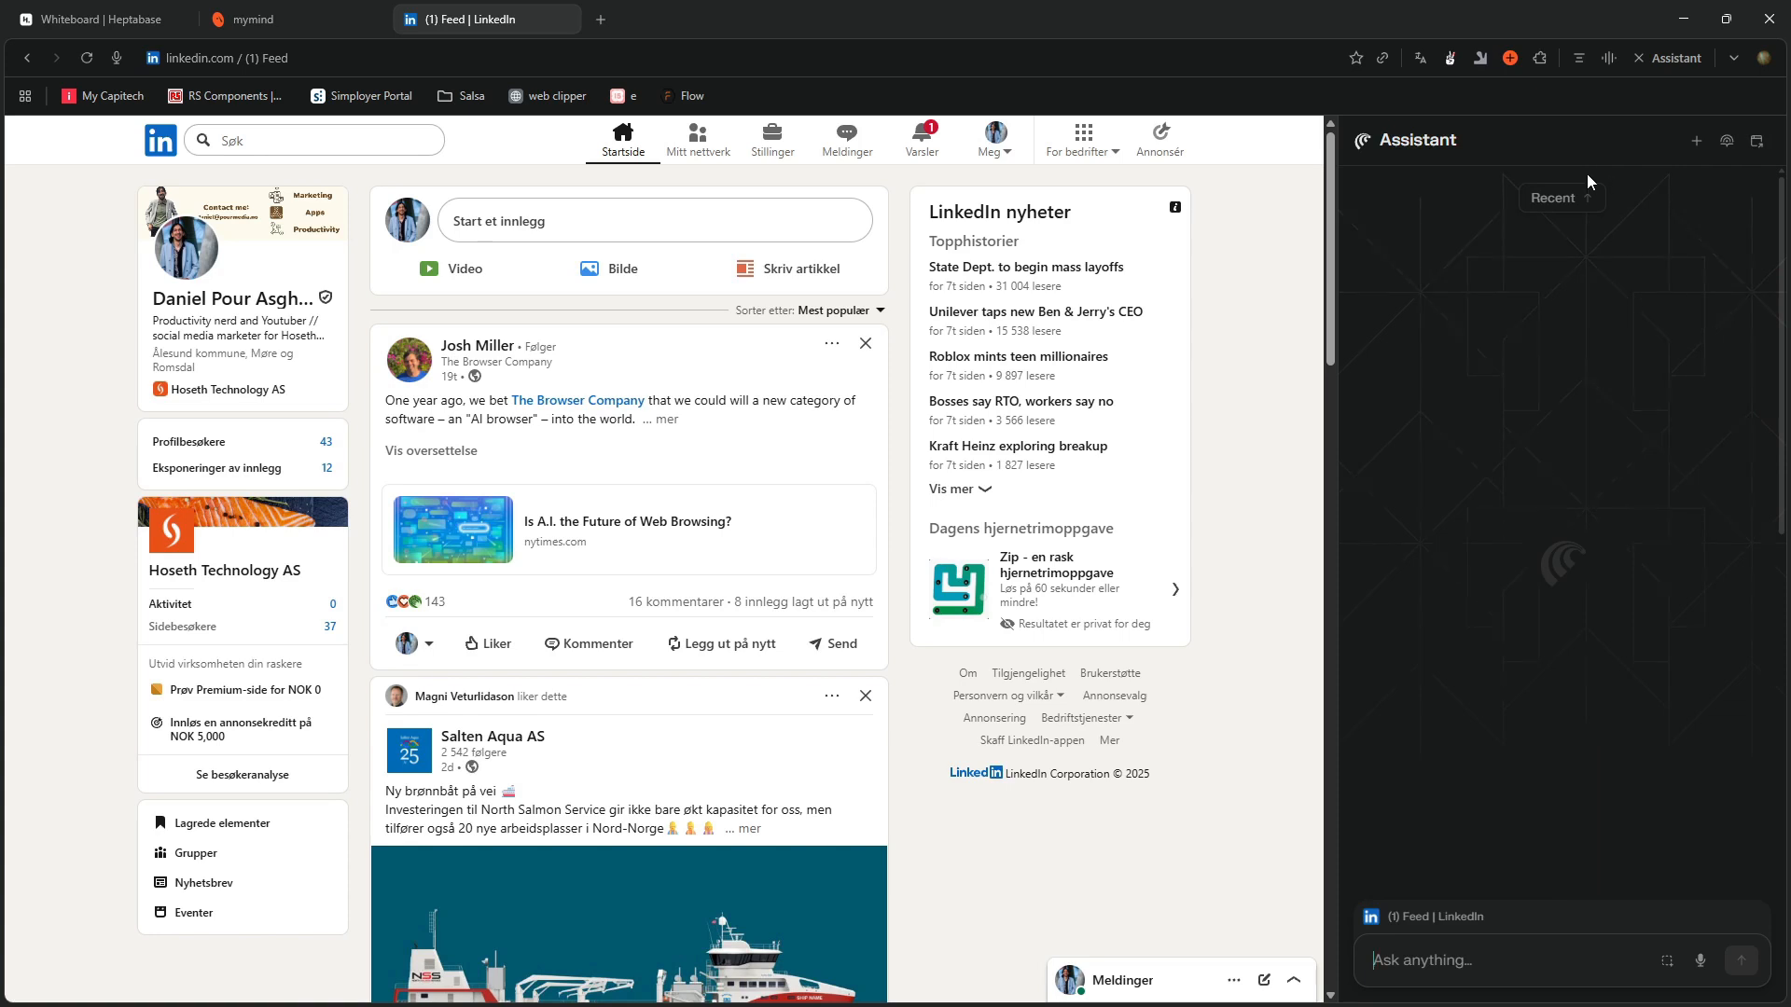
{"action": "mouse_move", "coordinate": [1536, 192]}
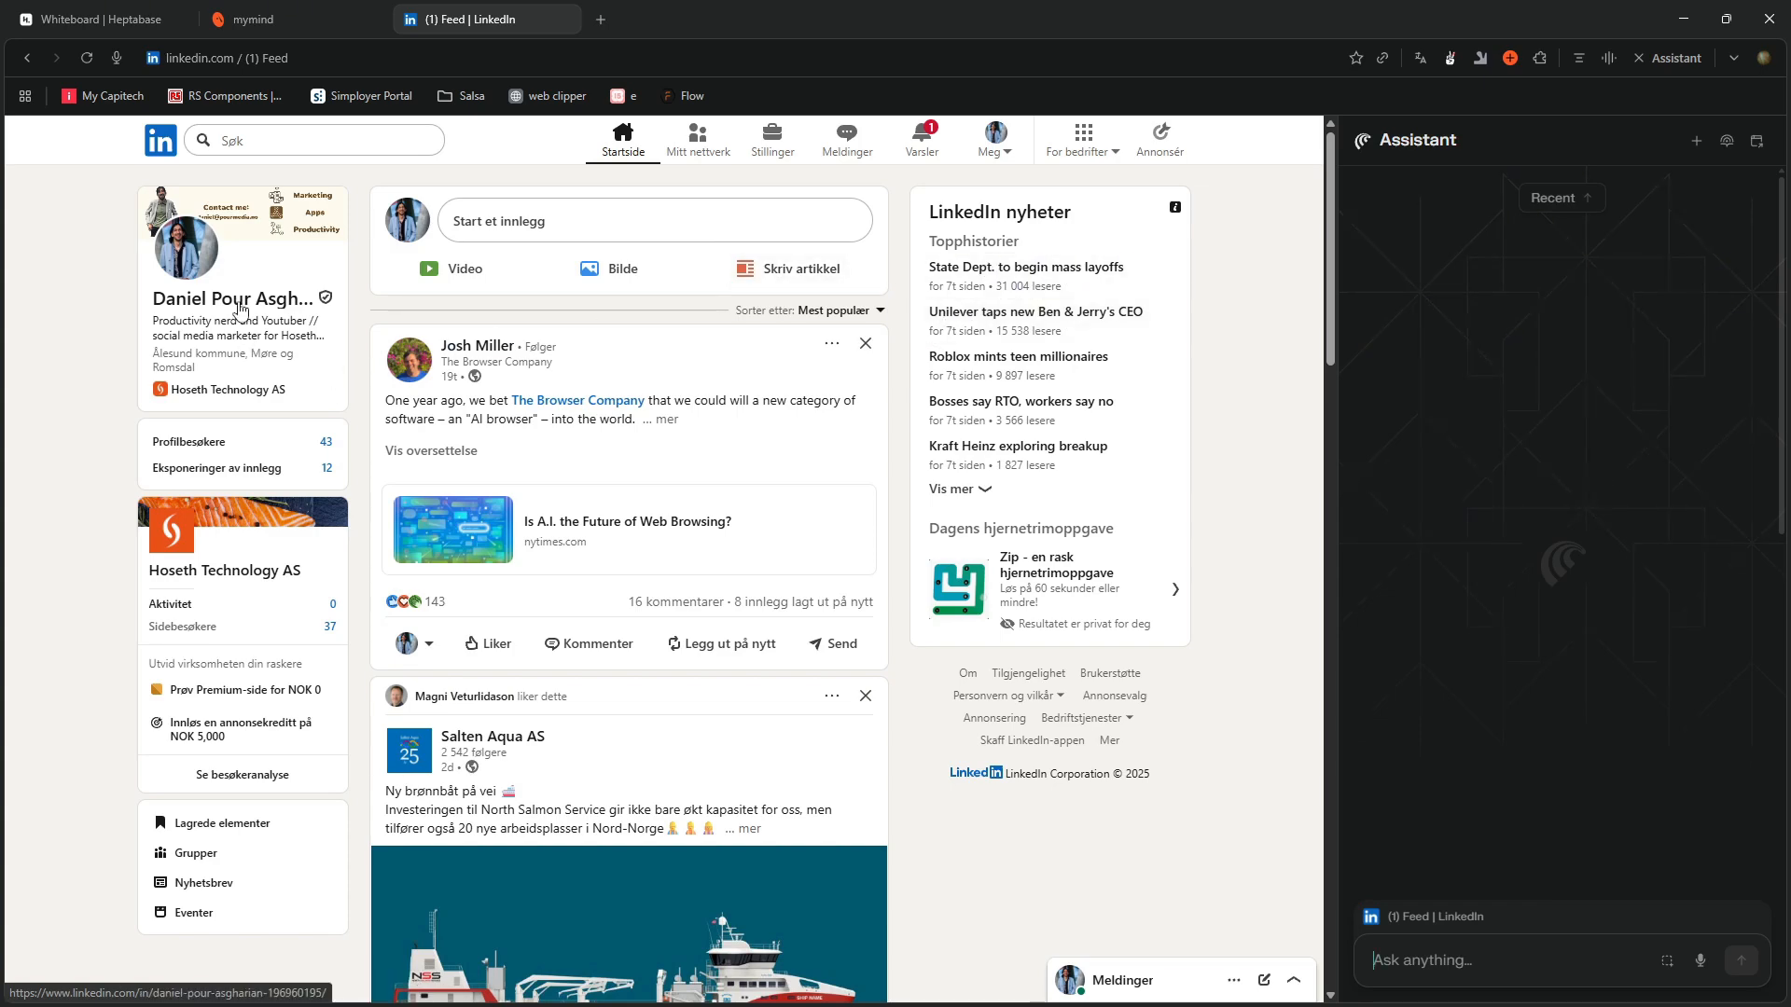
Open the LinkedIn profile, ask the Assistant to 'draft a post', and scroll through the draft.
{"action": "left_click", "coordinate": [234, 298]}
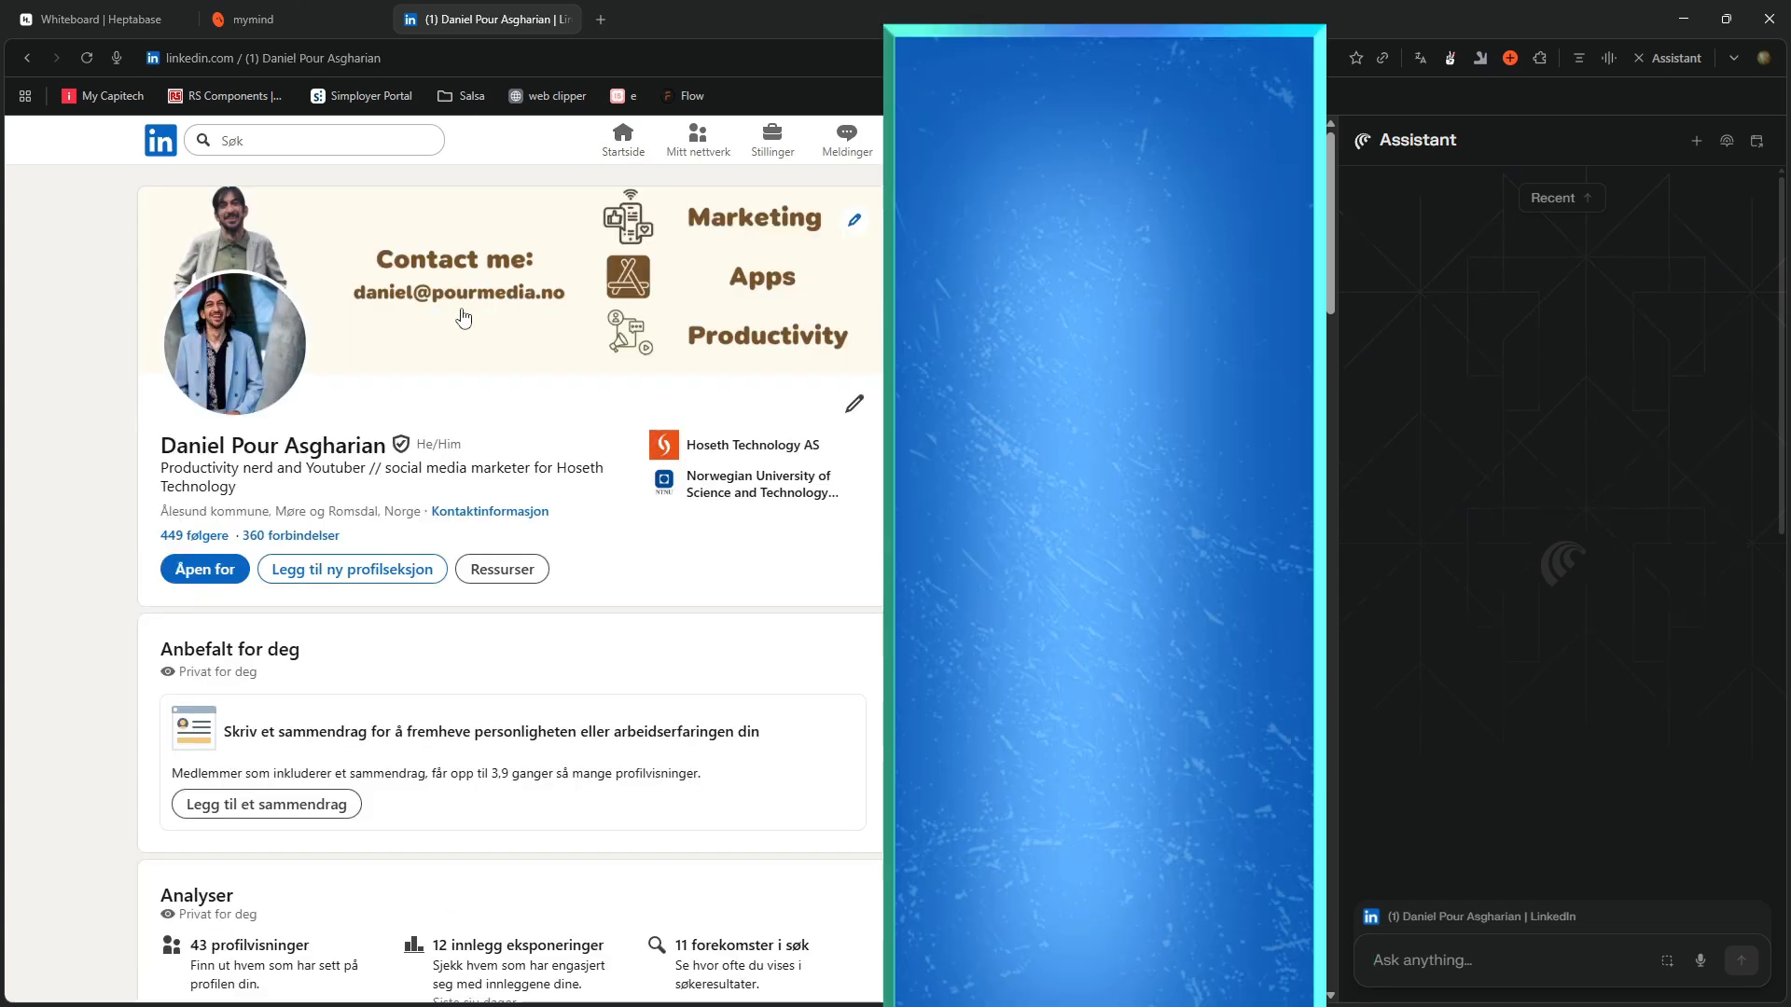
{"action": "scroll", "scroll_direction": "down", "scroll_amount": 3}
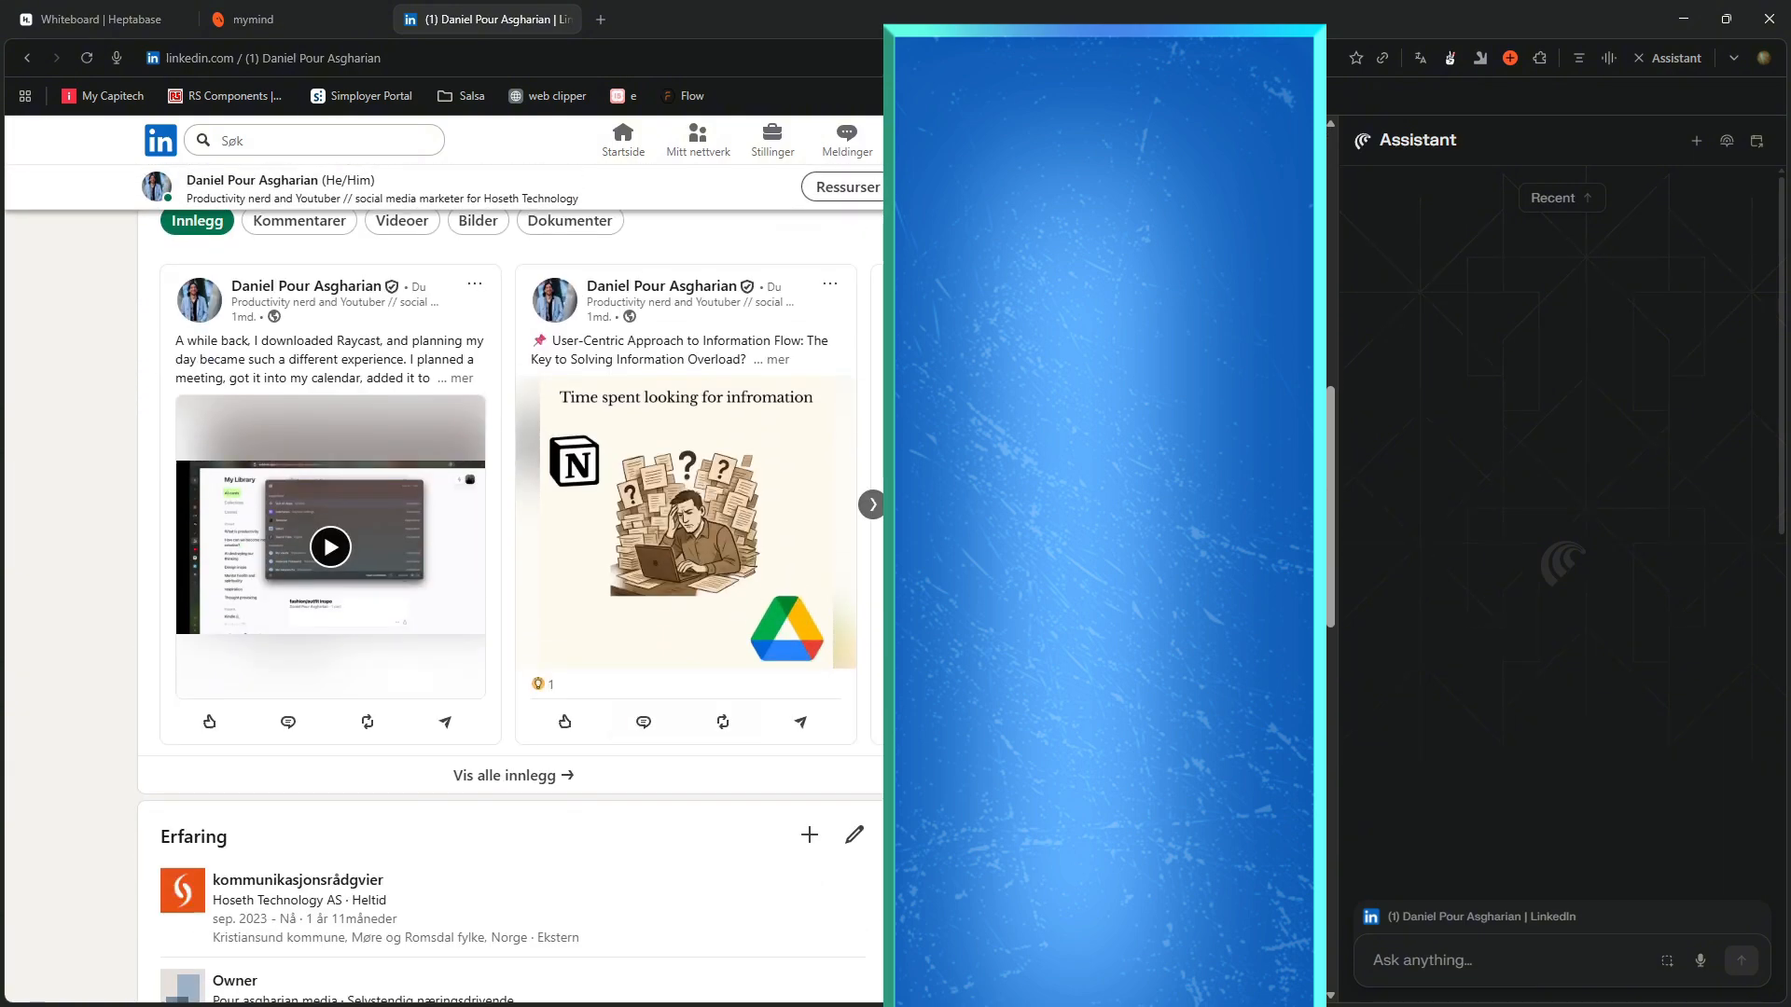
{"action": "type", "text": "dra"}
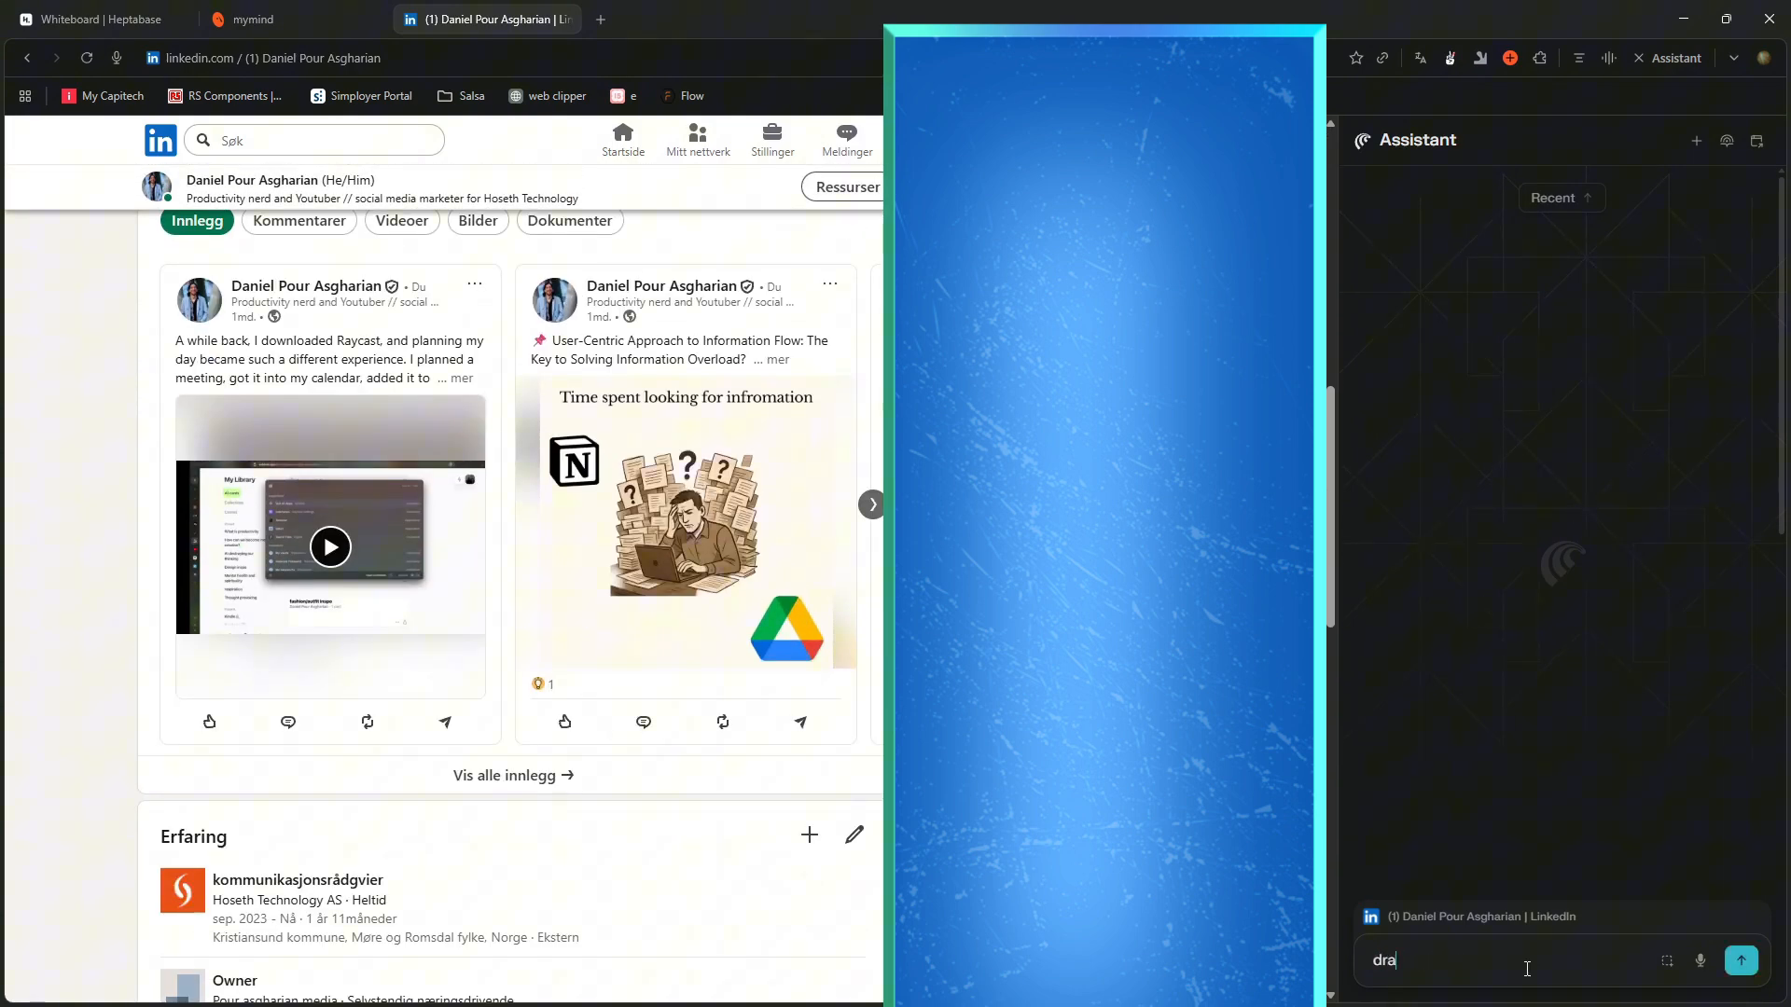
{"action": "type", "text": "draft a post"}
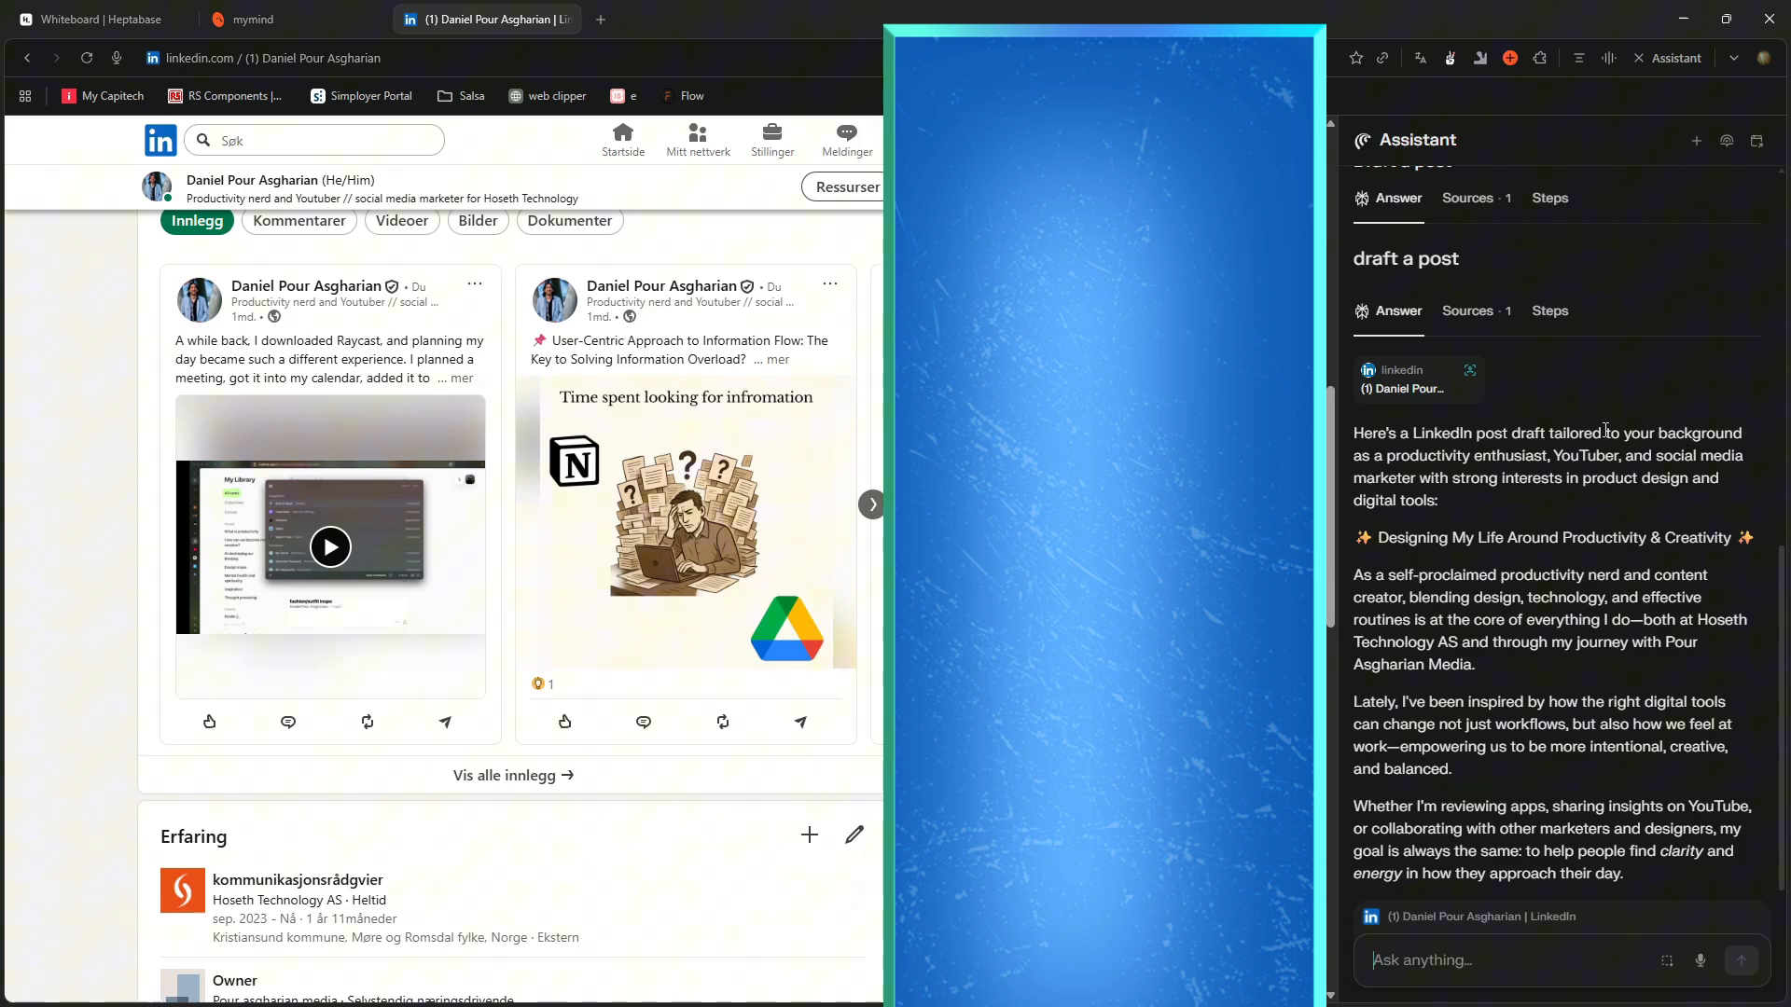
{"action": "scroll", "scroll_direction": "down", "scroll_amount": 3}
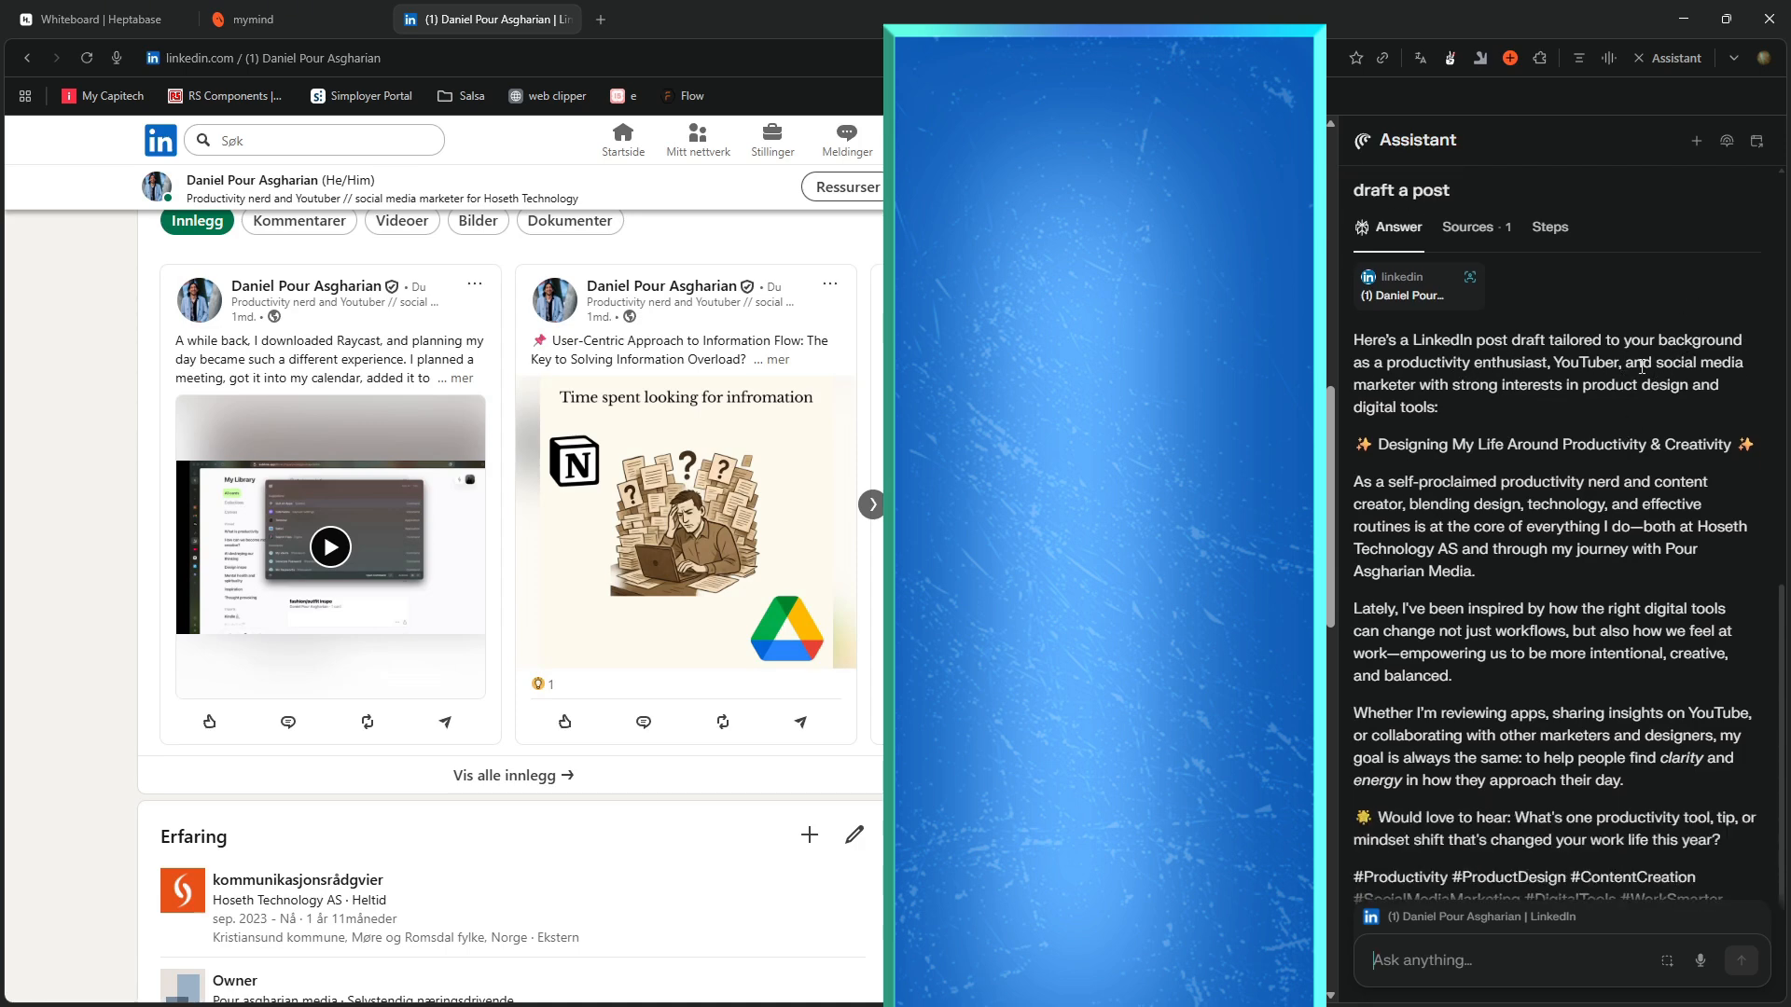
{"action": "scroll", "scroll_direction": "down", "scroll_amount": 3}
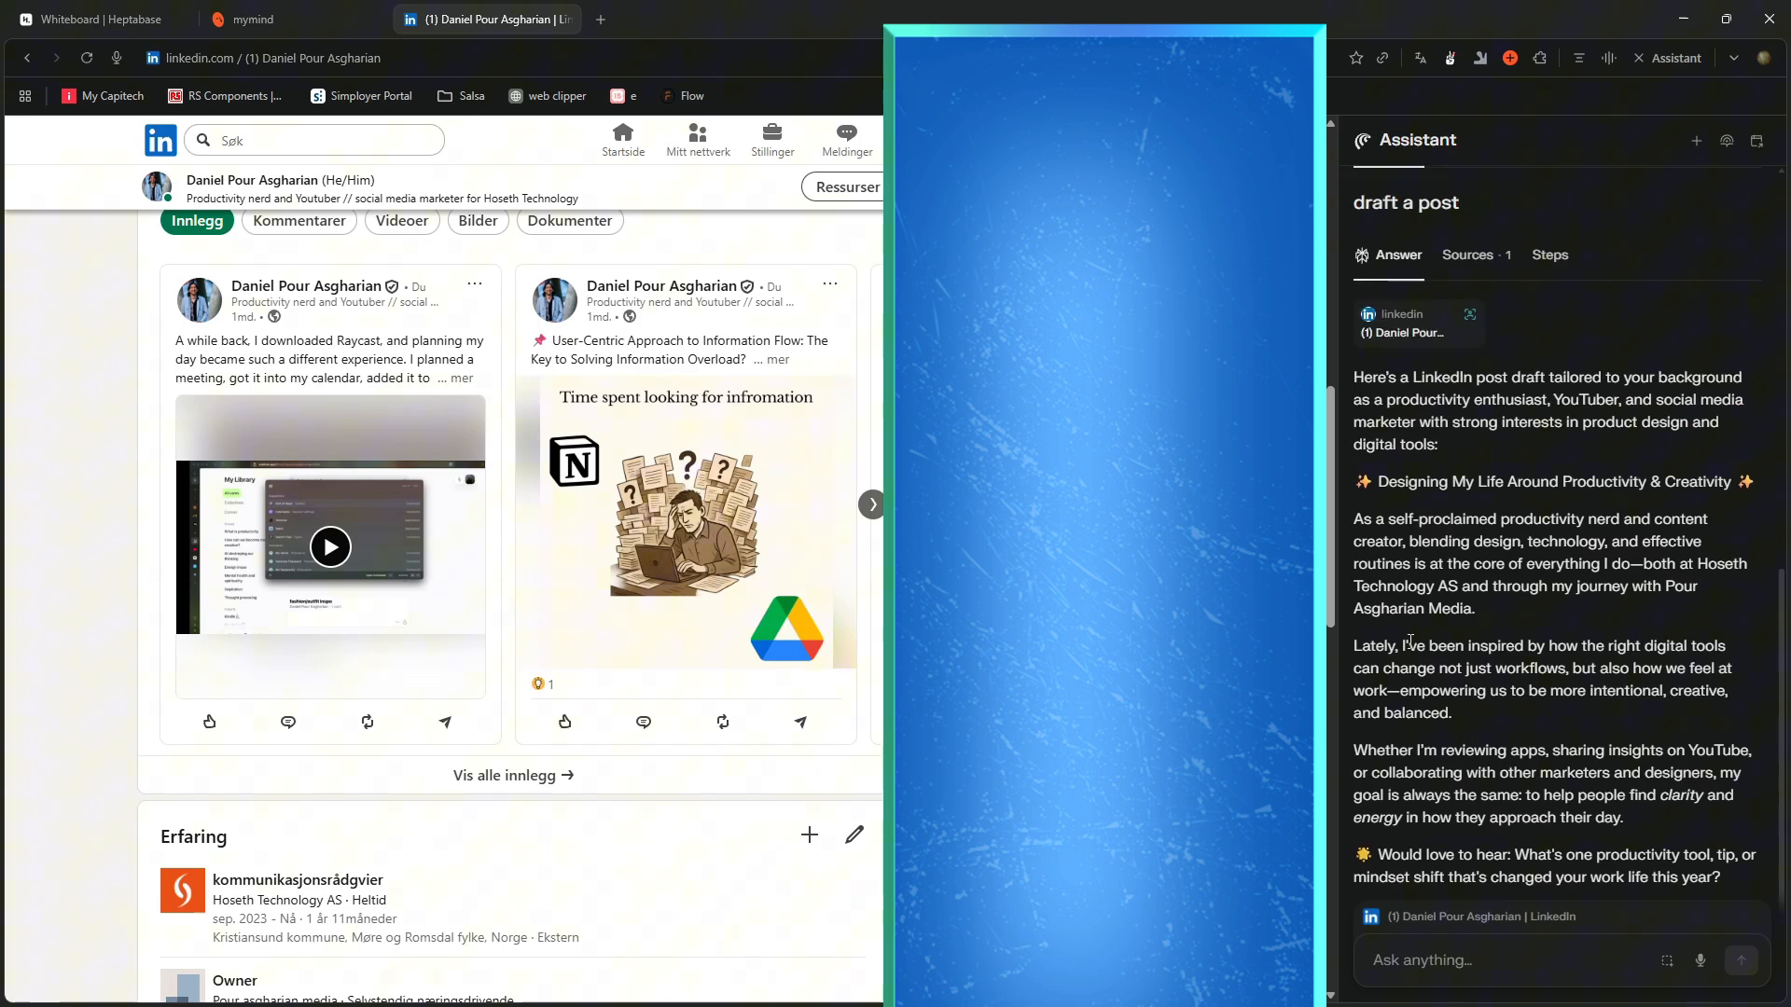
{"action": "scroll", "scroll_direction": "down", "scroll_amount": 3}
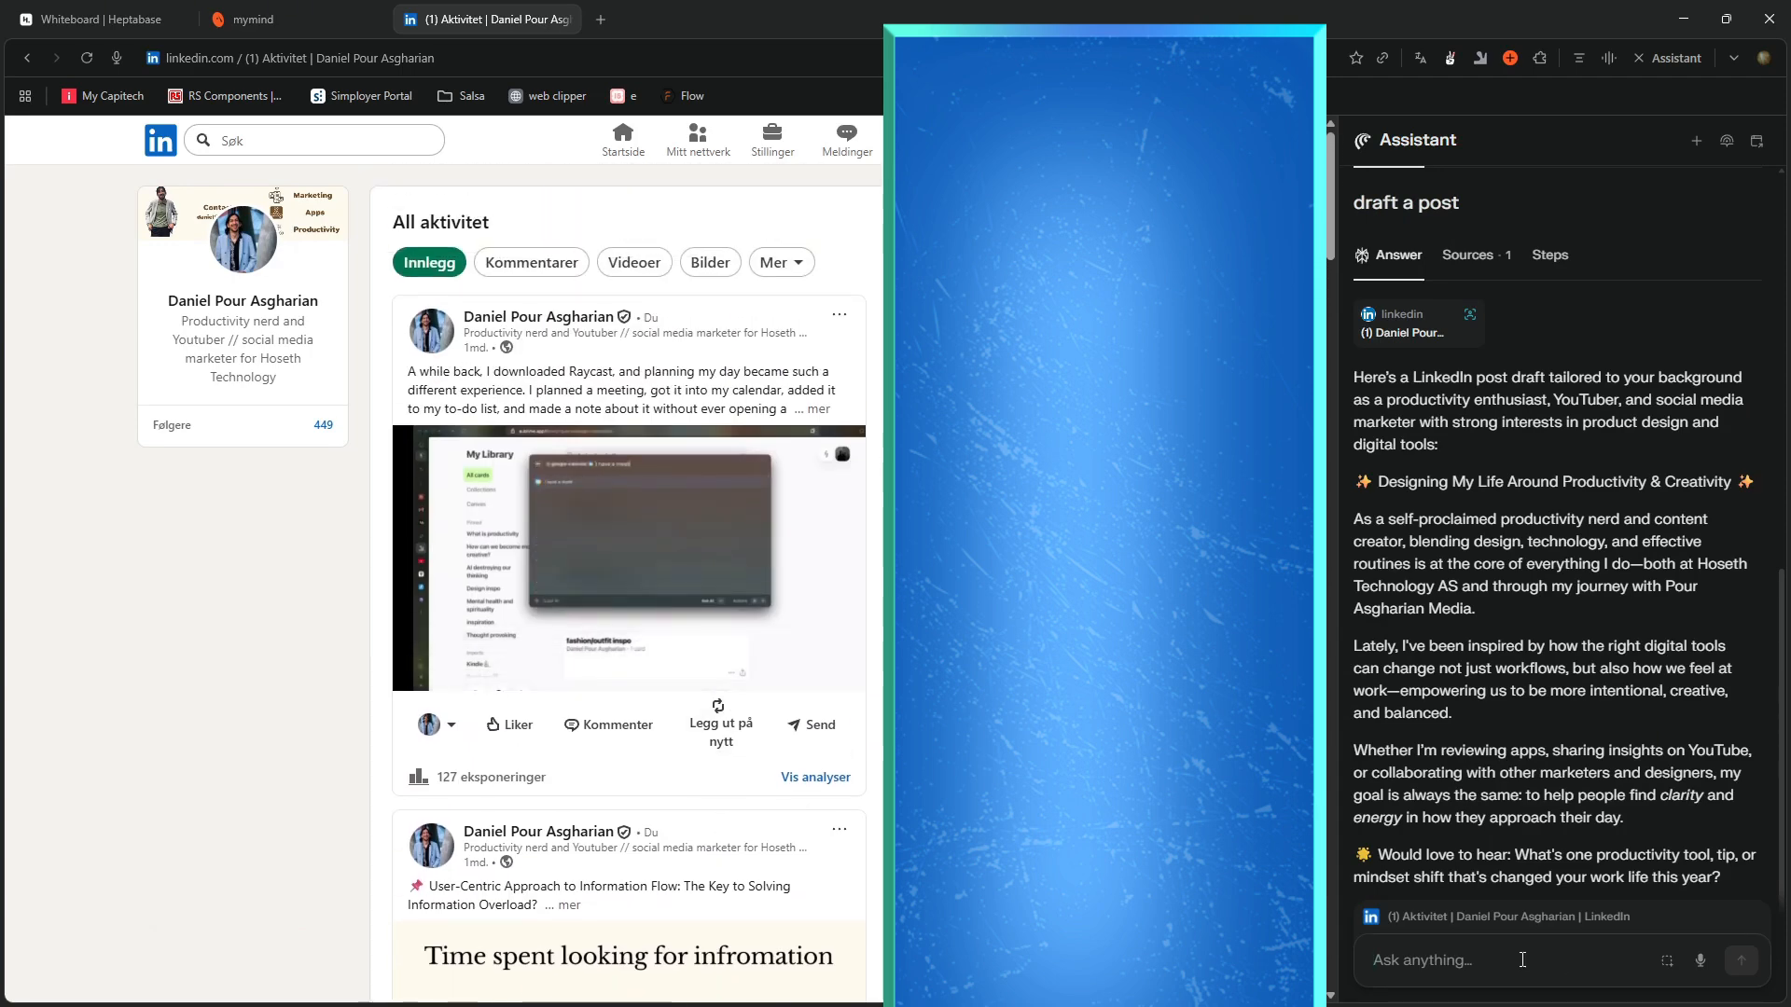
Ask 'Can you analyze my posts?' on All activity and scroll through the themes and engagement analysis.
{"action": "type", "text": "Can you ananalyze"}
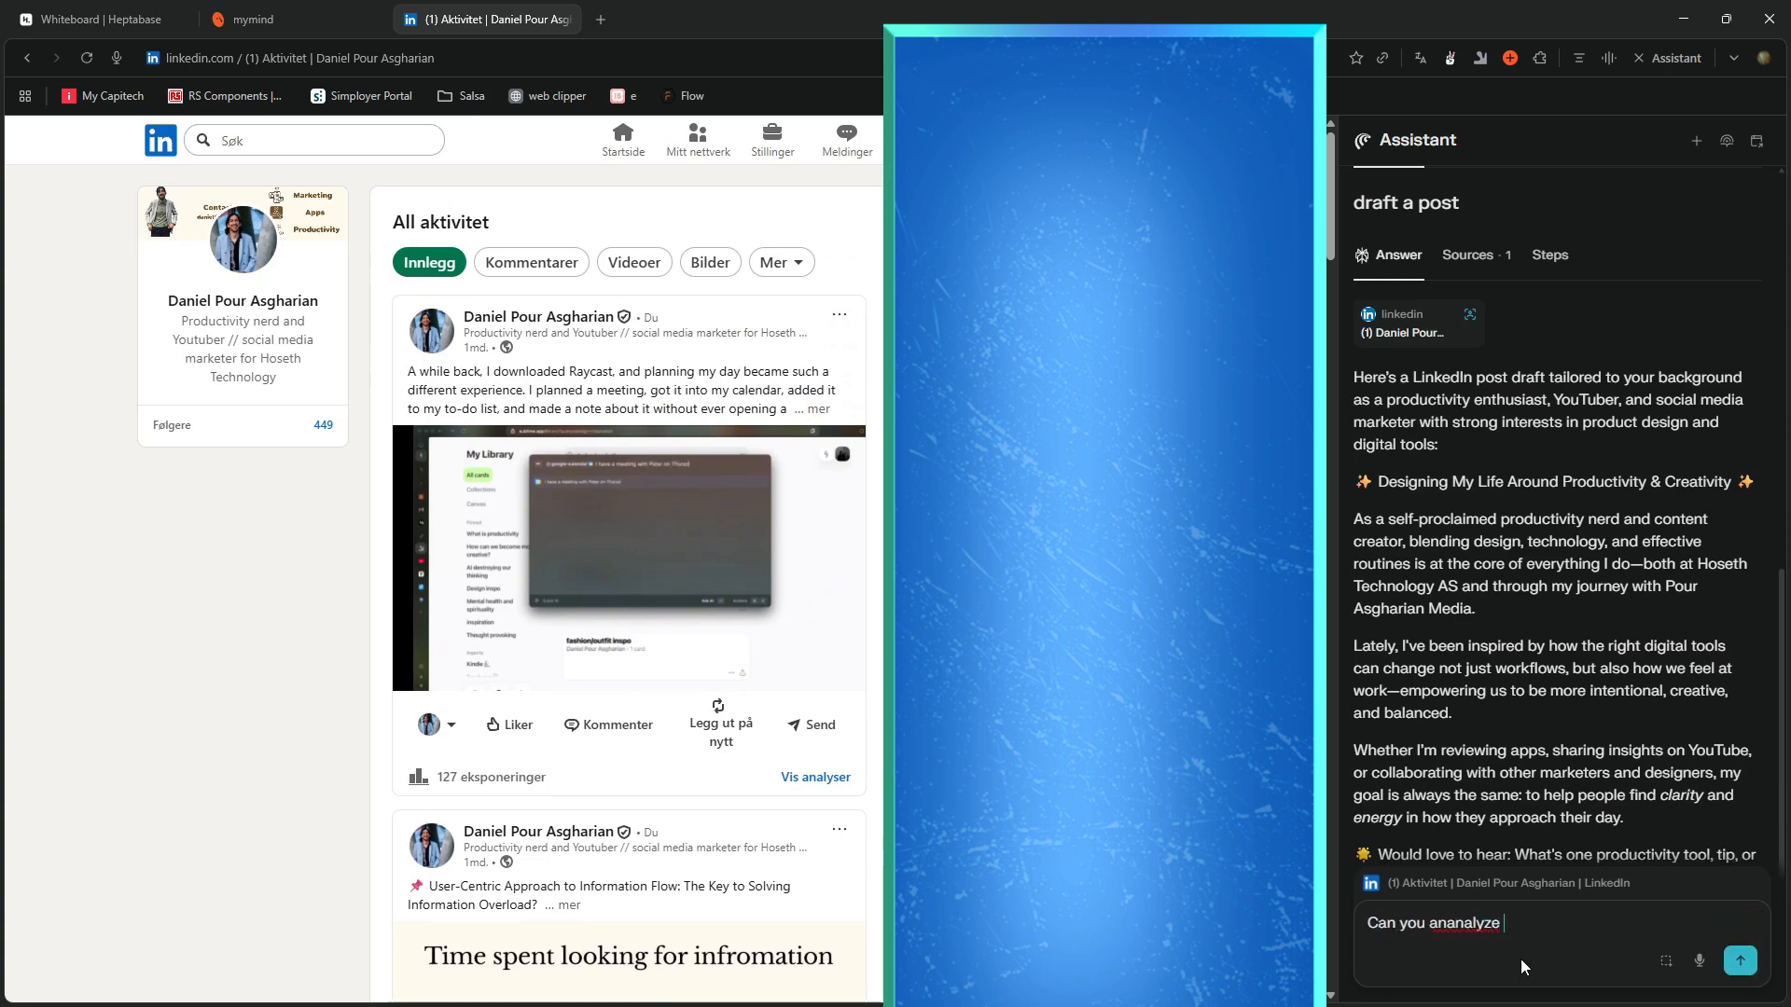
{"action": "type", "text": "my posts?"}
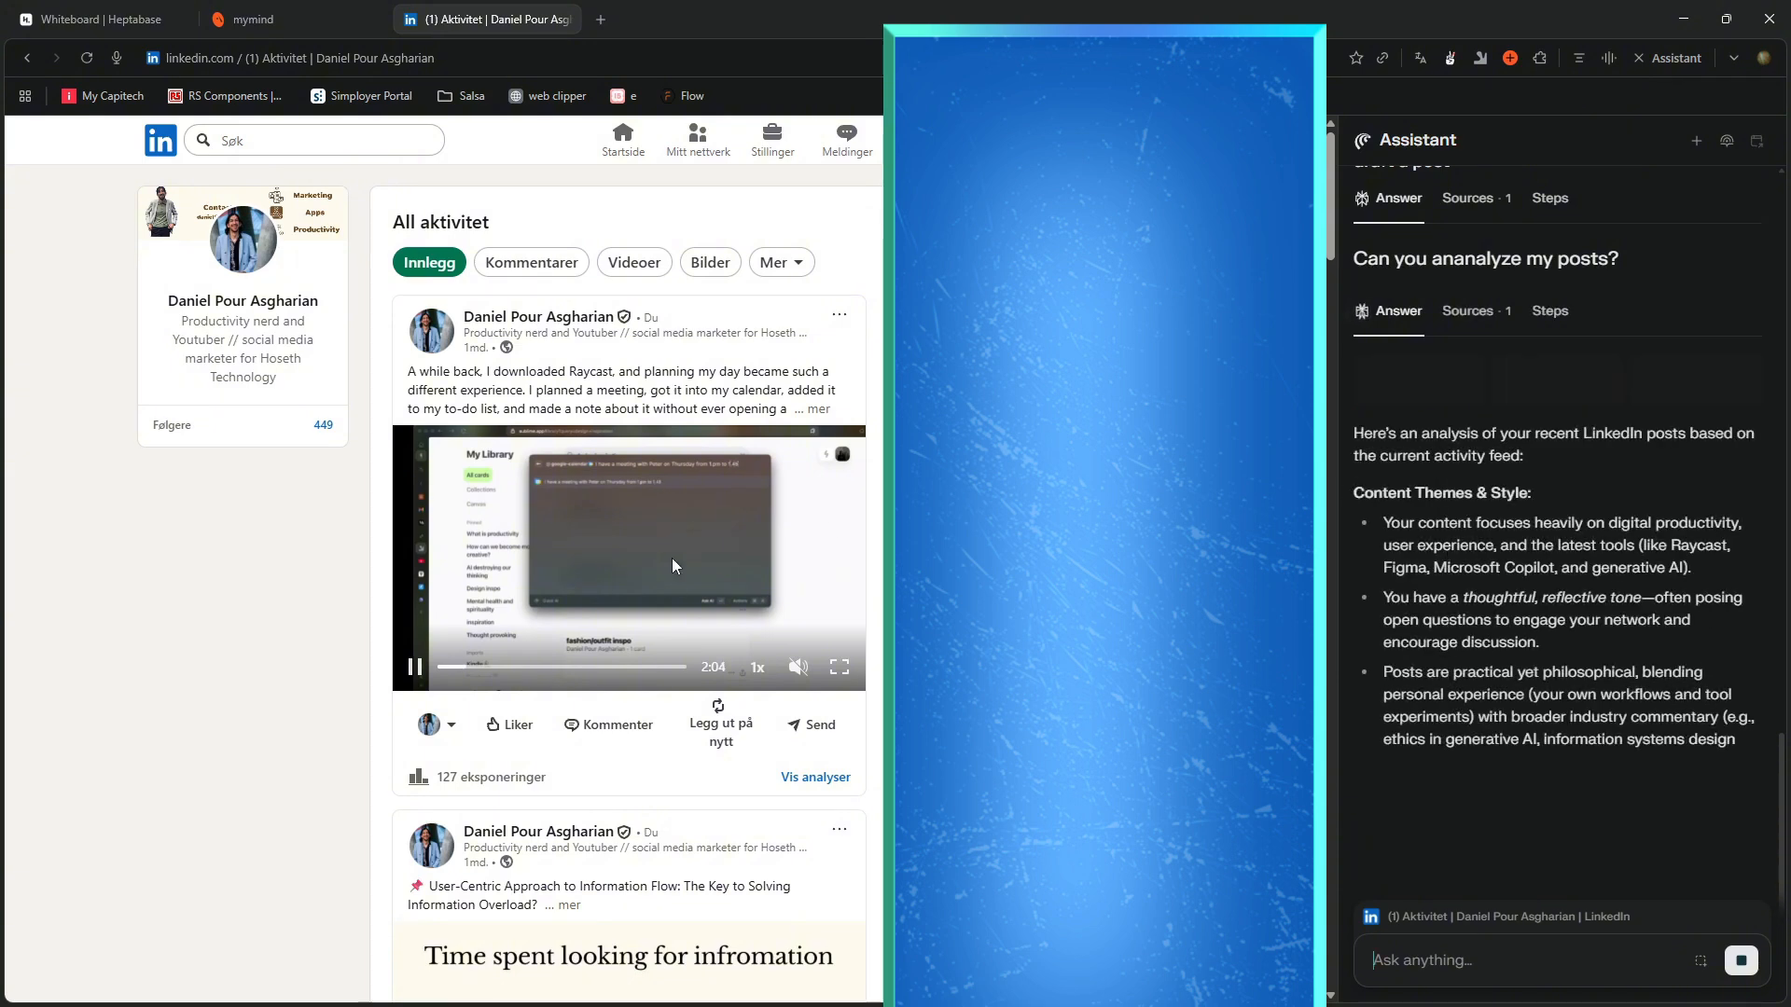
{"action": "scroll", "scroll_direction": "down", "scroll_amount": 3}
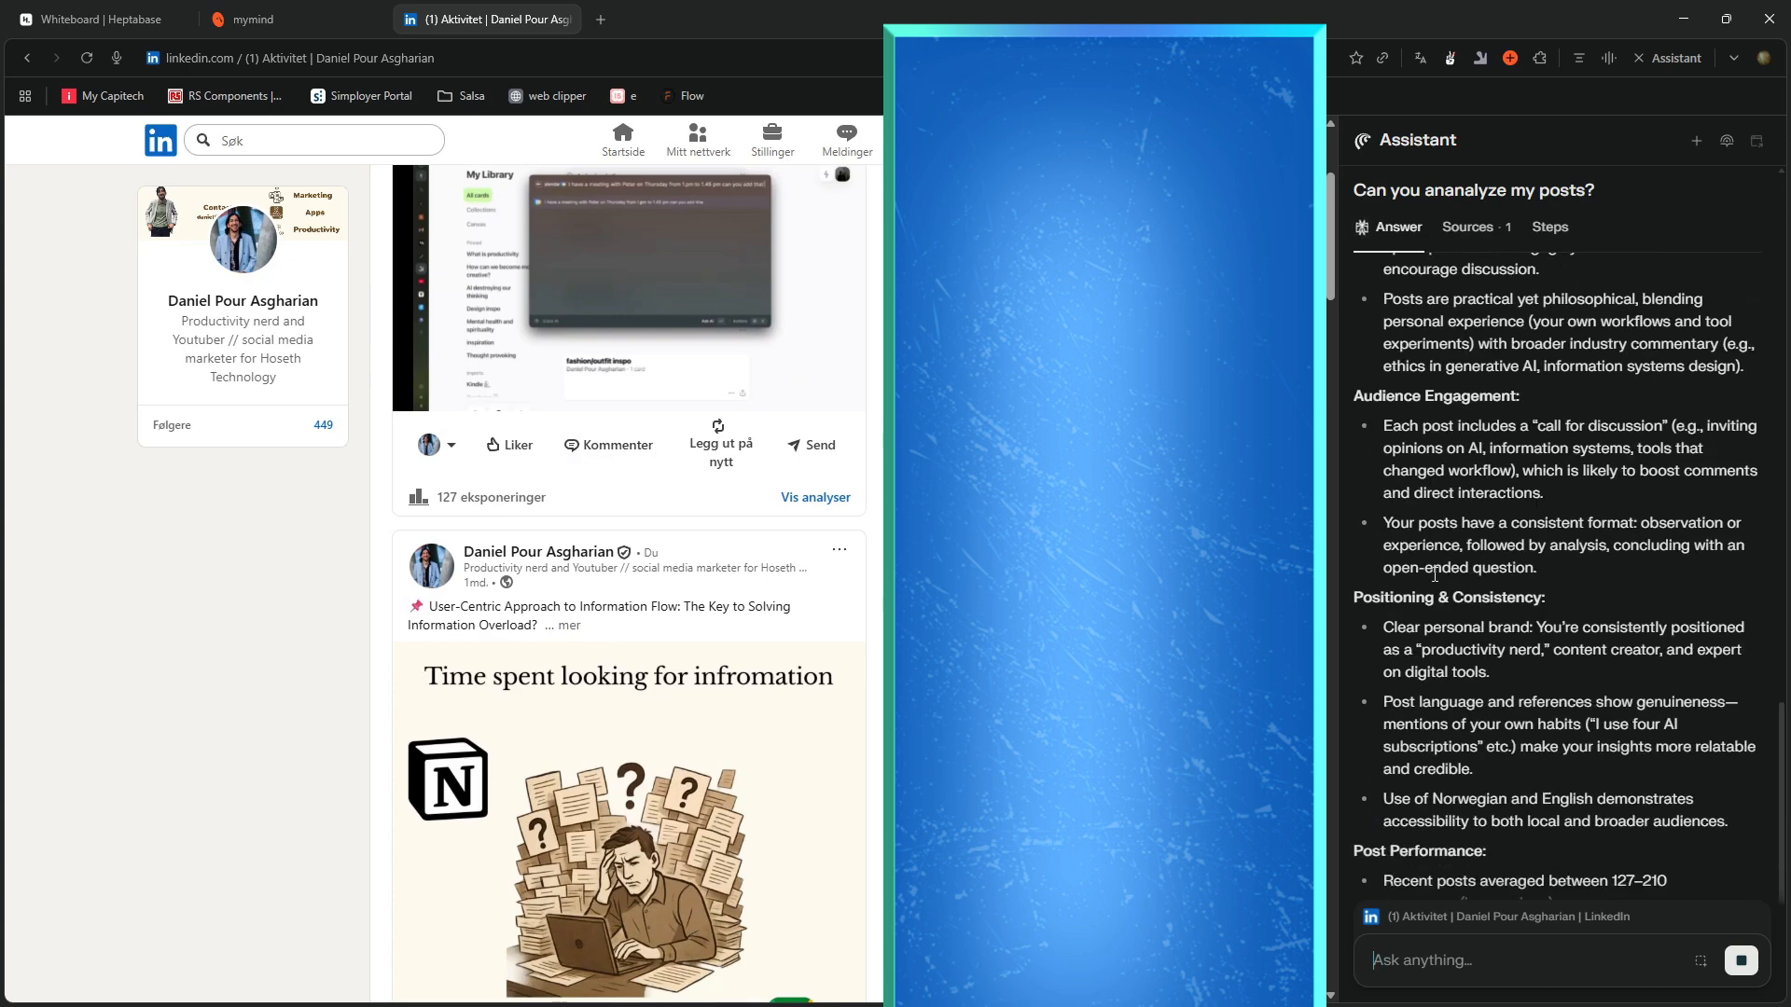
{"action": "scroll", "scroll_direction": "down", "scroll_amount": 3}
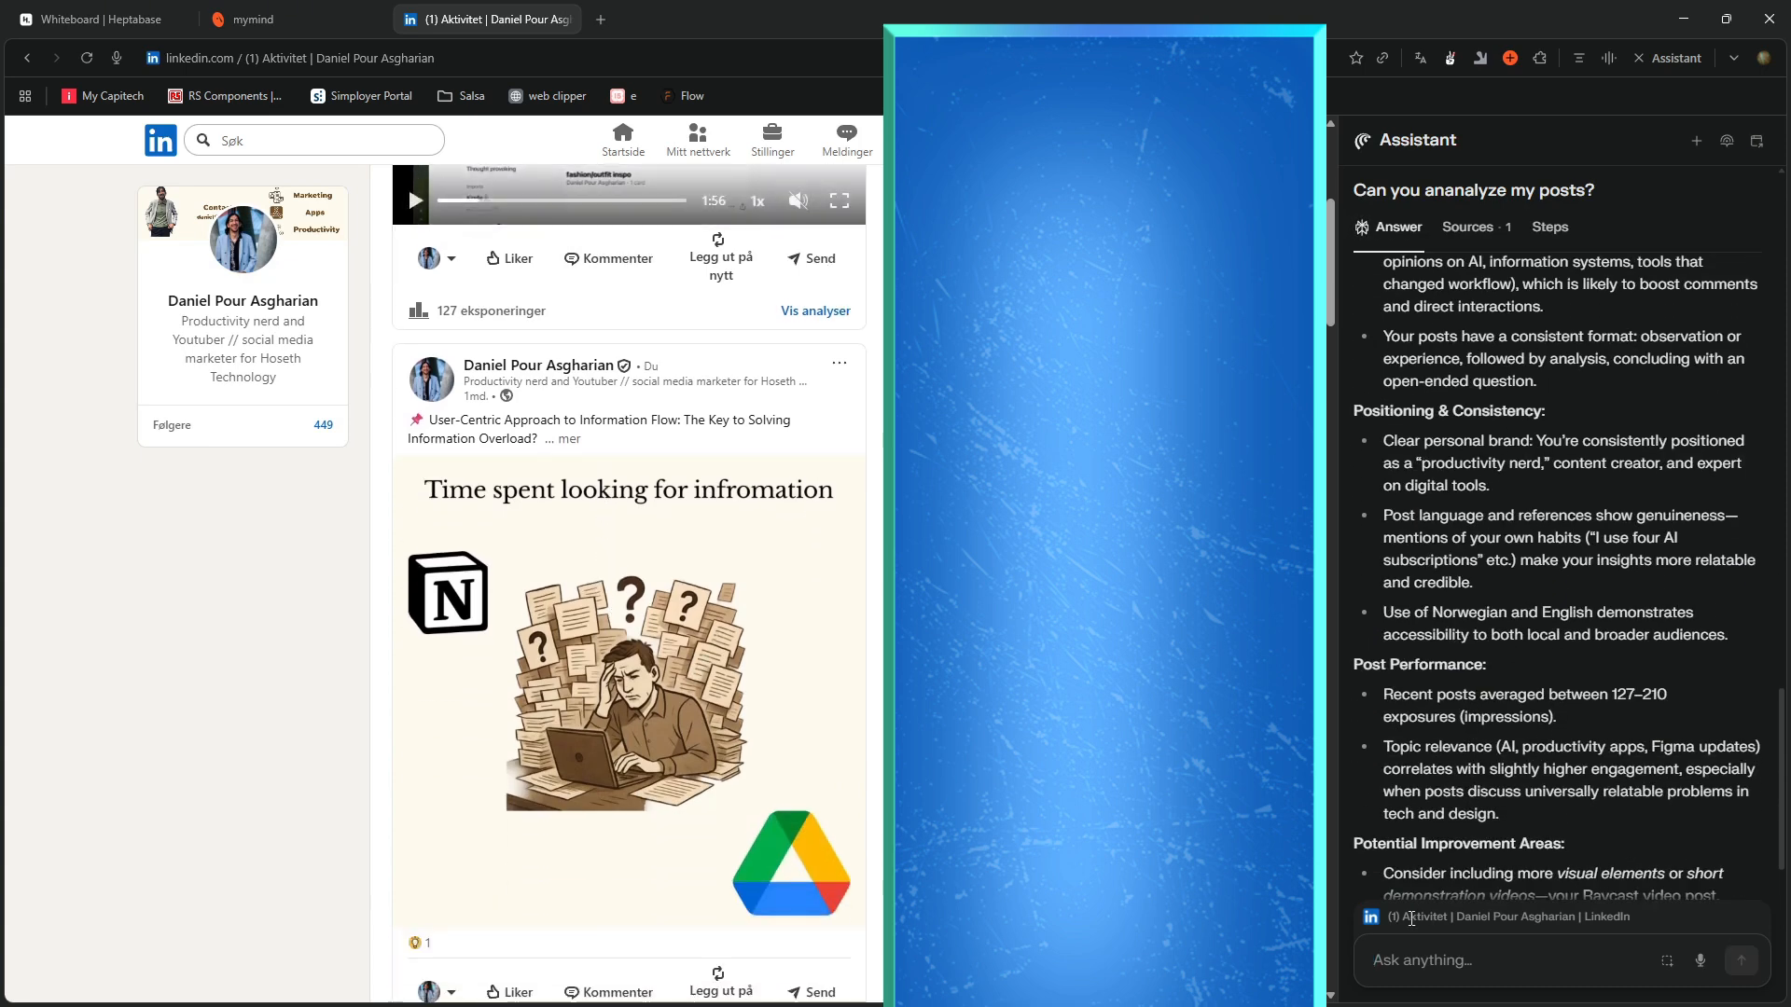
{"action": "scroll", "scroll_direction": "down", "scroll_amount": 3}
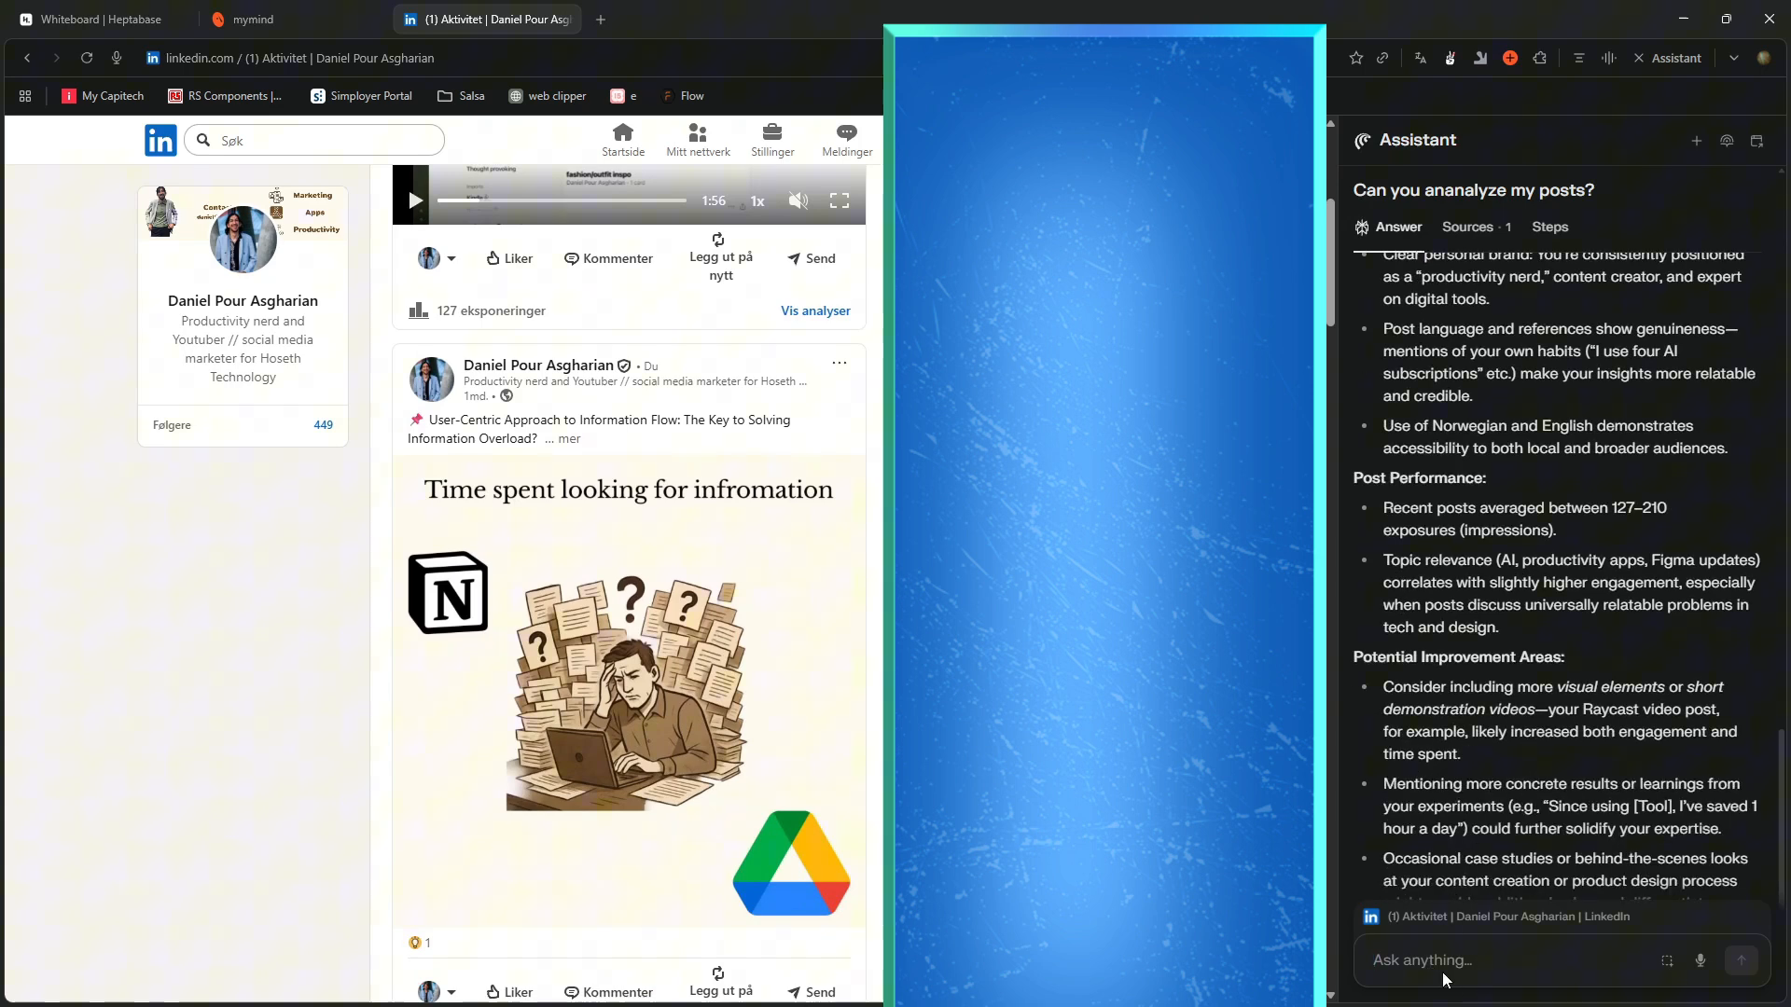
Ask 'What is my best performing post?' and scroll to the 210-exposure Copilot post.
{"action": "type", "text": "What is my"}
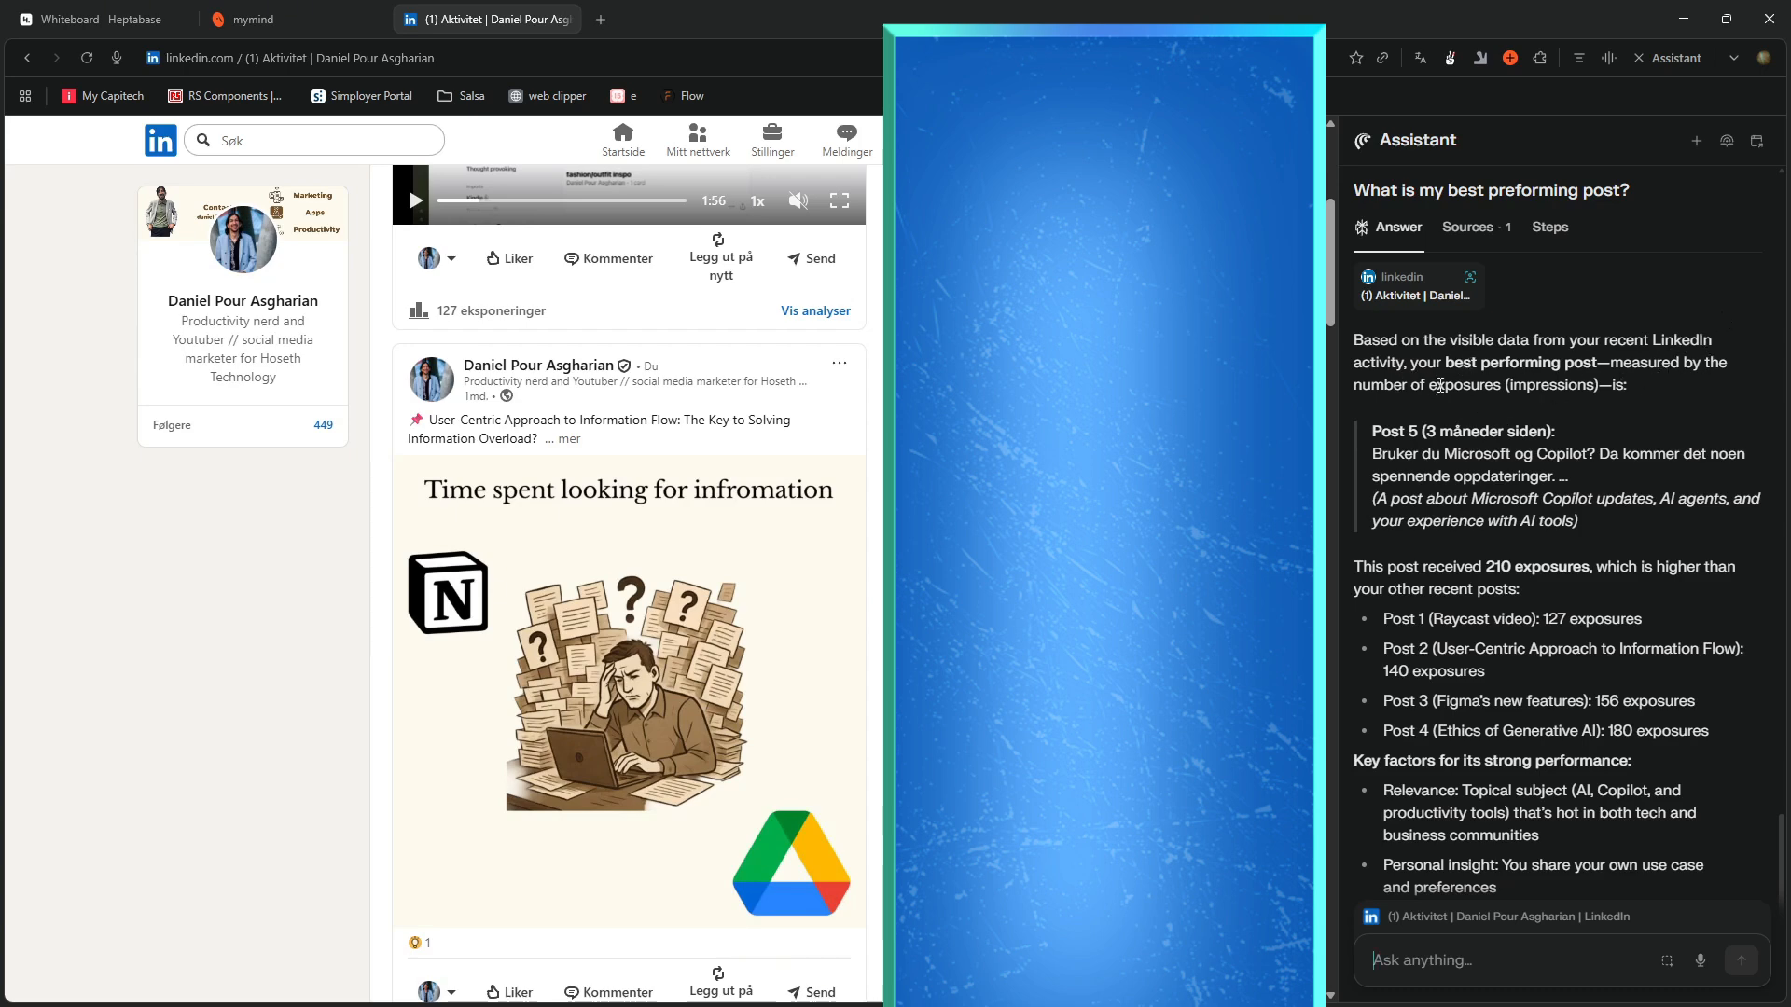
{"action": "scroll", "scroll_direction": "down", "scroll_amount": 3}
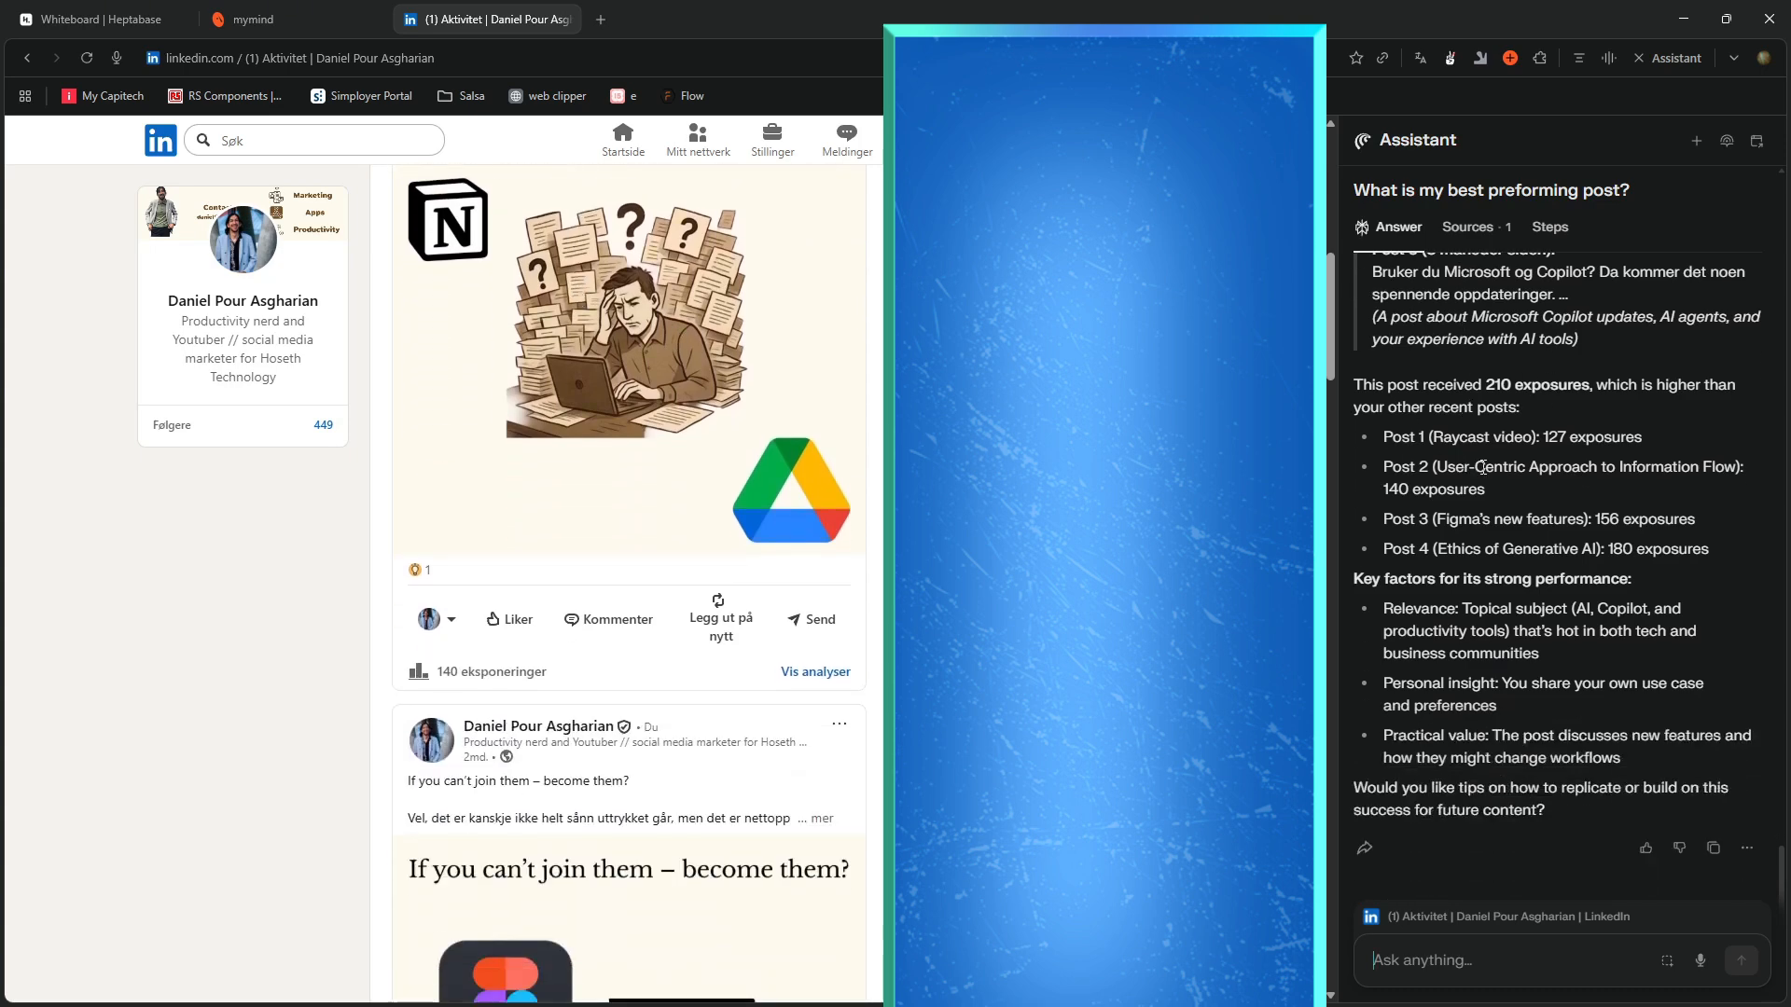
{"action": "scroll", "scroll_direction": "down", "scroll_amount": 3}
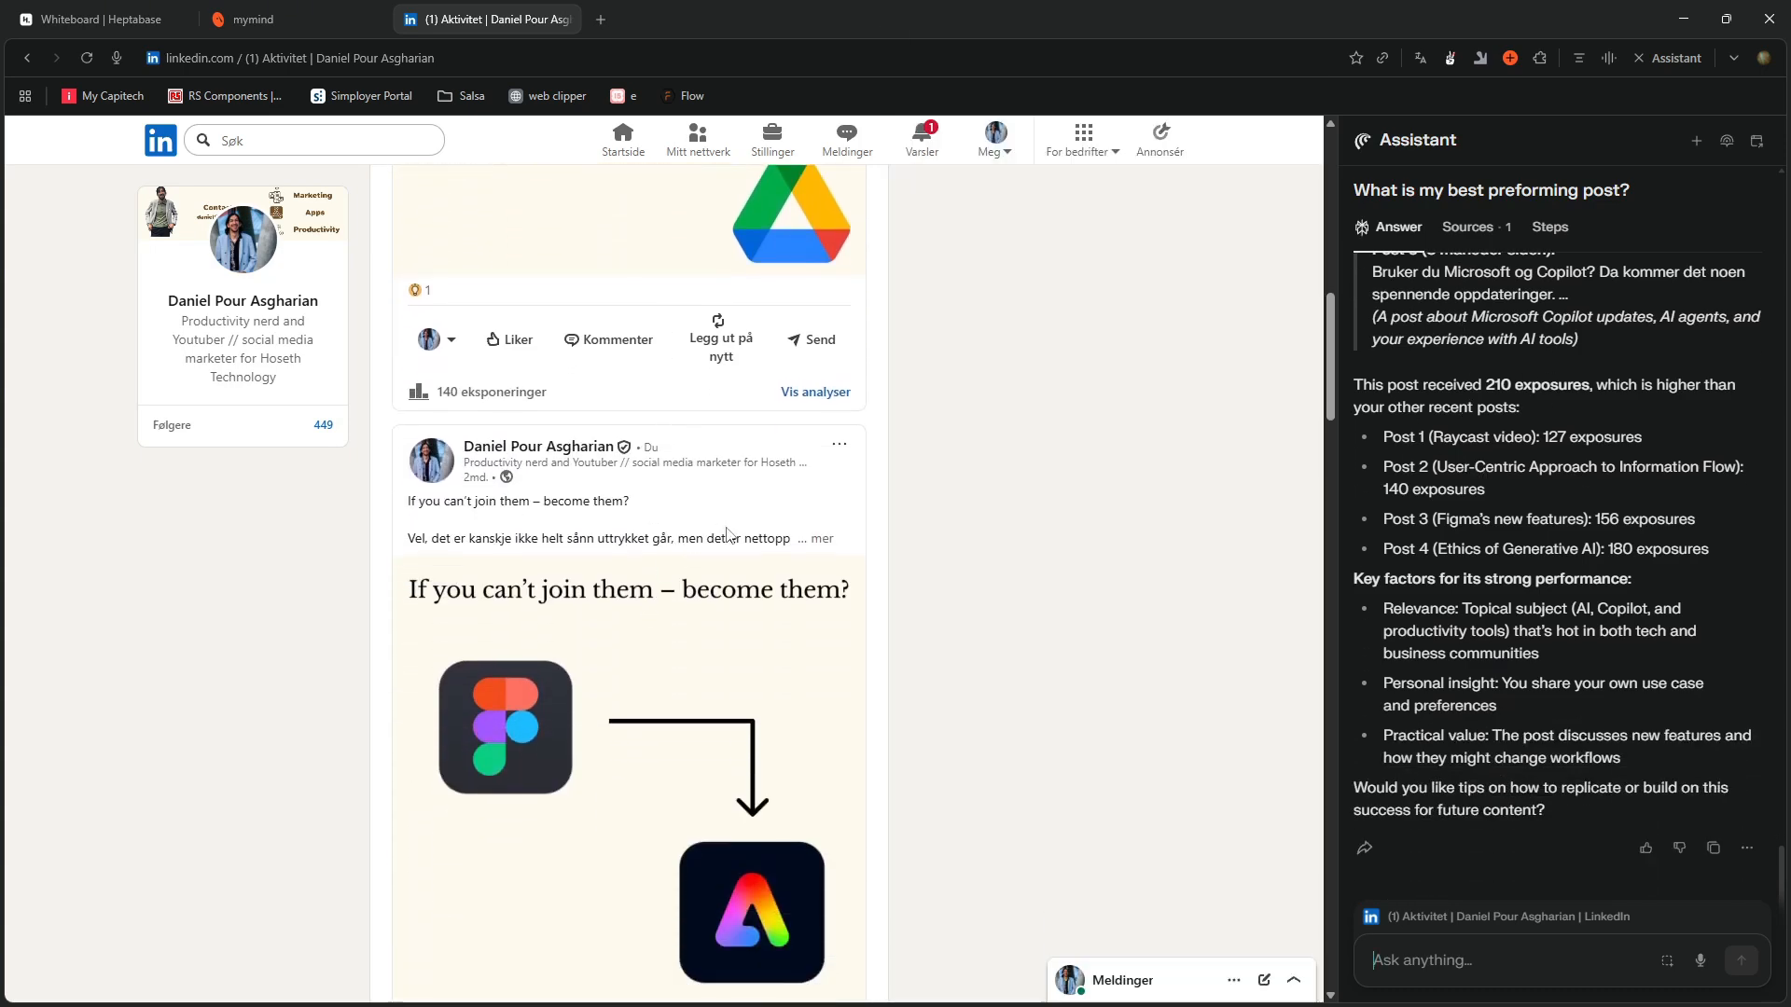
{"action": "scroll", "scroll_direction": "down", "scroll_amount": 3}
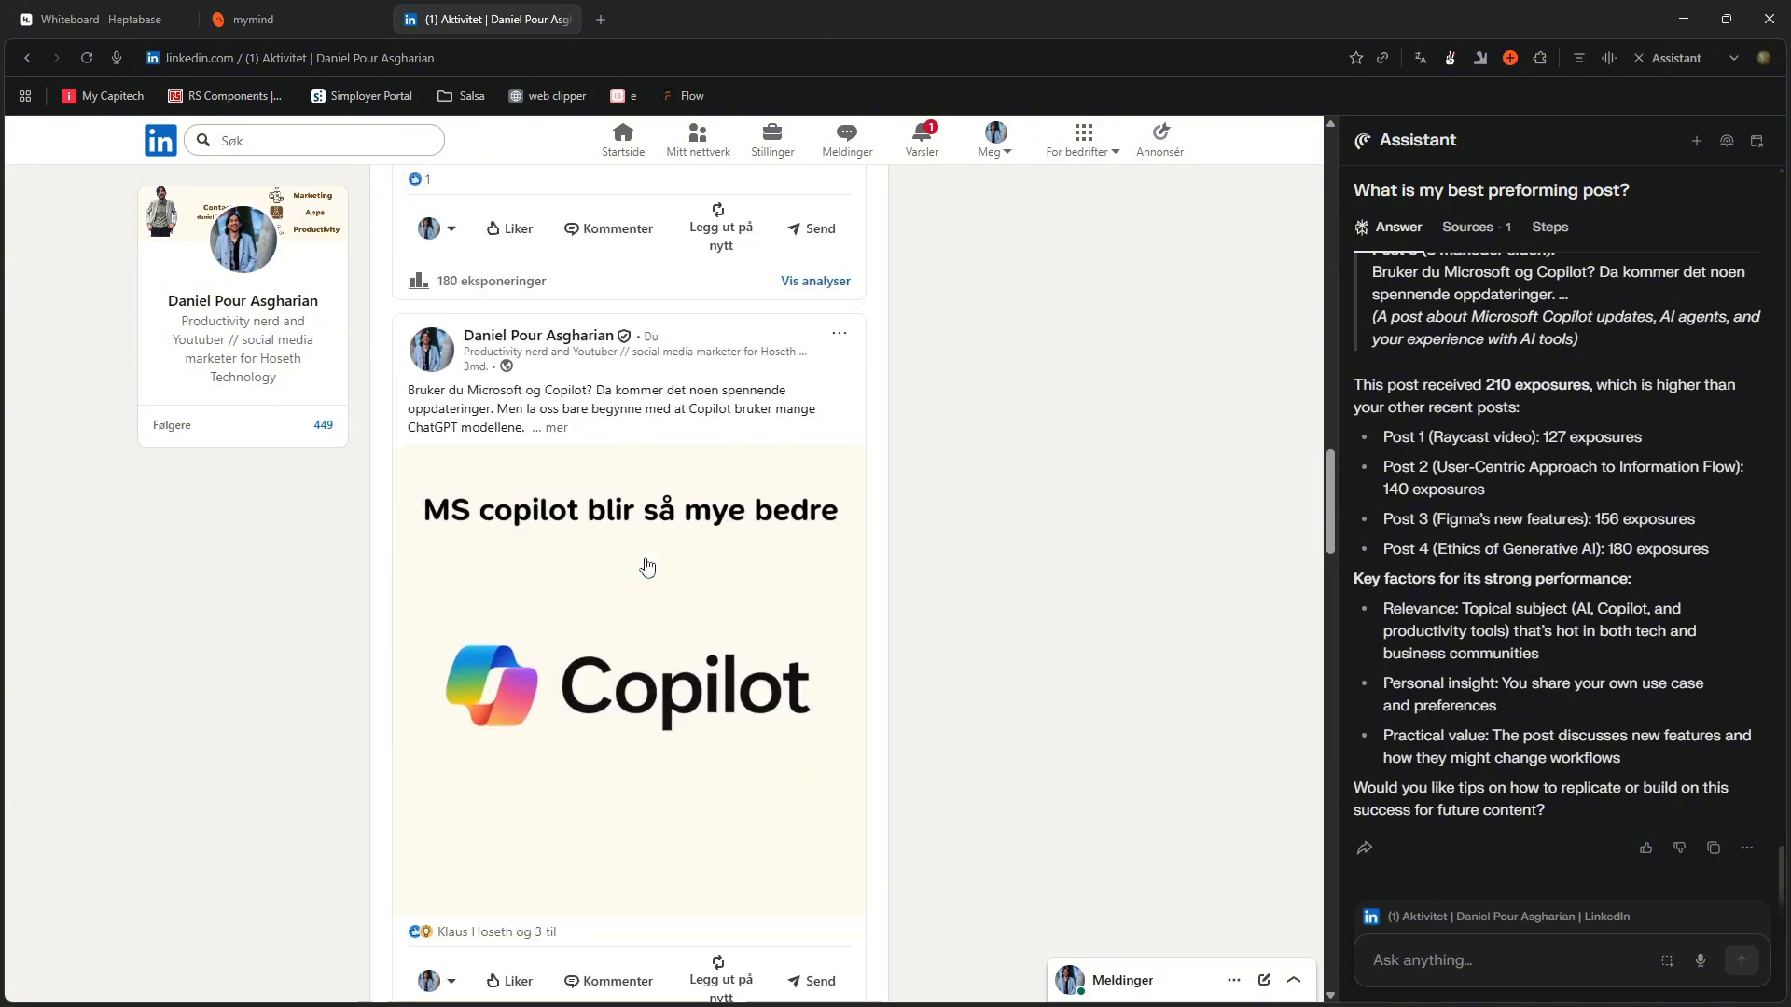
{"action": "scroll", "scroll_direction": "down", "scroll_amount": 3}
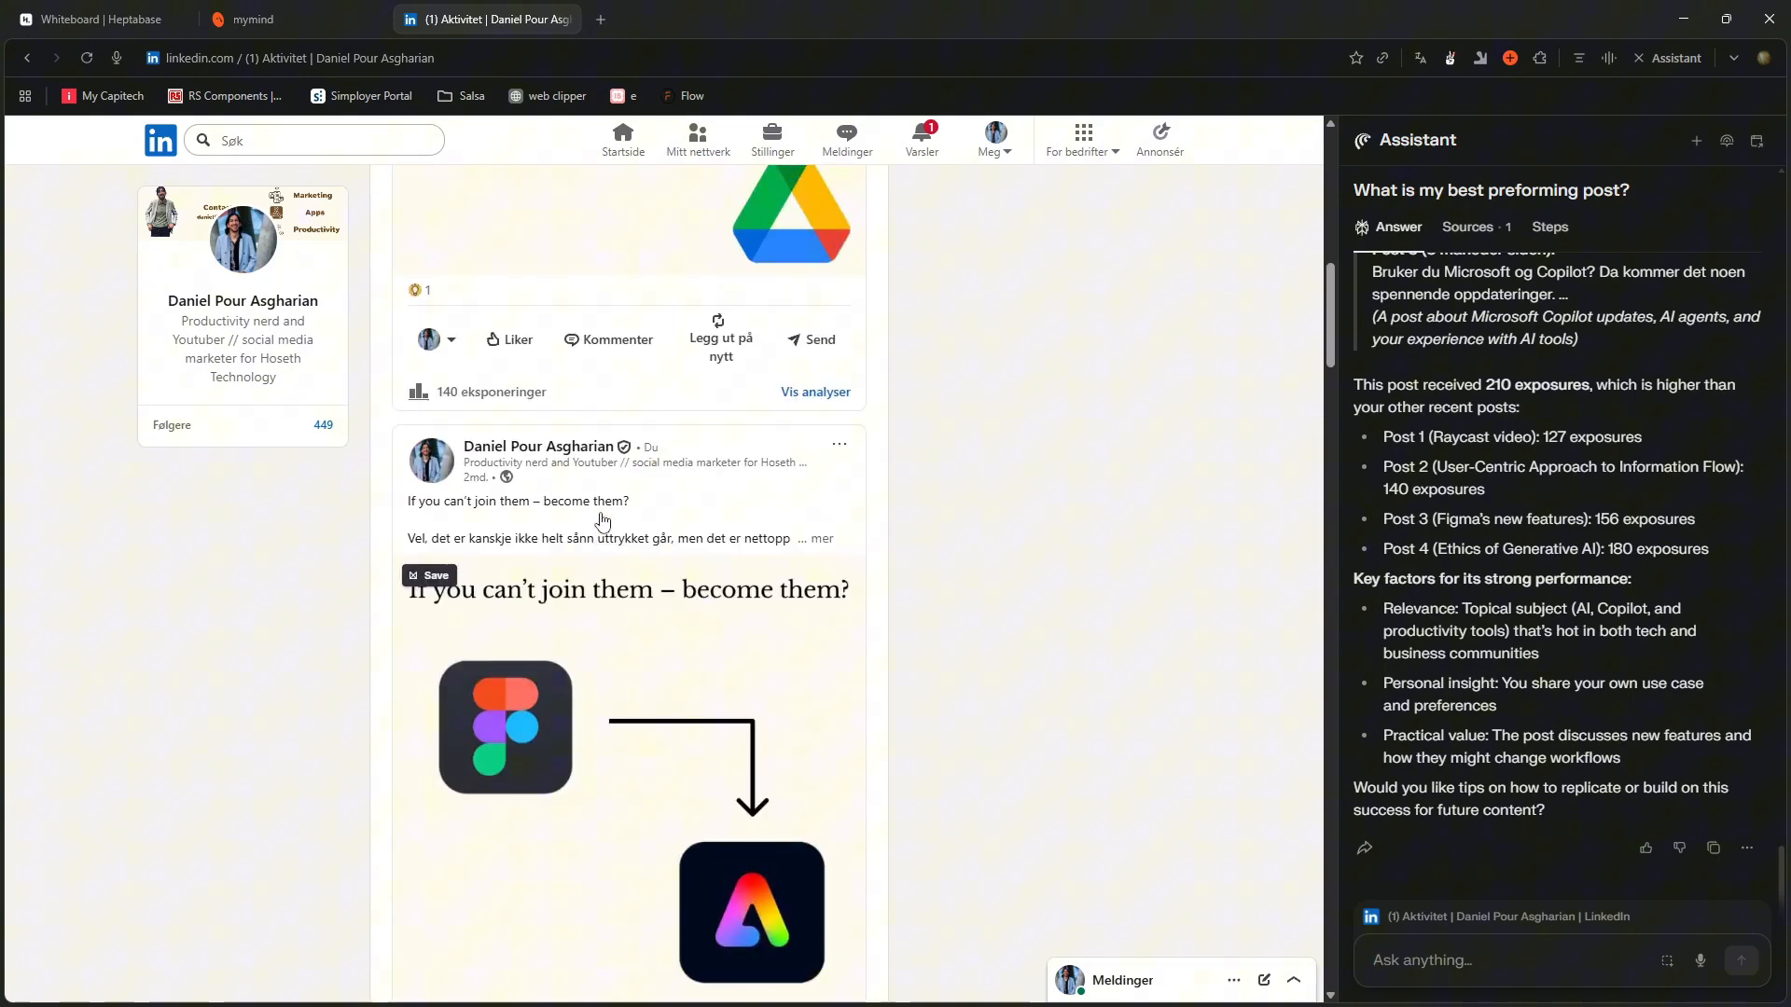
{"action": "scroll", "scroll_direction": "down", "scroll_amount": 3}
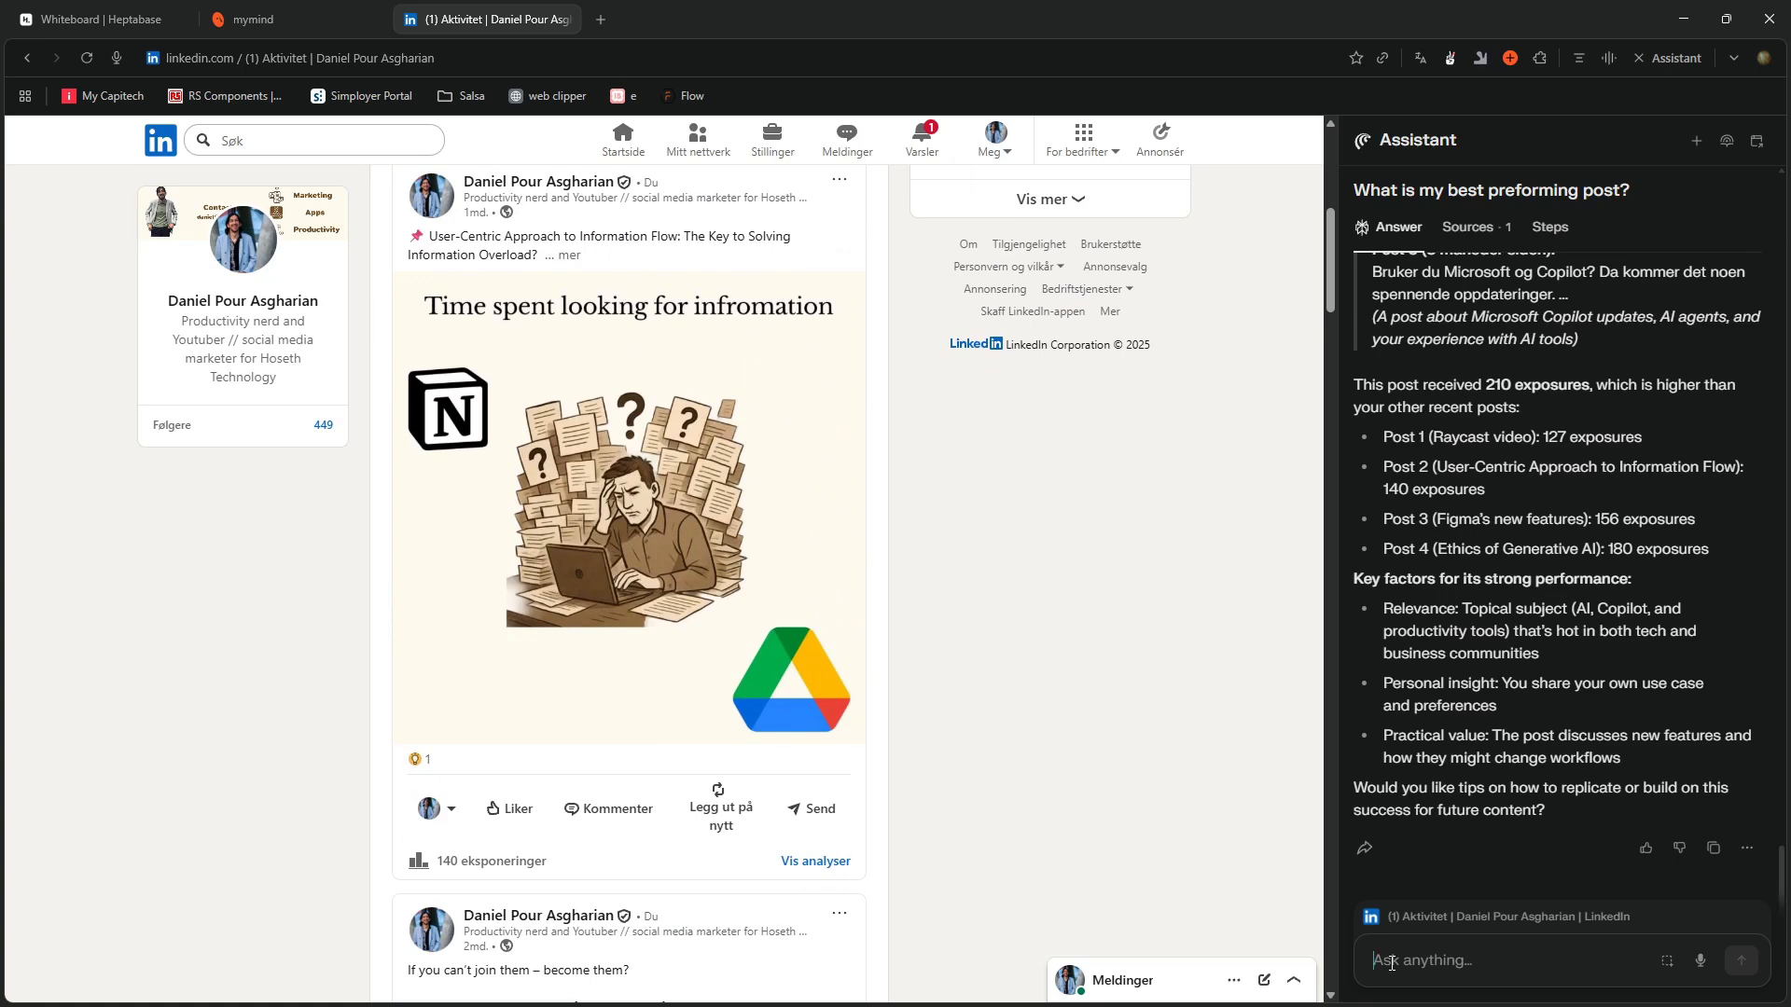
Type a request to copy the user-centric approach post to a card on the Whiteboard | Heptabase tab.
{"action": "type", "text": "Ta"}
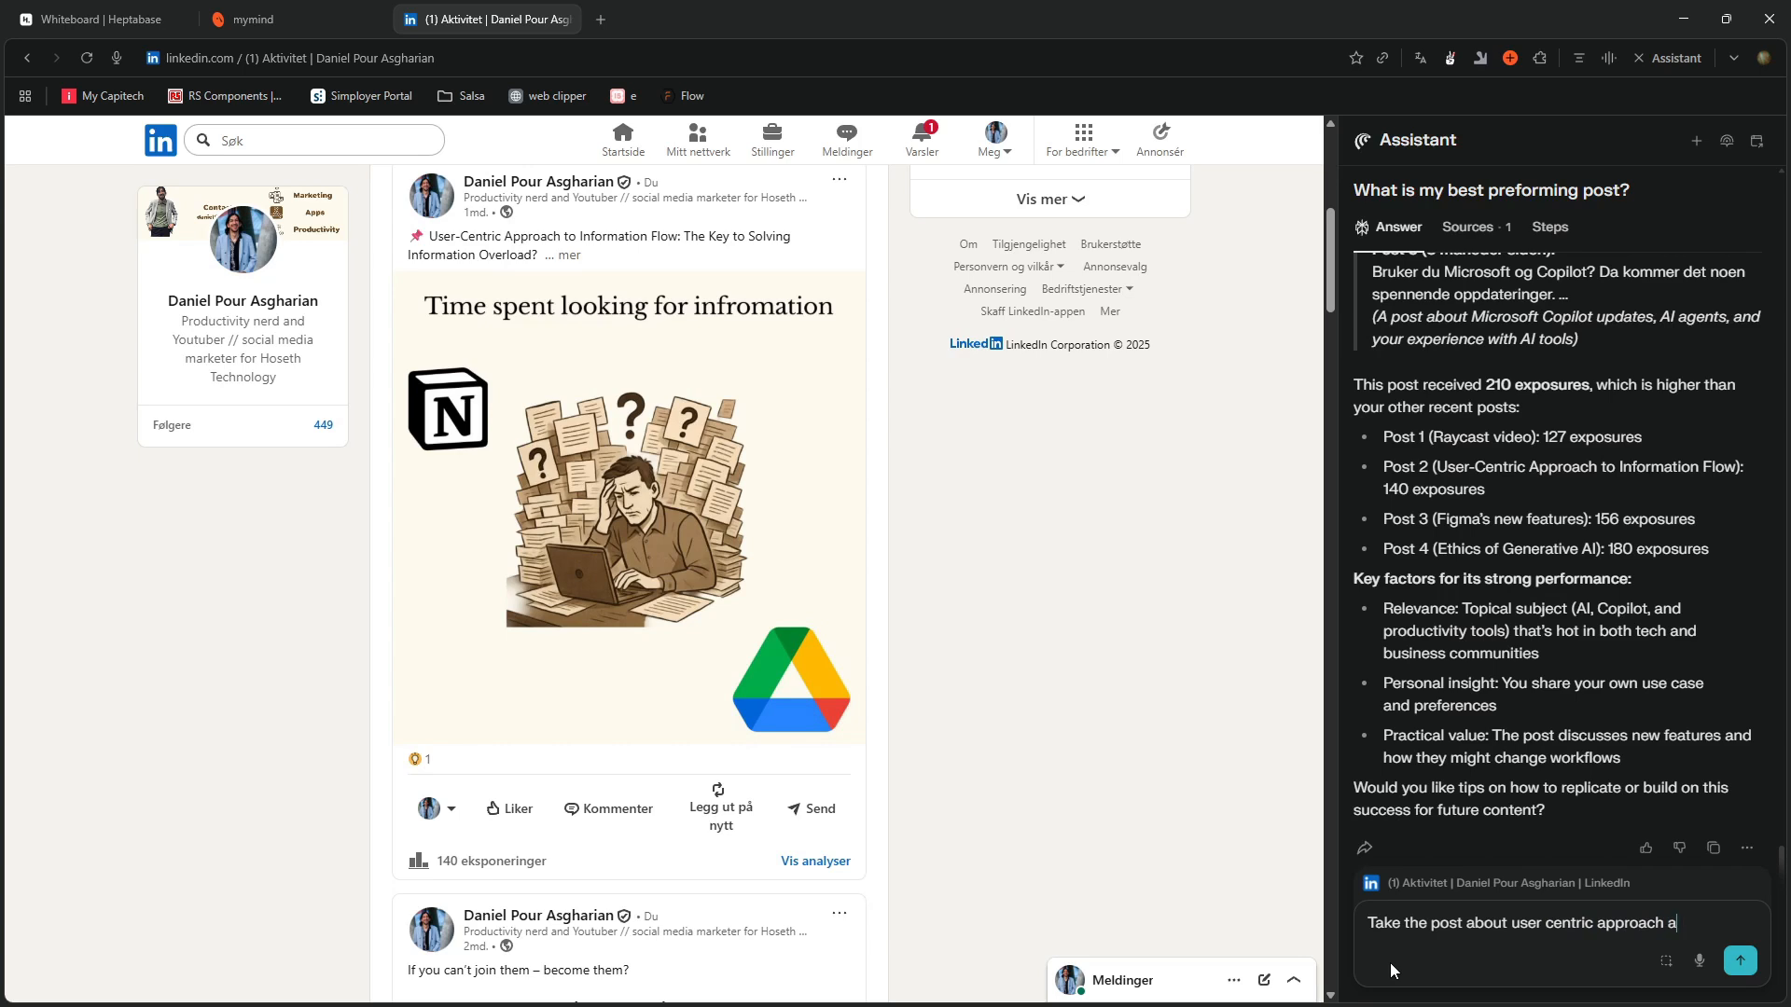
{"action": "type", "text": "nd copy it to a card on Whiteboard | Heptabase"}
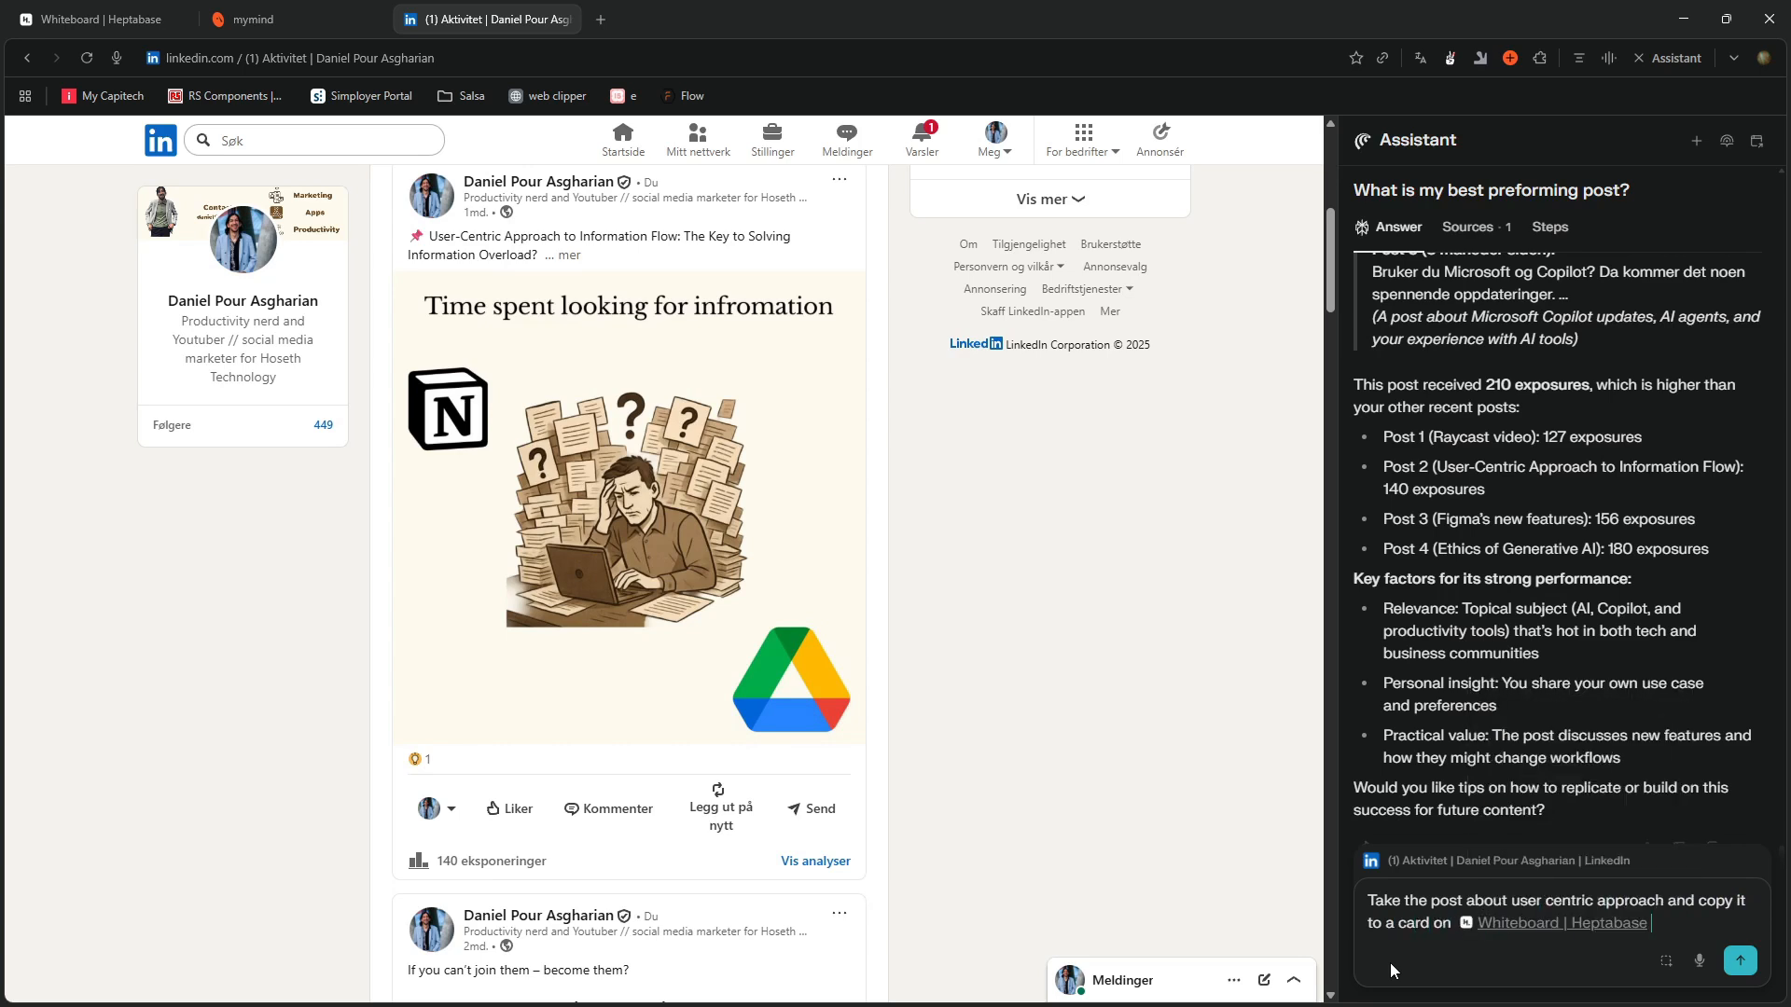
Send the Heptabase copy request and scroll the expanded user-centric post while the Assistant works.
{"action": "left_click", "coordinate": [1740, 961]}
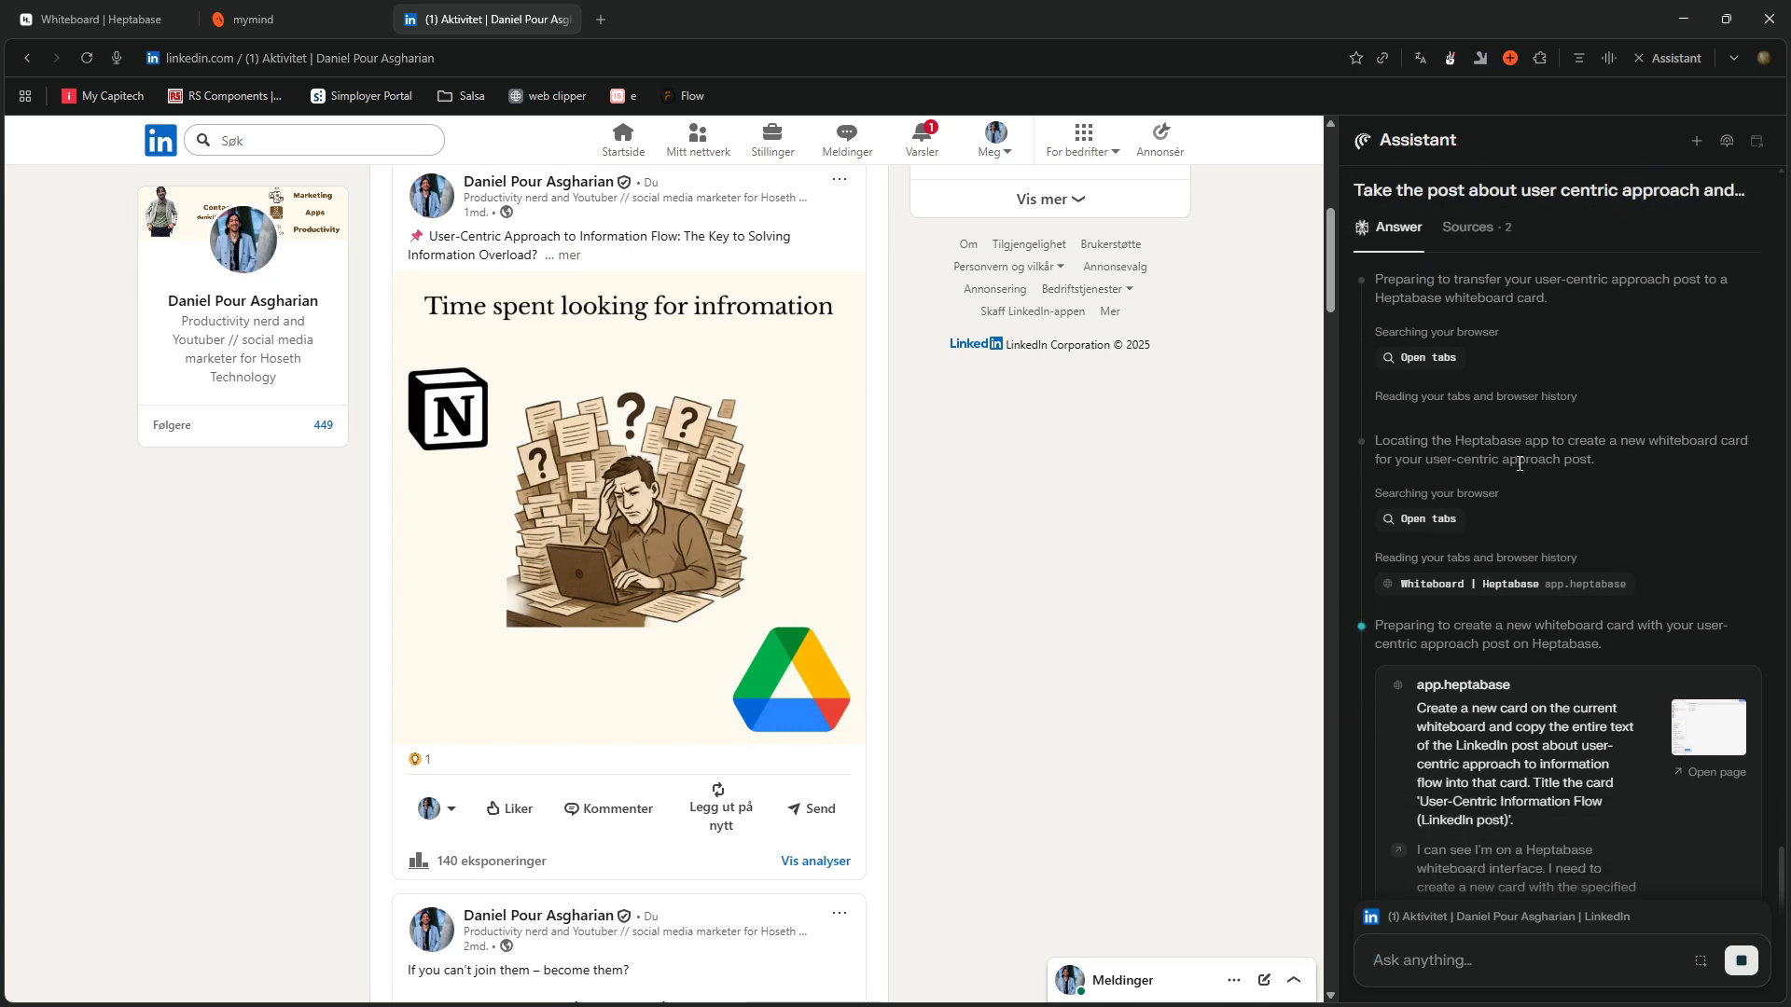
{"action": "scroll", "scroll_direction": "down", "scroll_amount": 3}
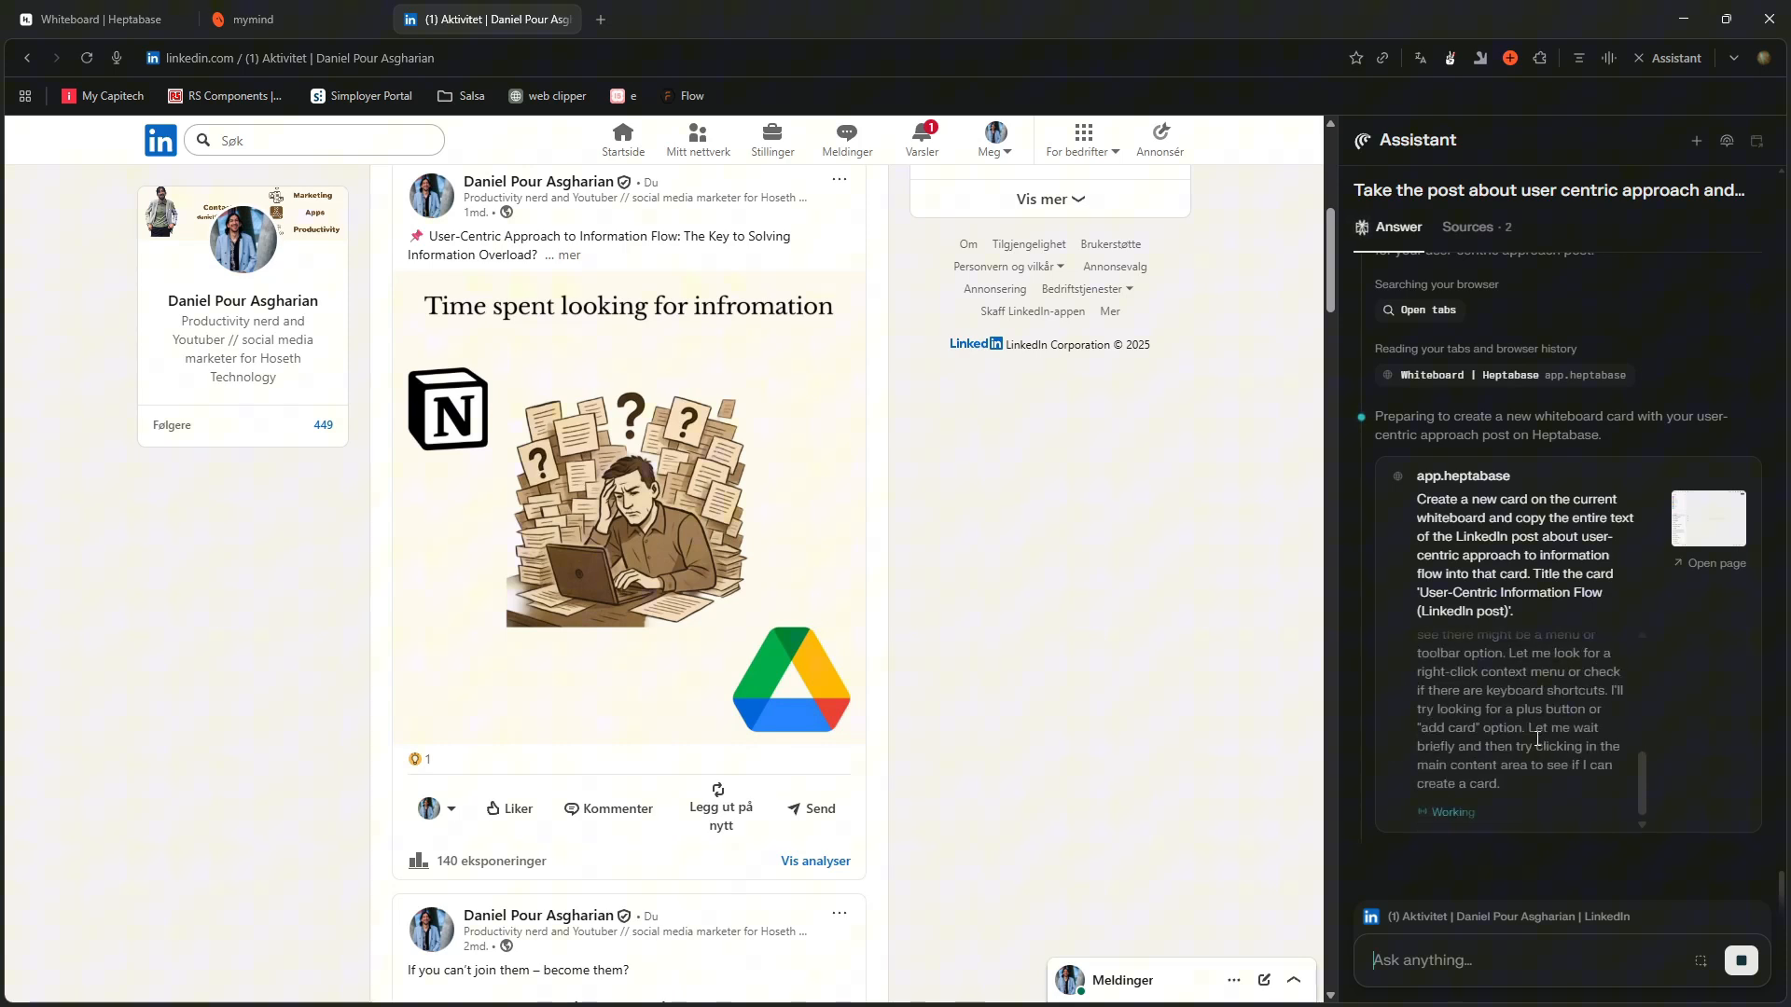
{"action": "scroll", "scroll_direction": "down", "scroll_amount": 3}
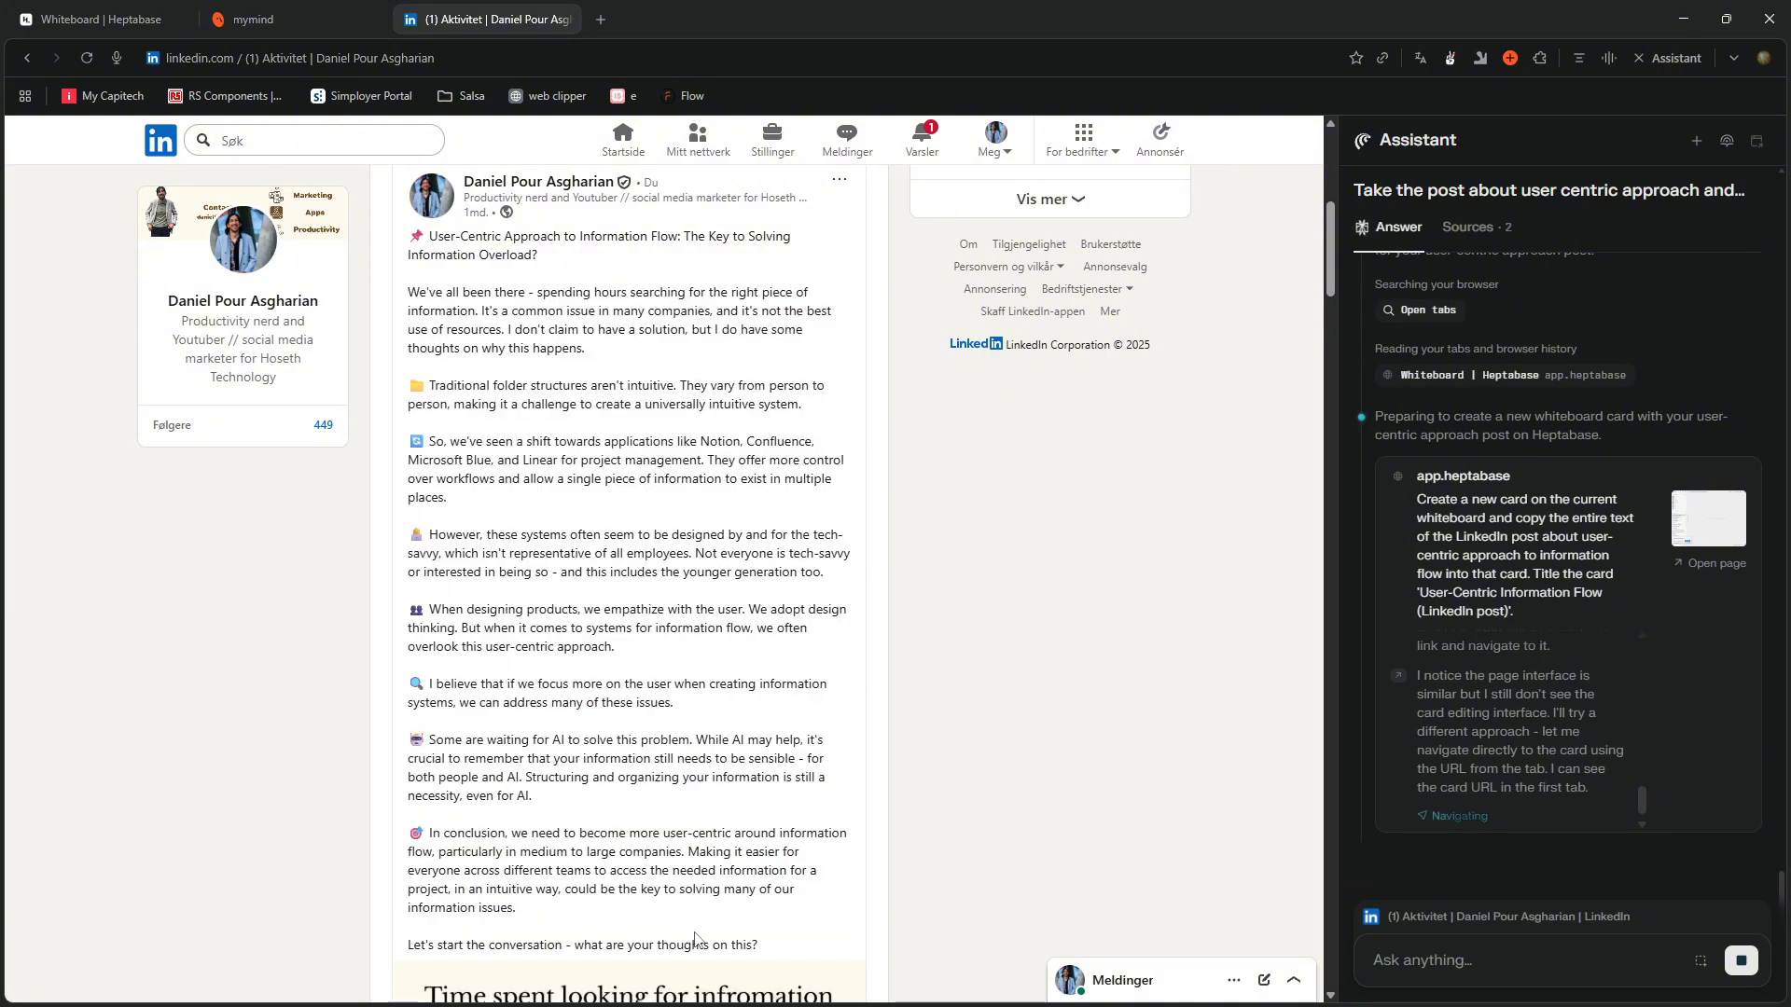
{"action": "mouse_move", "coordinate": [537, 322]}
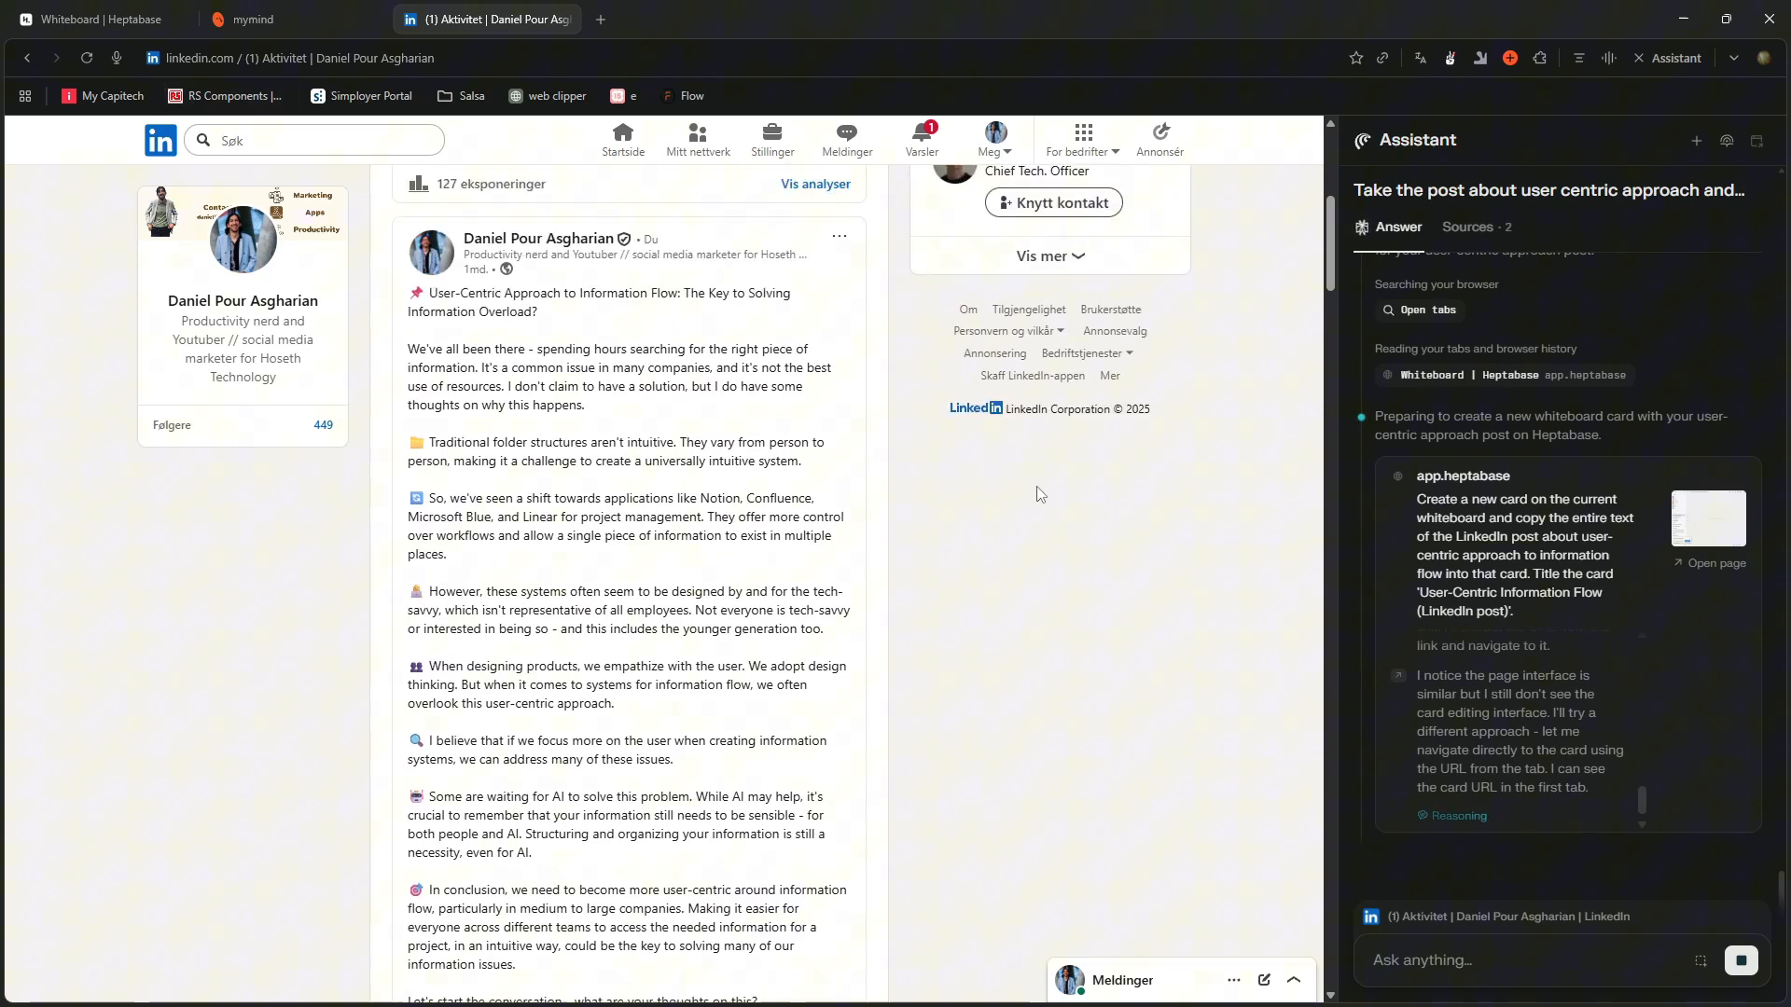
{"action": "scroll", "scroll_direction": "down", "scroll_amount": 3}
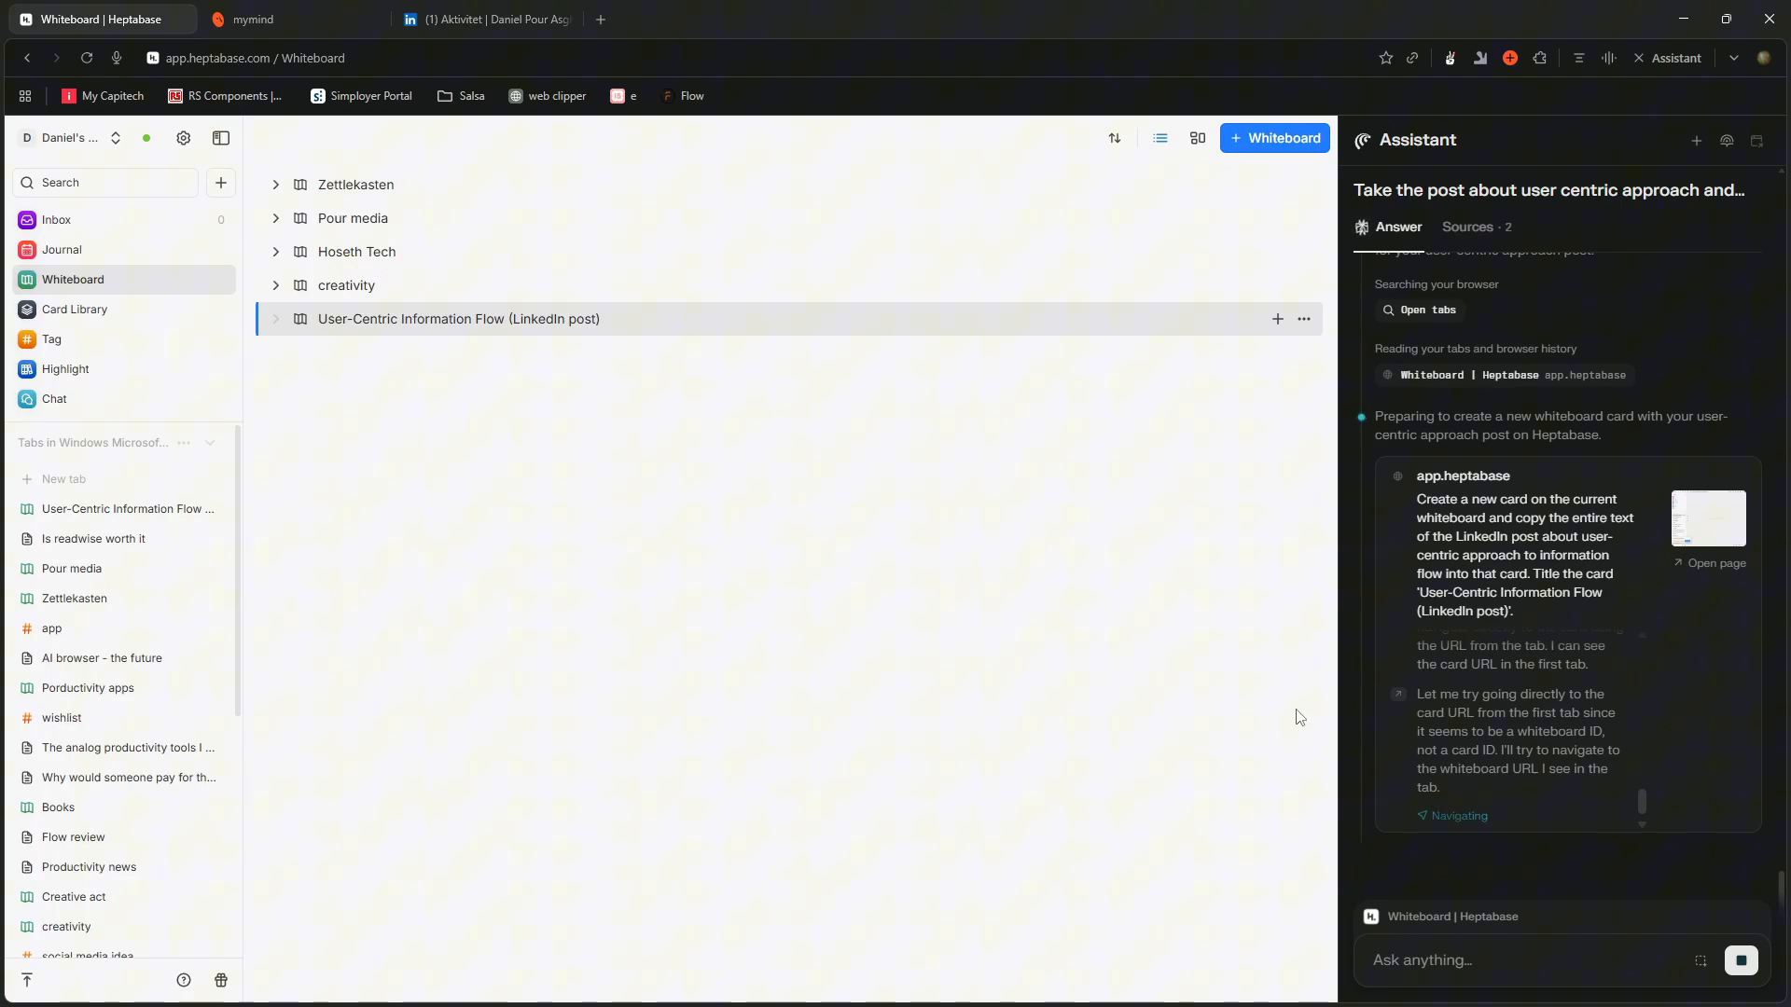
Return to the LinkedIn activity page and scroll while the Assistant builds the Heptabase whiteboard.
{"action": "left_click", "coordinate": [488, 19]}
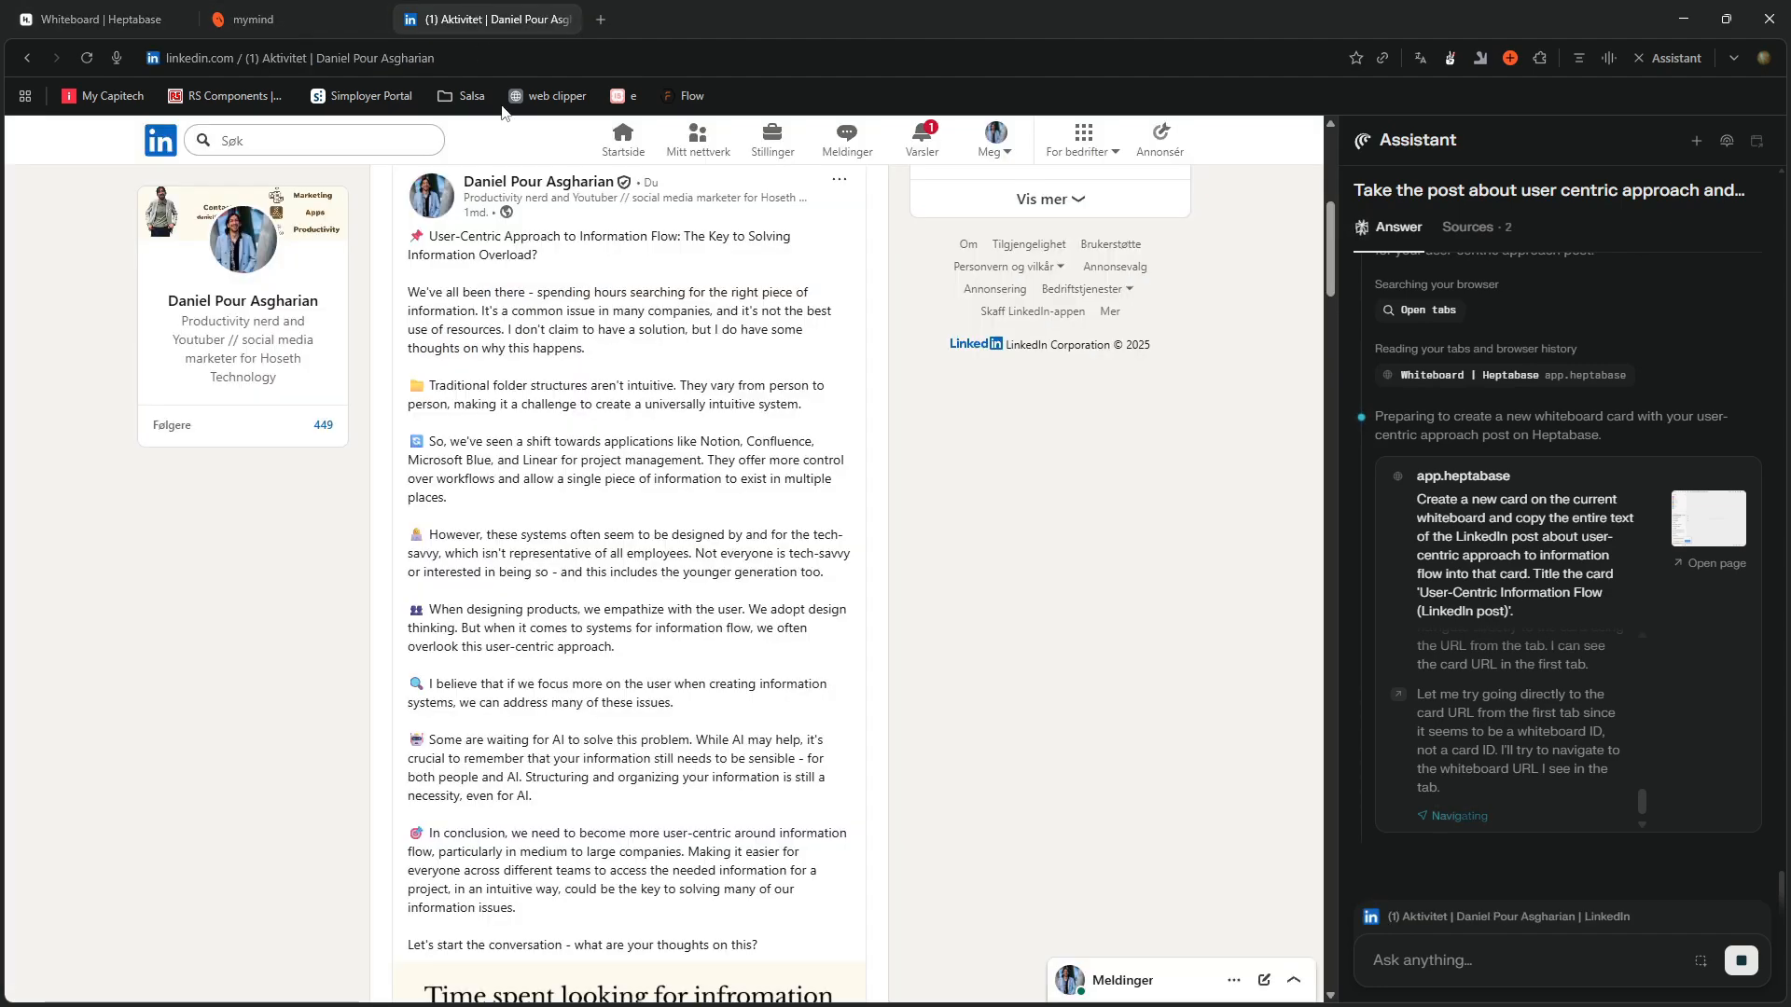
{"action": "scroll", "scroll_direction": "down", "scroll_amount": 3}
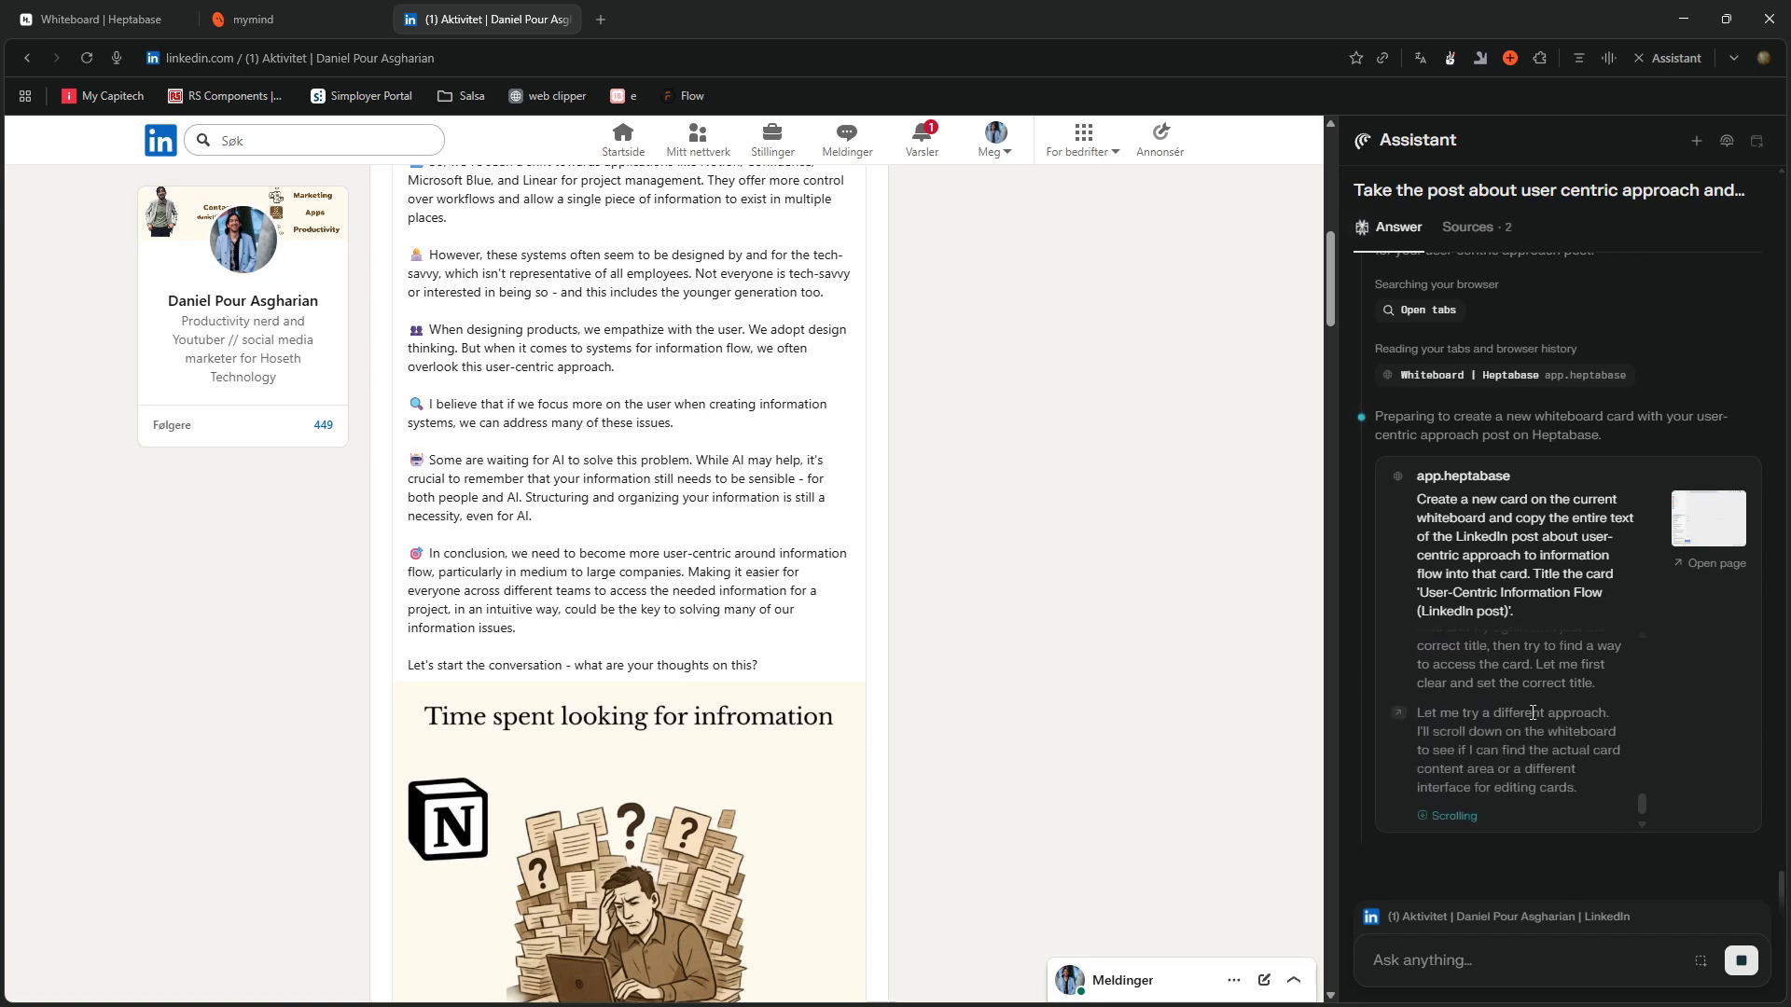
{"action": "scroll", "scroll_direction": "down", "scroll_amount": 3}
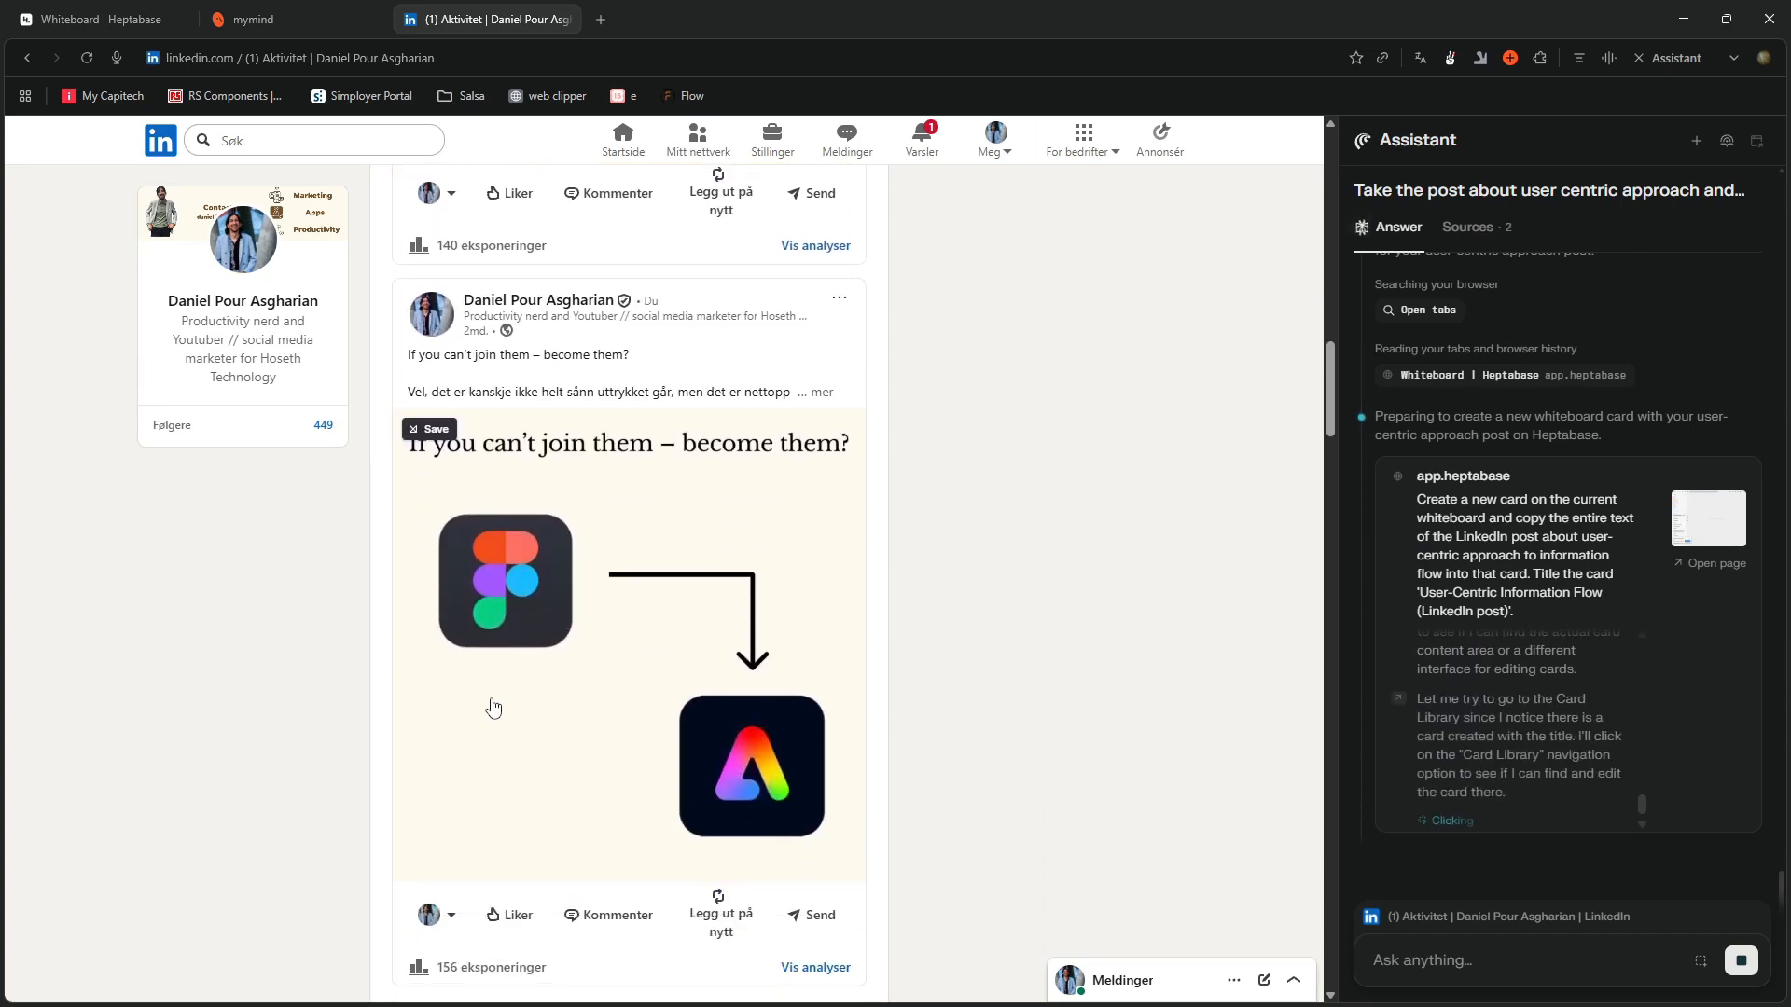
{"action": "scroll", "scroll_direction": "down", "scroll_amount": 3}
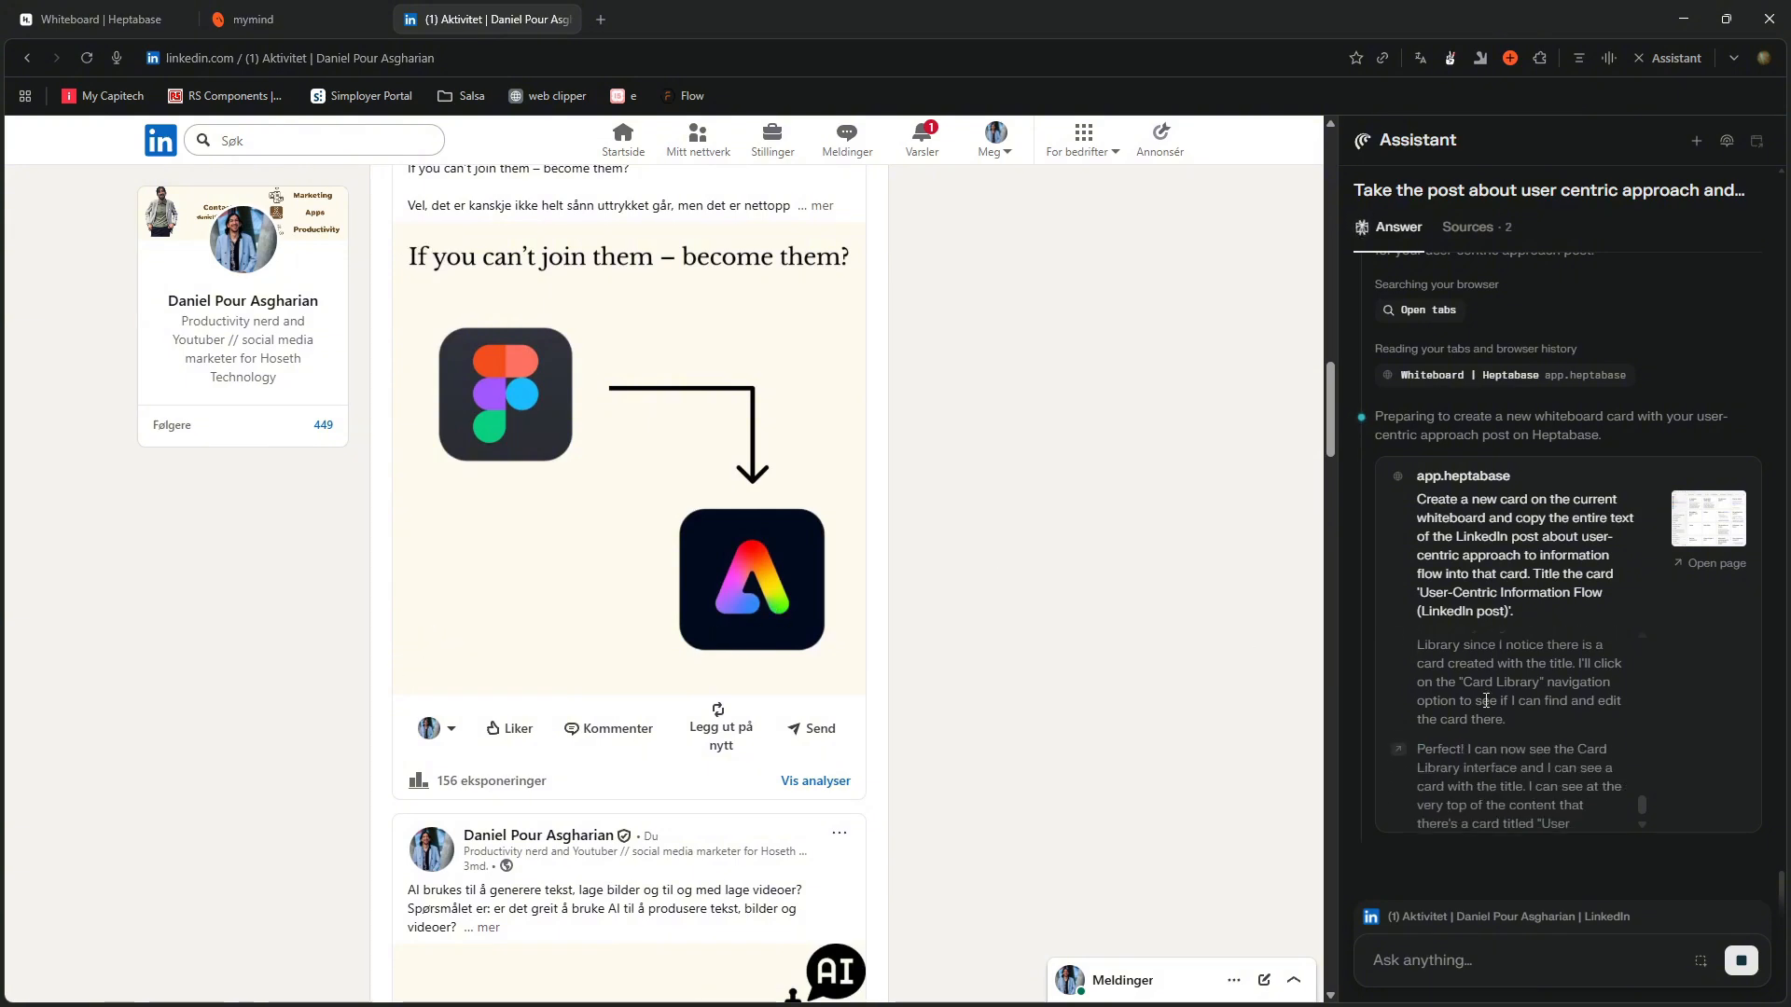
{"action": "scroll", "scroll_direction": "down", "scroll_amount": 3}
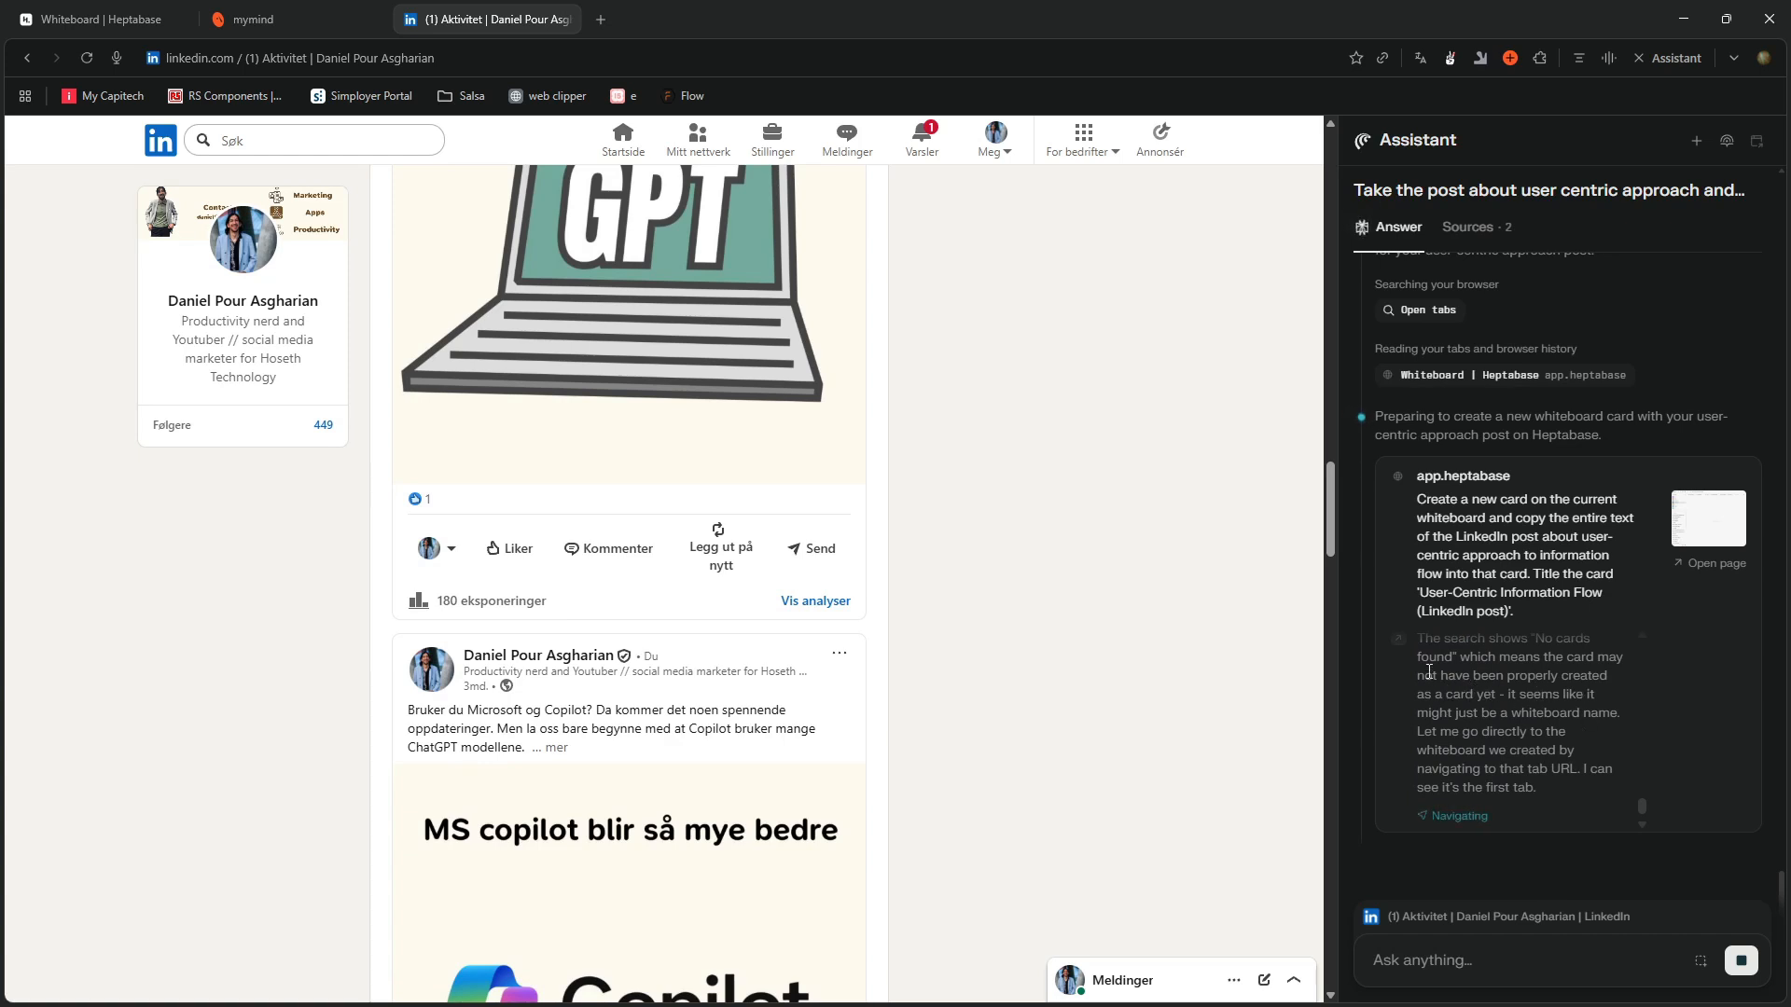
{"action": "mouse_move", "coordinate": [1389, 743]}
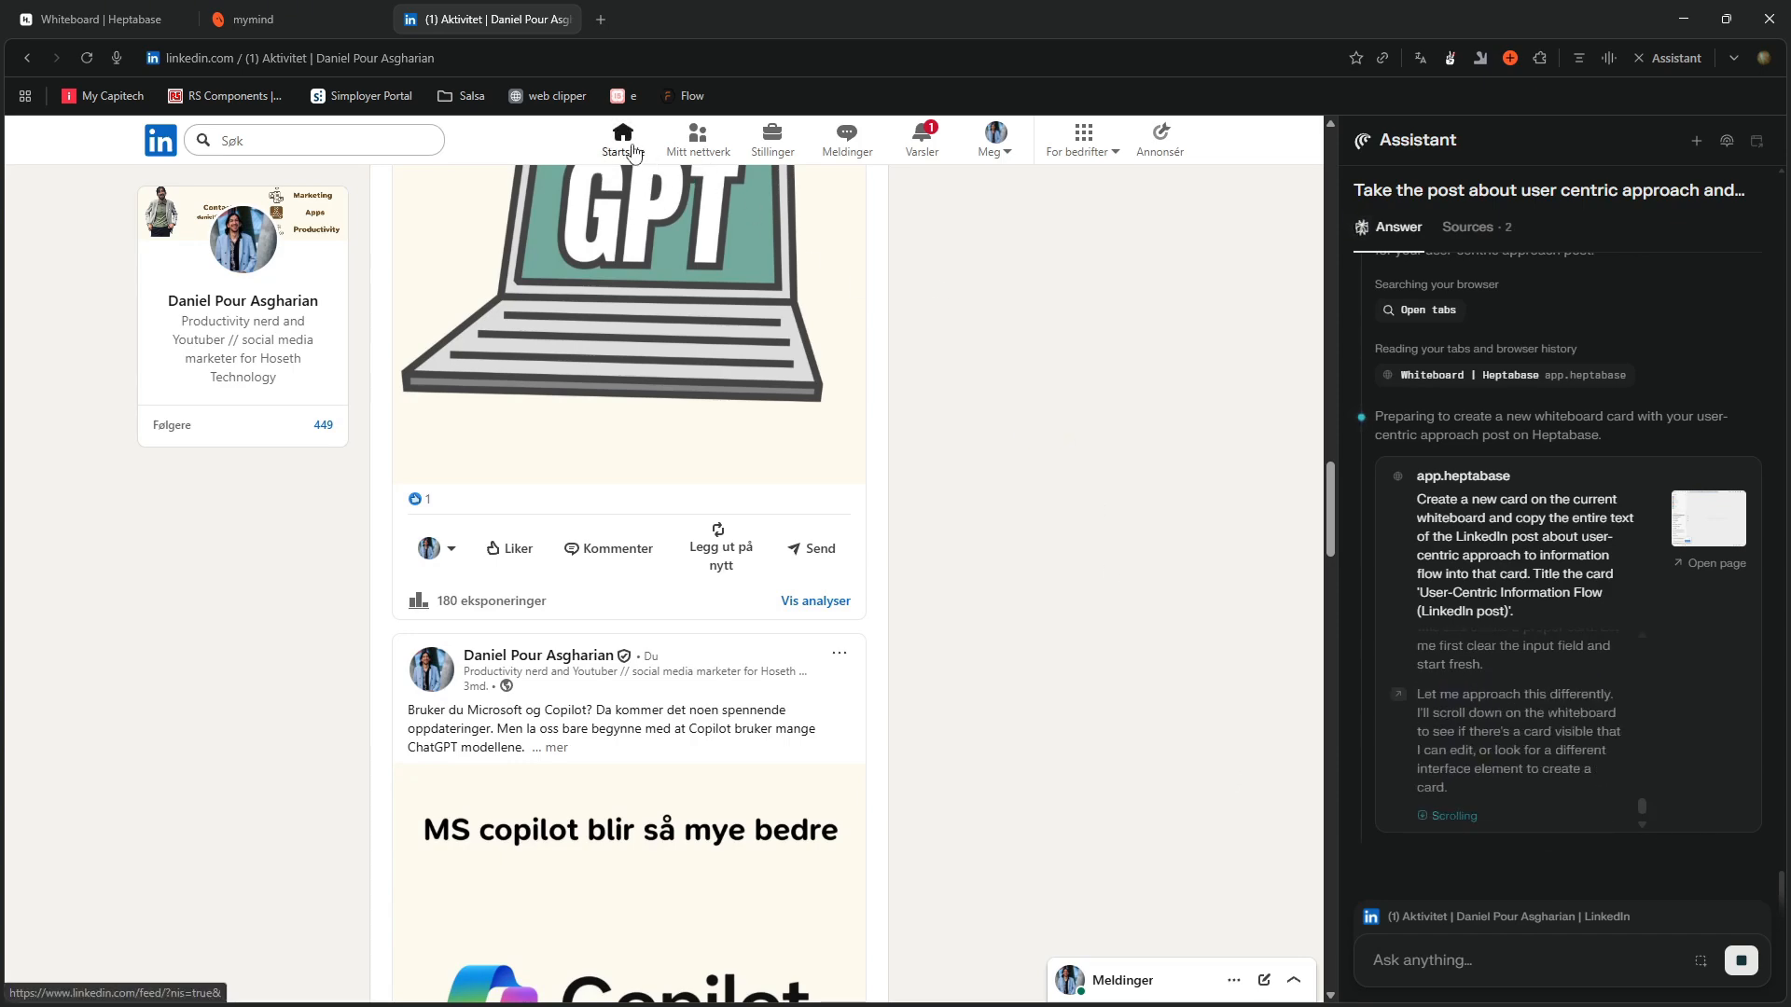
Go to the LinkedIn home feed and read the Assistant's manual copy steps and post text.
{"action": "left_click", "coordinate": [622, 137]}
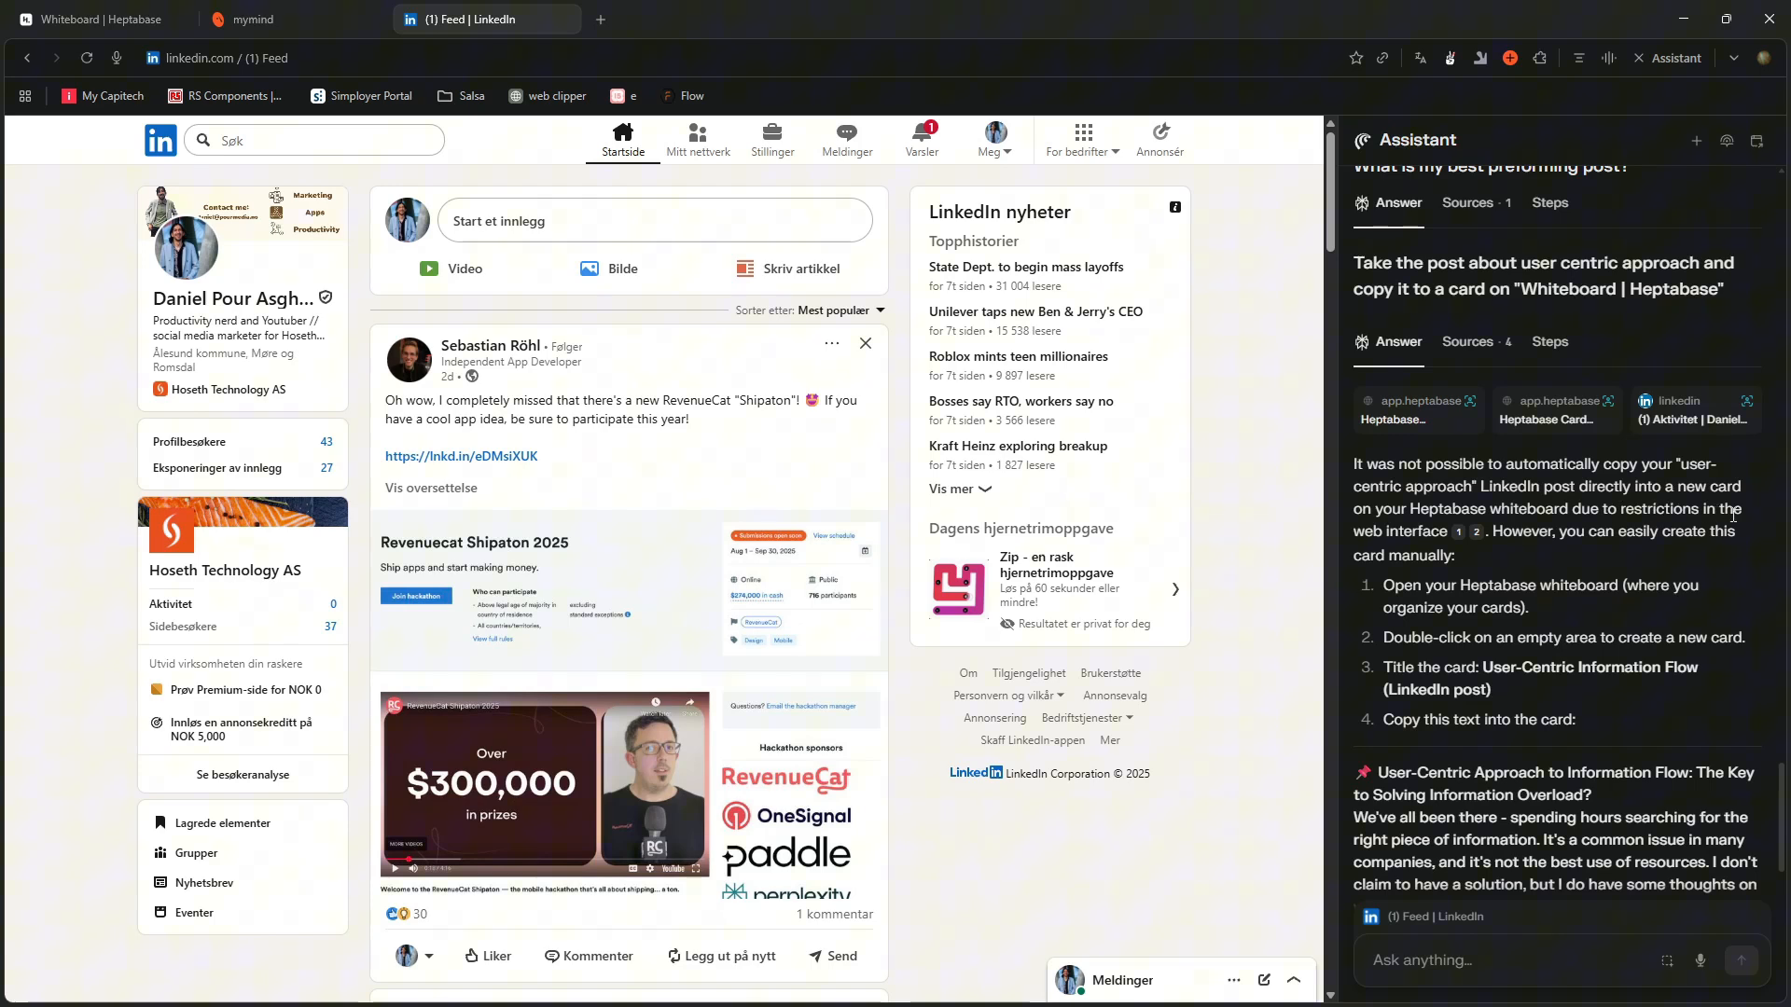
{"action": "scroll", "scroll_direction": "down", "scroll_amount": 3}
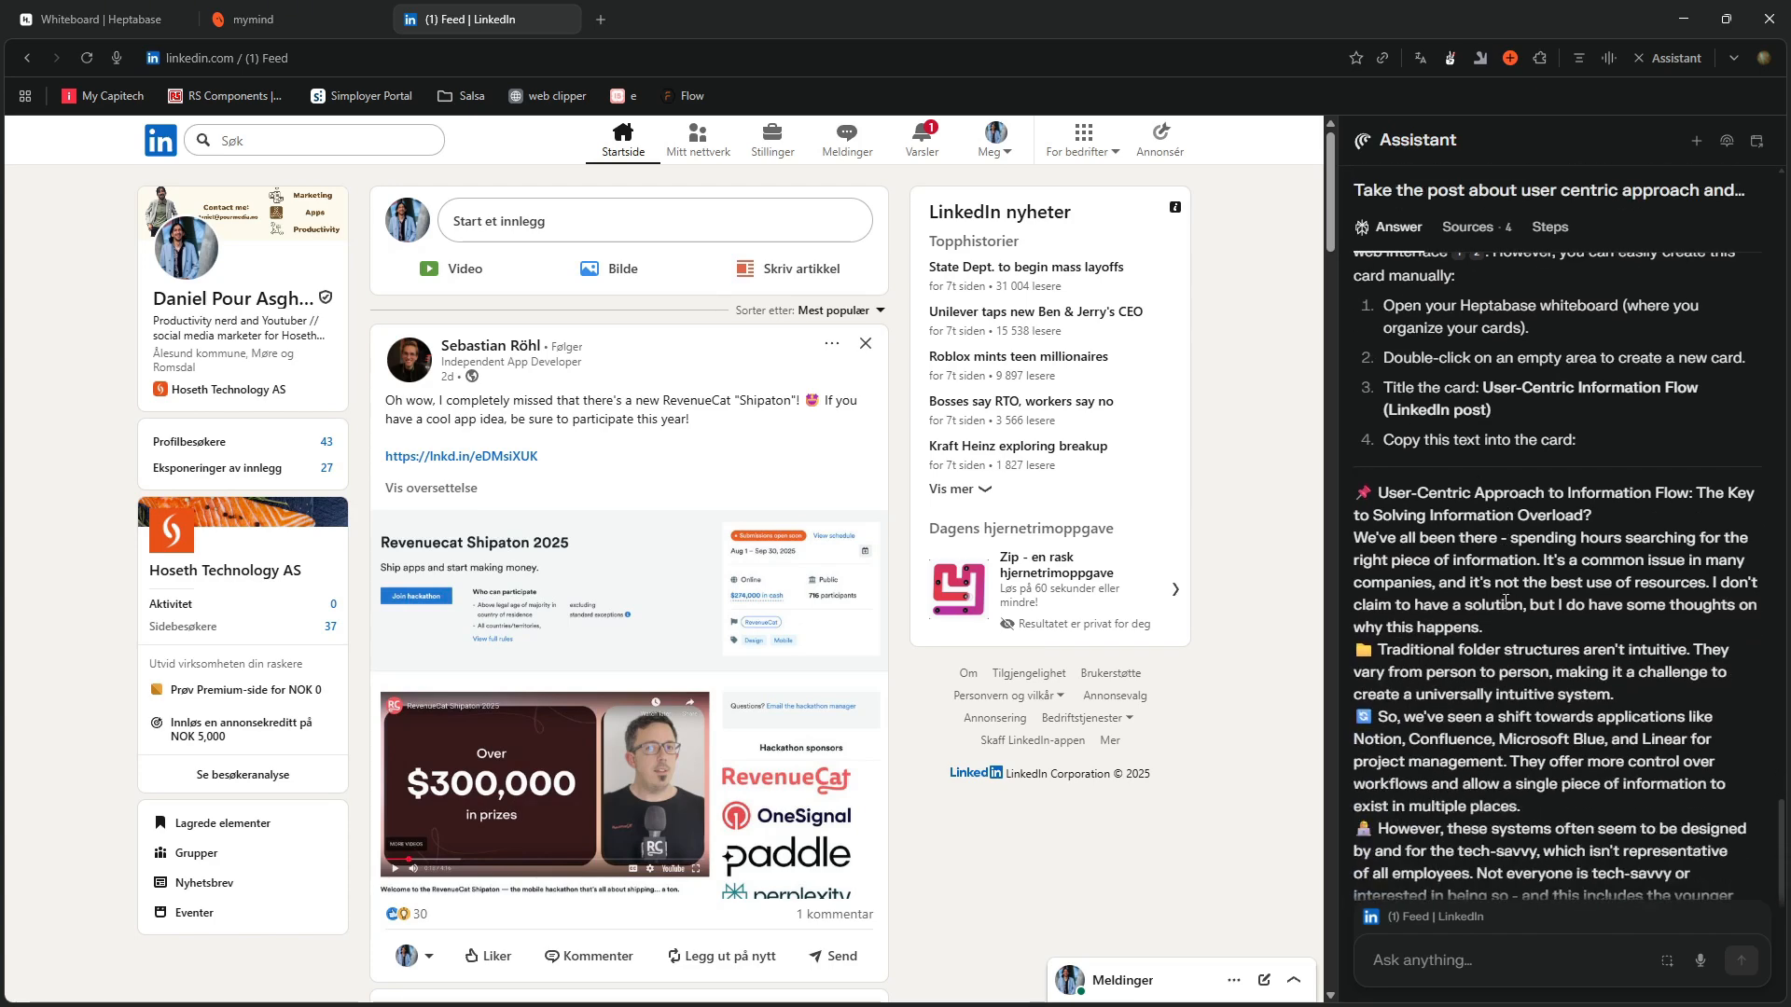
{"action": "scroll", "scroll_direction": "down", "scroll_amount": 3}
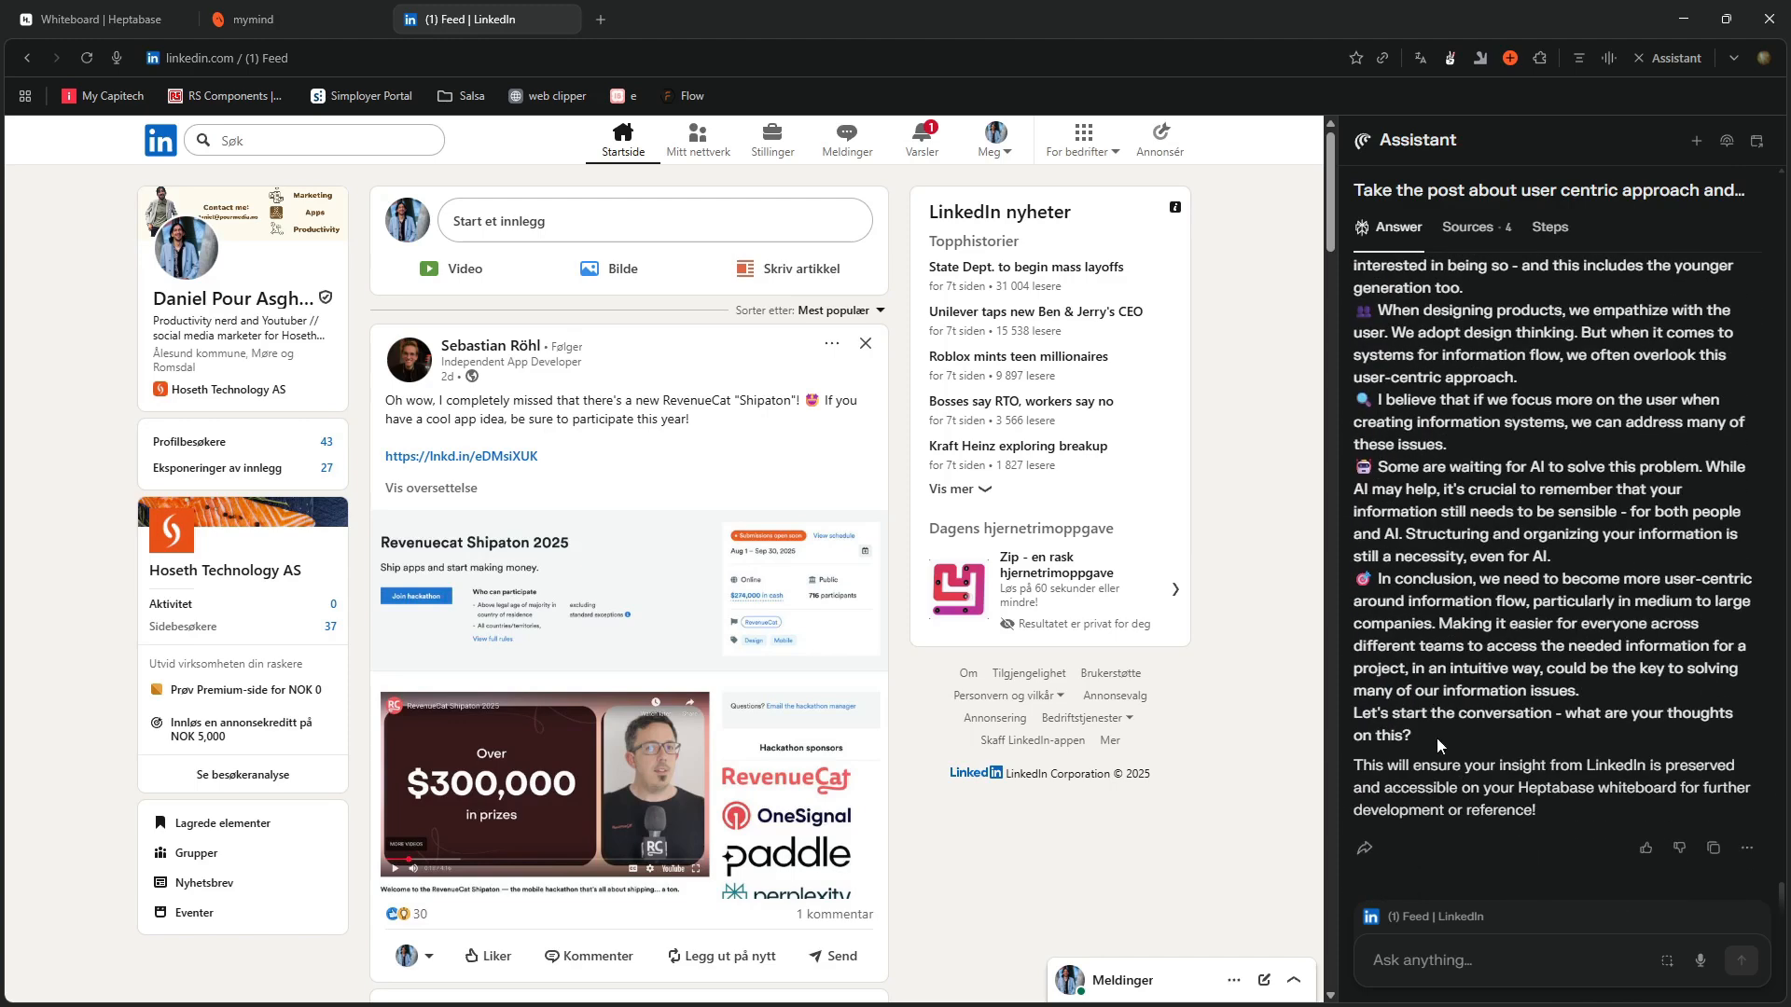
{"action": "scroll", "scroll_direction": "down", "scroll_amount": 3}
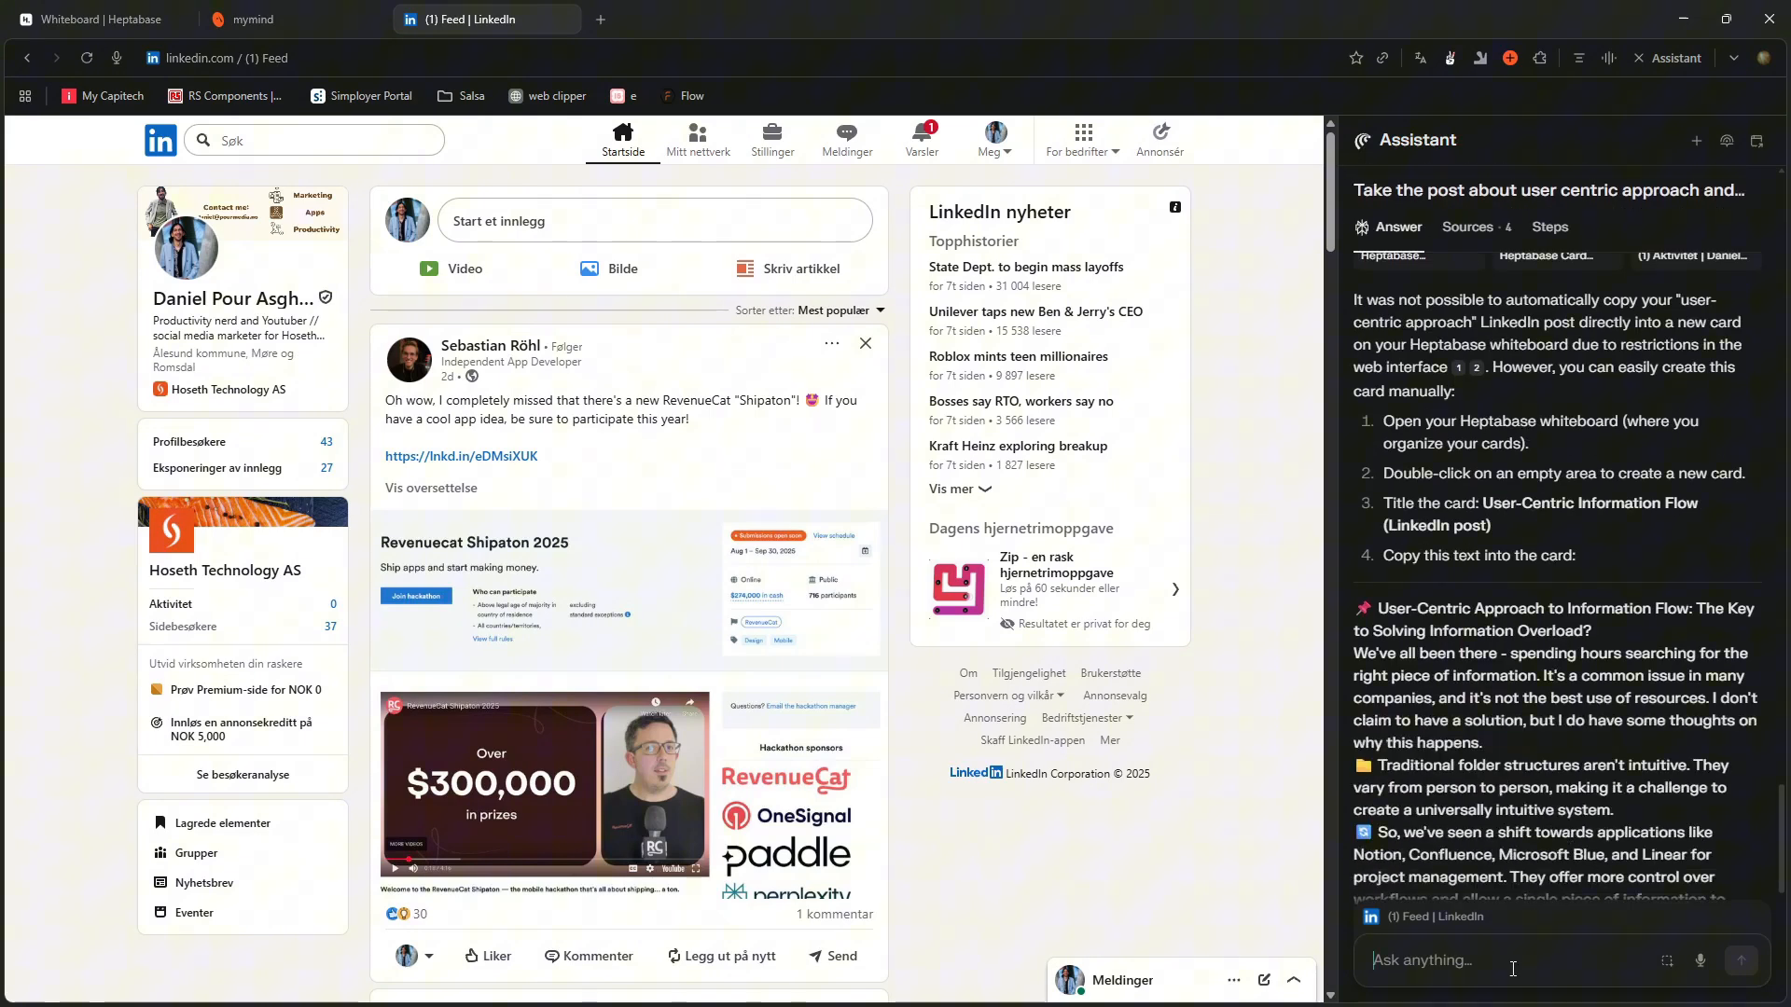
Ask the Assistant to find cards related to creativity, with the Heptabase whiteboard tab active.
{"action": "type", "text": "Can you"}
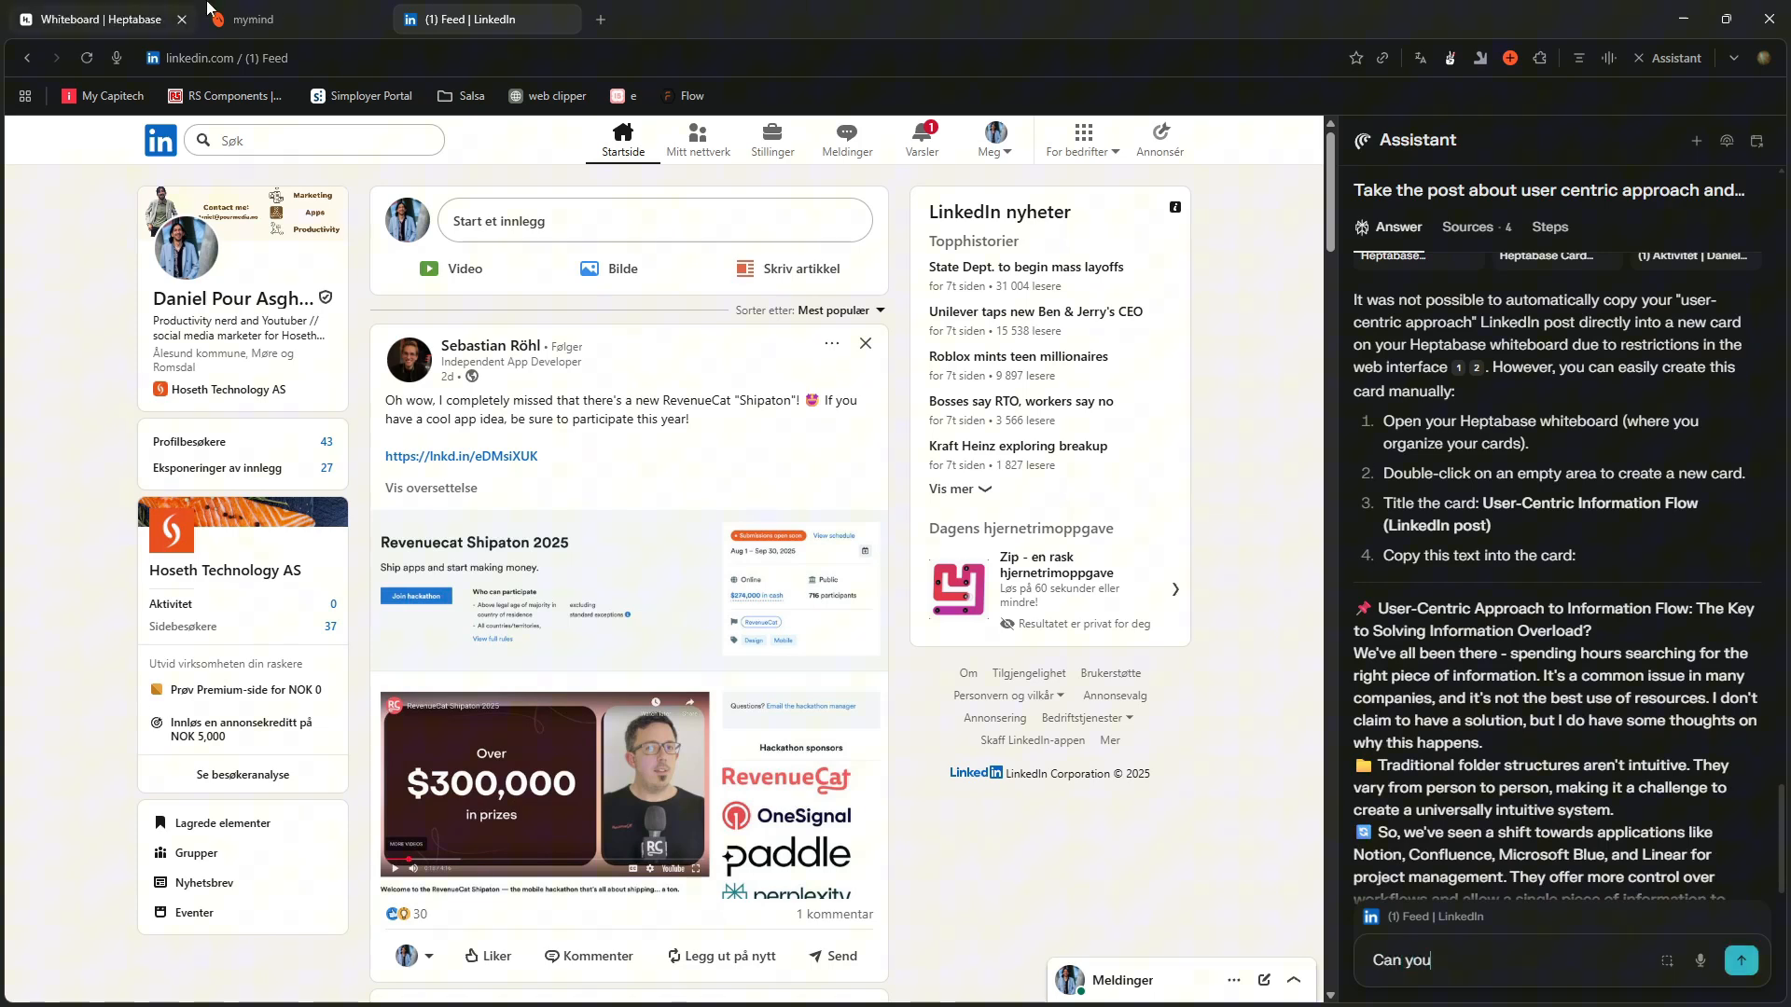
{"action": "left_click", "coordinate": [97, 19]}
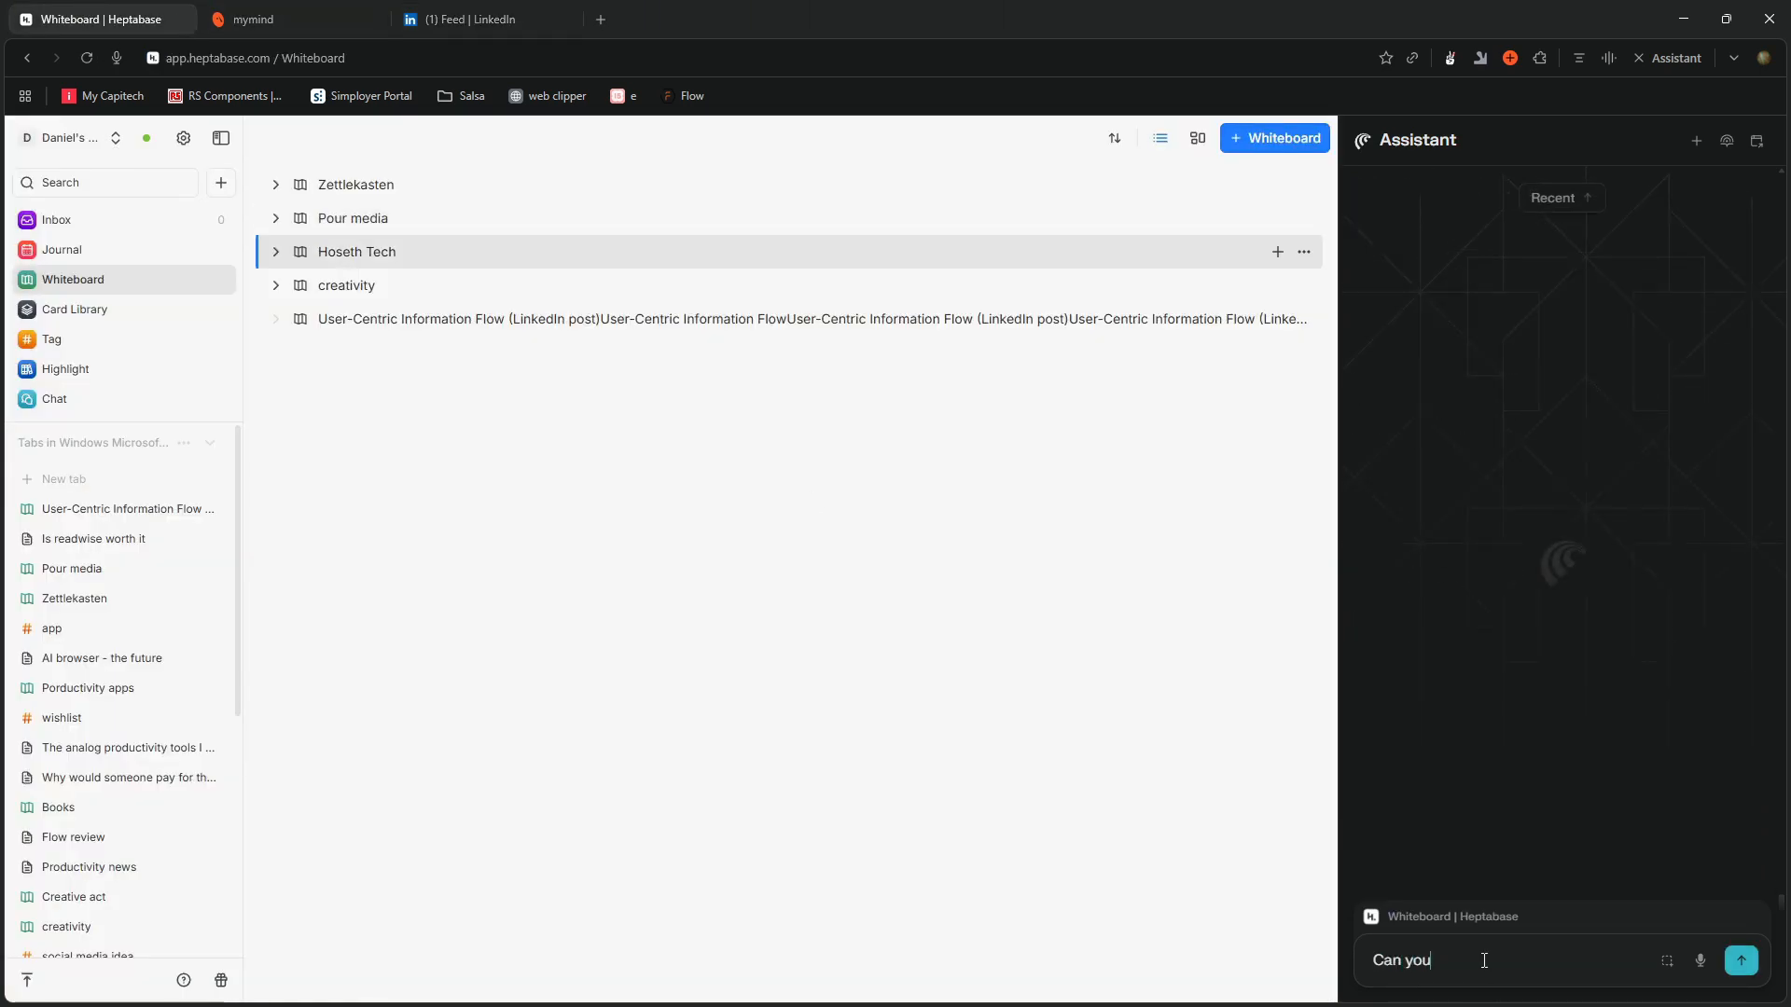
{"action": "type", "text": "find cards related to c"}
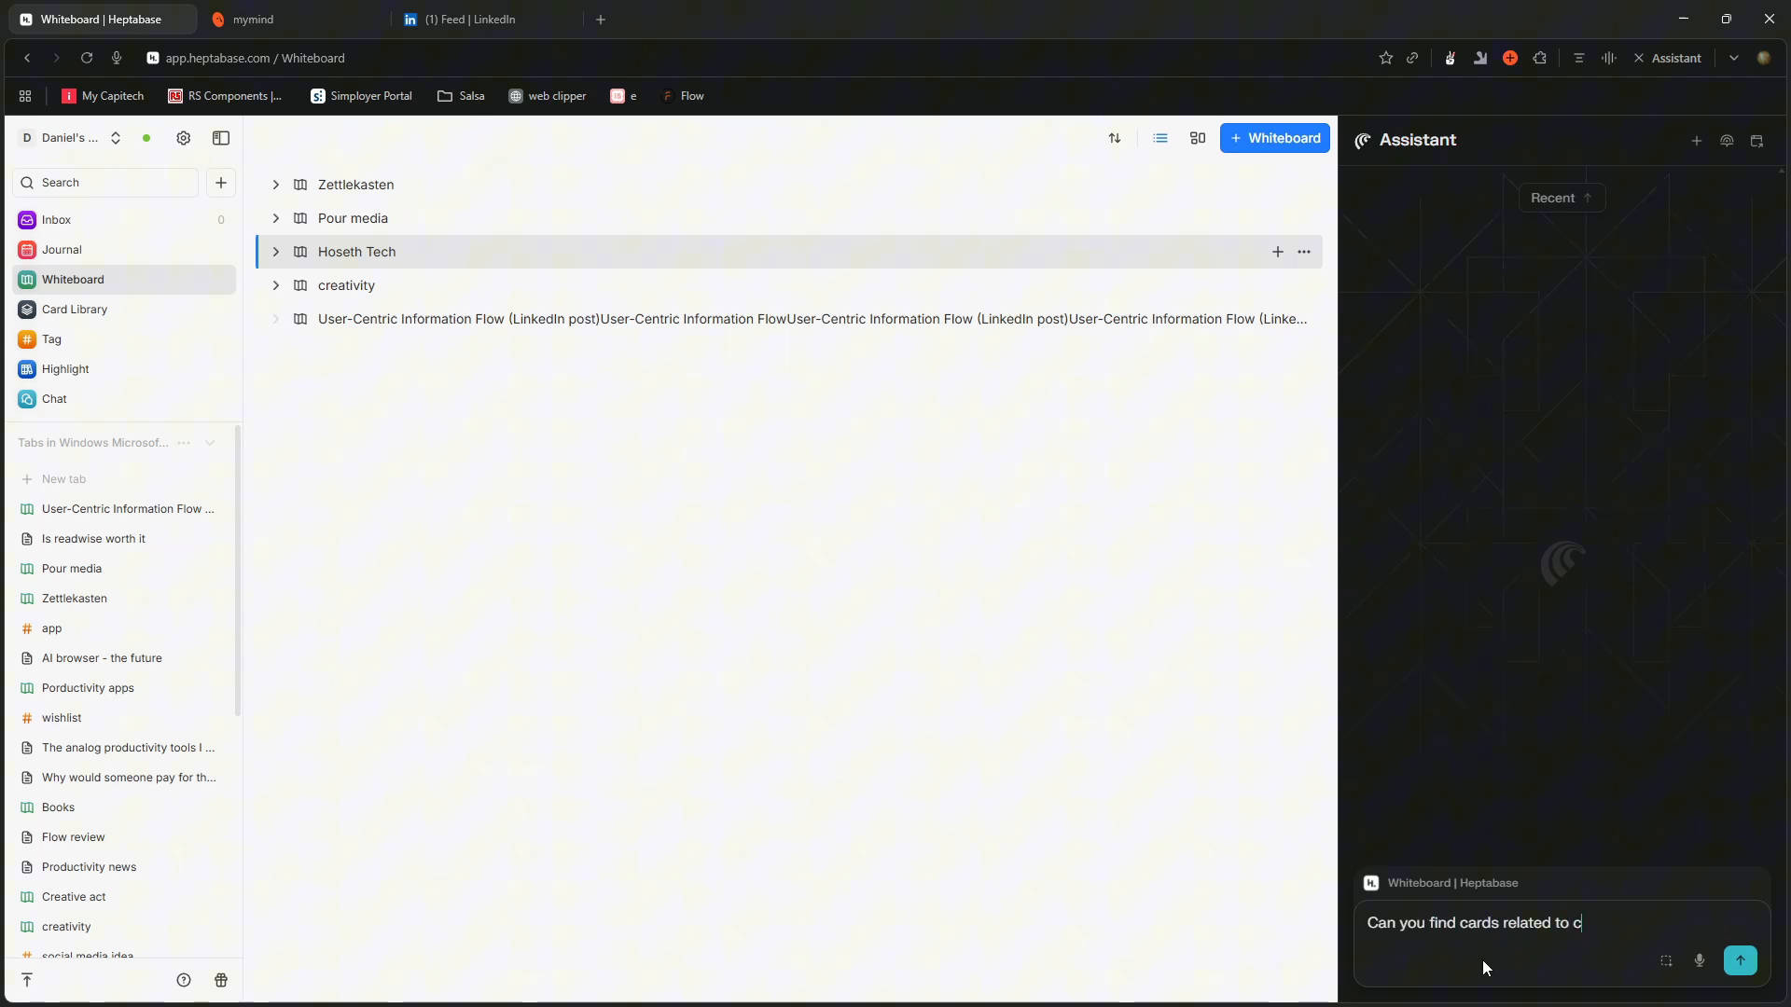
{"action": "type", "text": "reativity"}
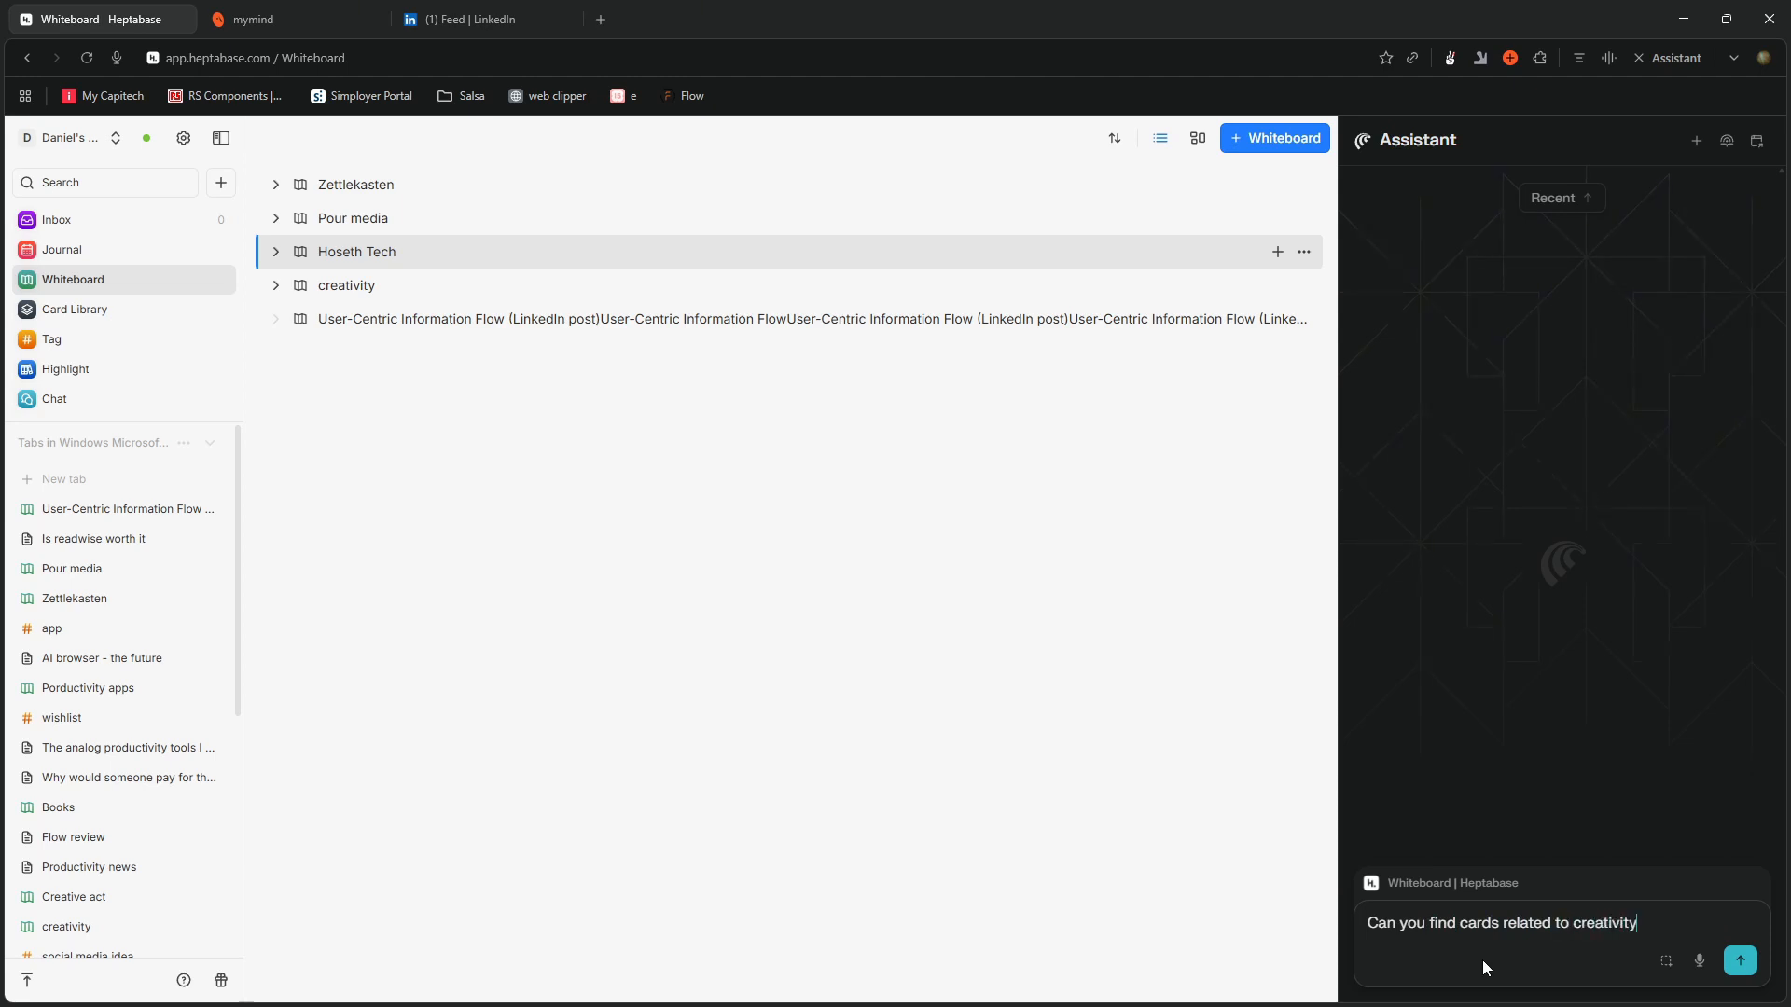
{"action": "left_click", "coordinate": [1739, 960]}
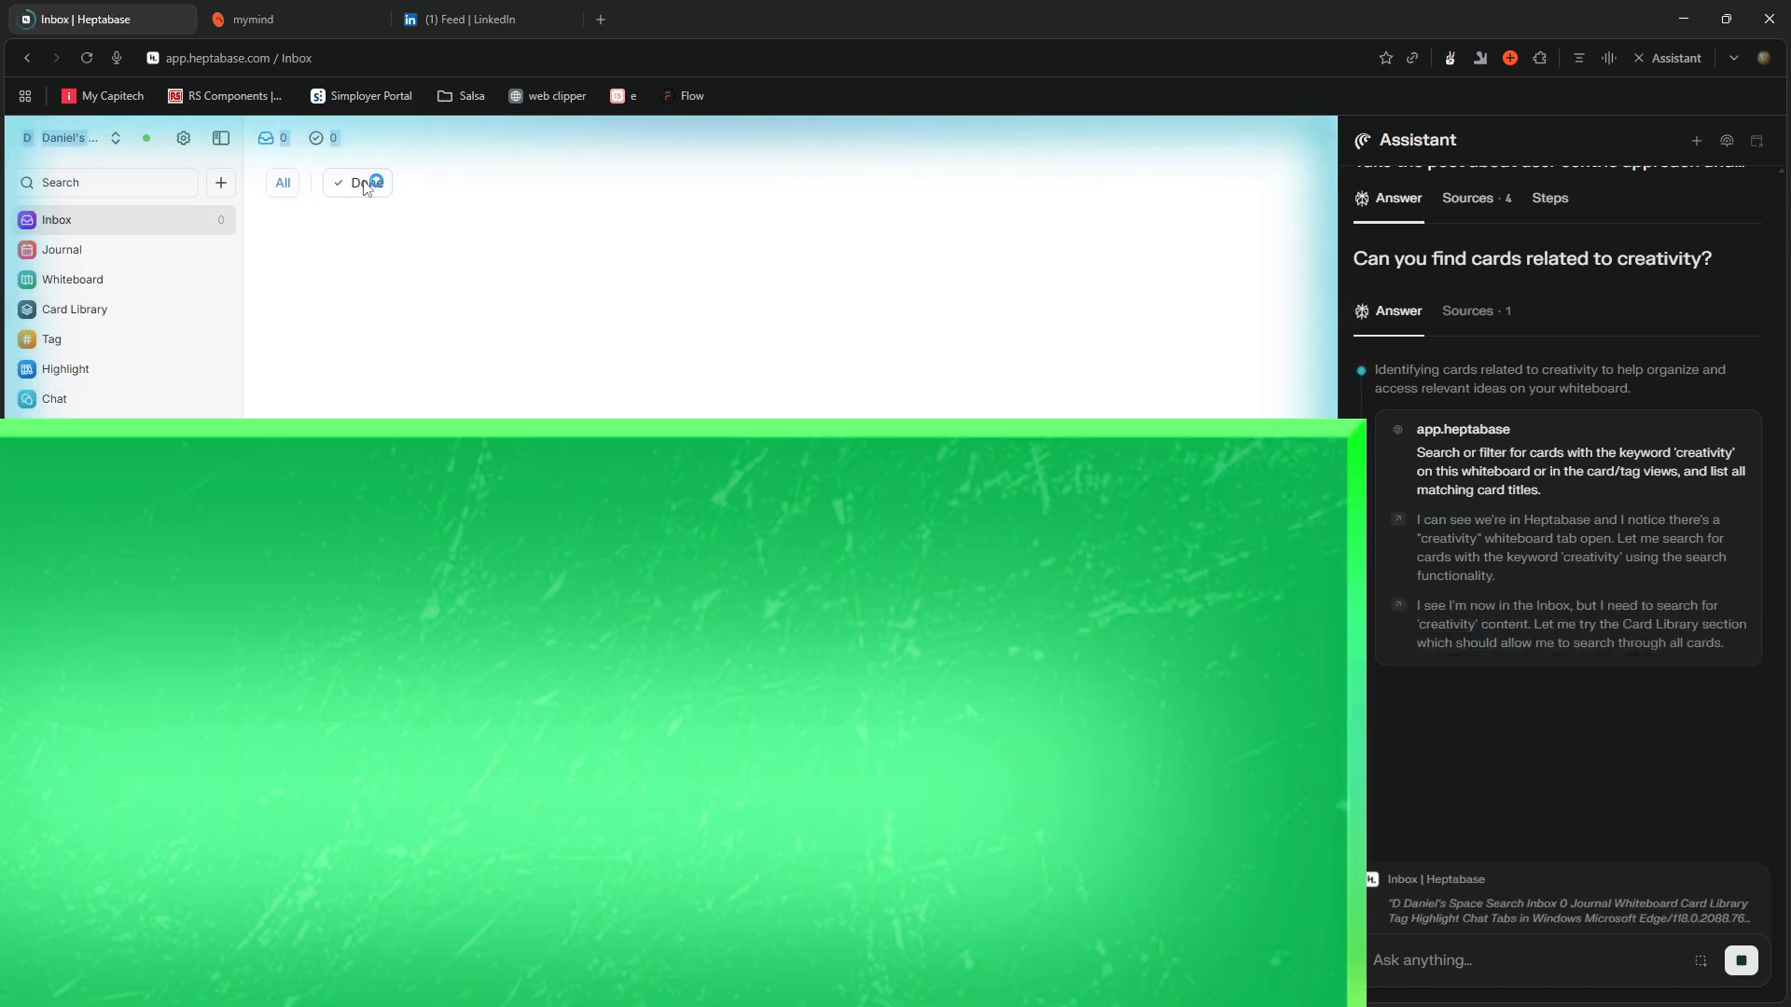
Open the Heptabase Card Library and switch between the LinkedIn and Heptabase tabs.
{"action": "left_click", "coordinate": [75, 310]}
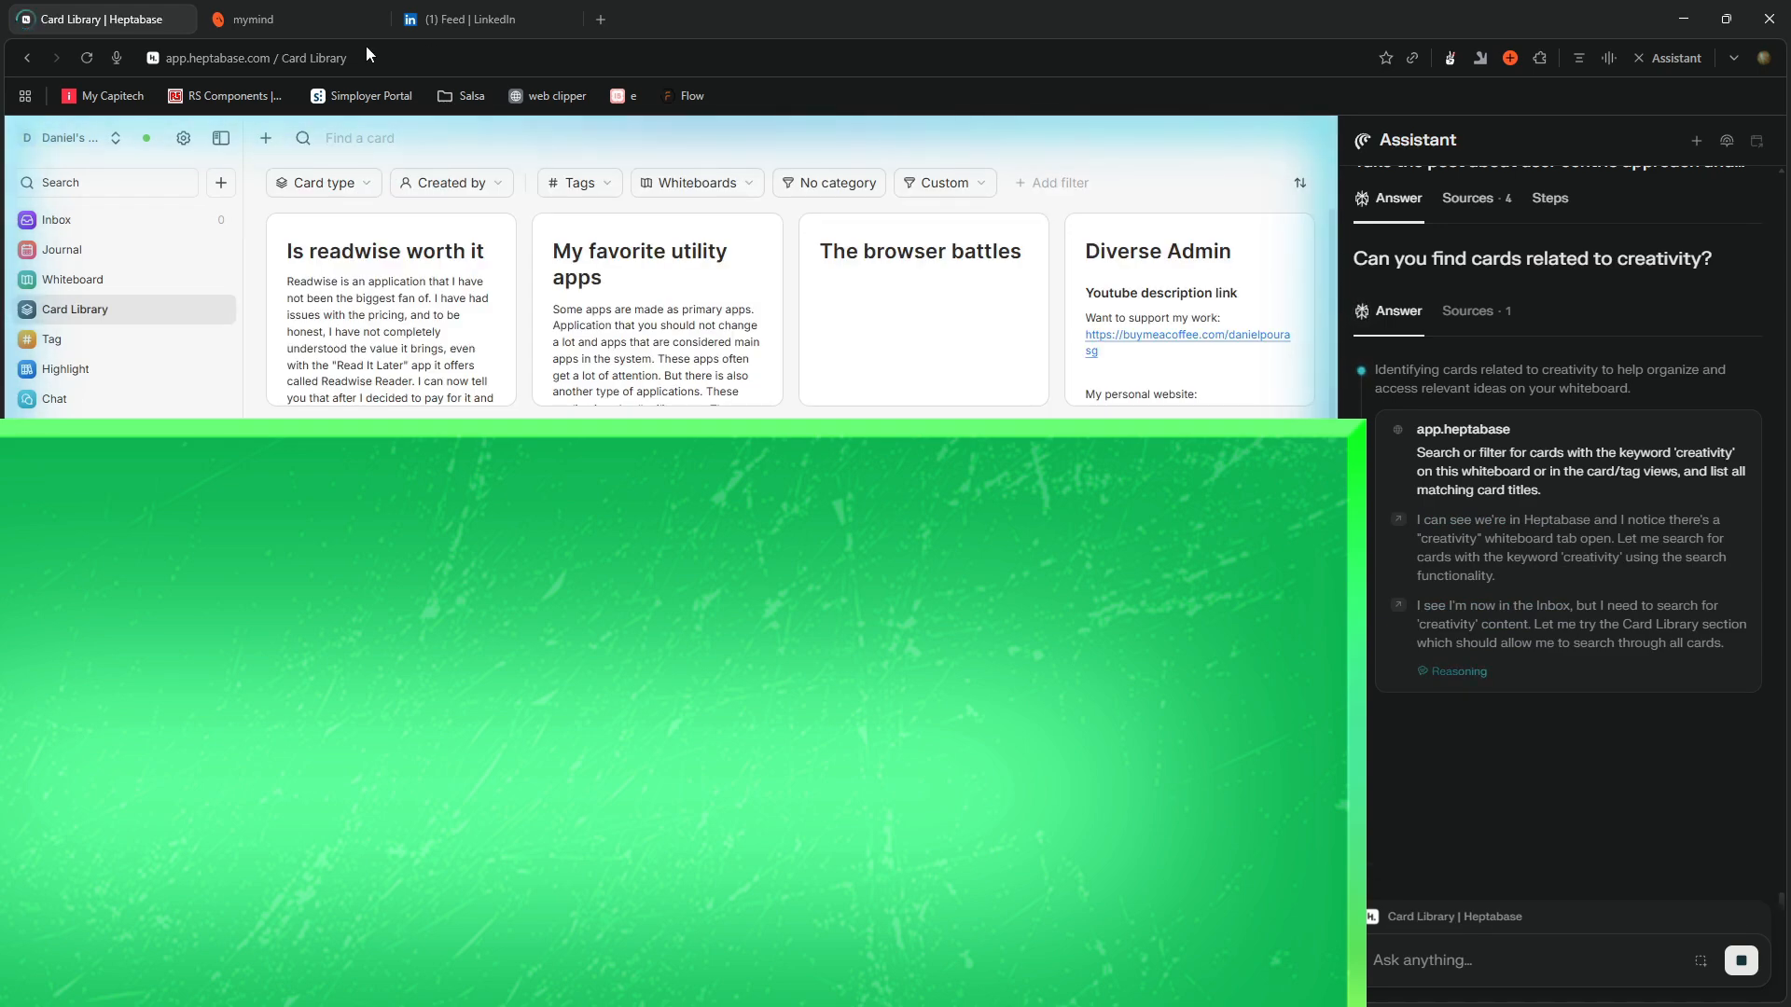
{"action": "left_click", "coordinate": [474, 19]}
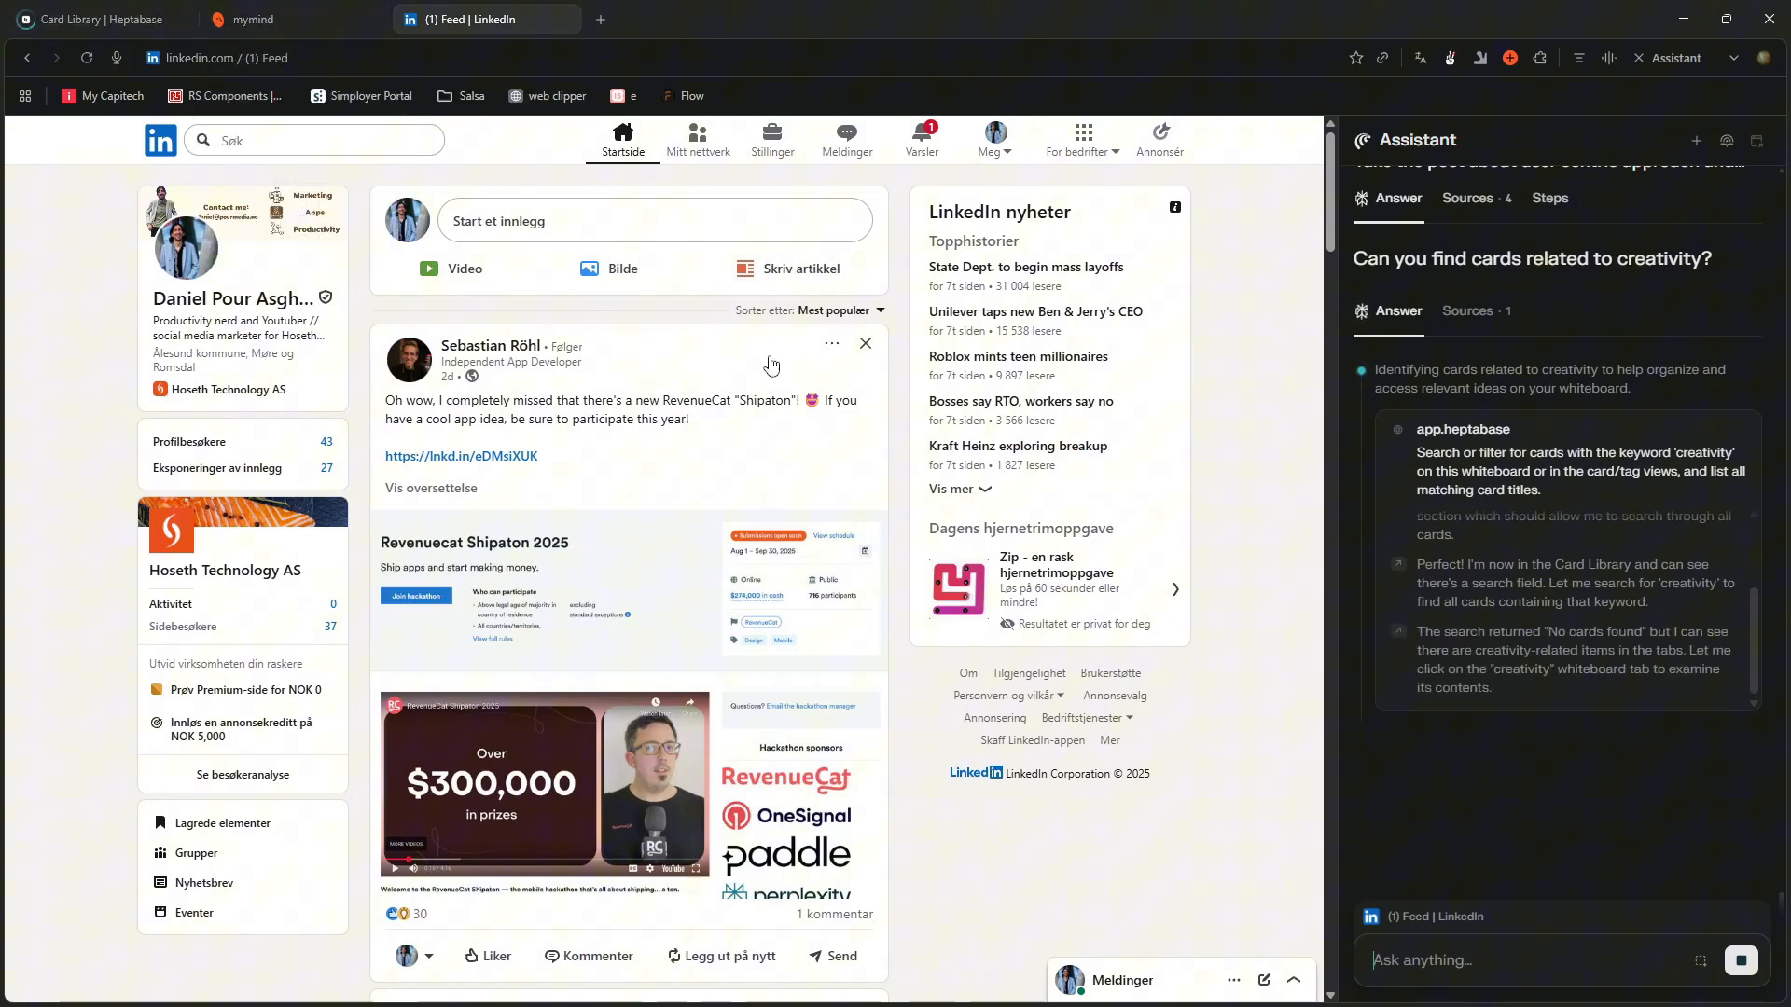
{"action": "scroll", "scroll_direction": "down", "scroll_amount": 3}
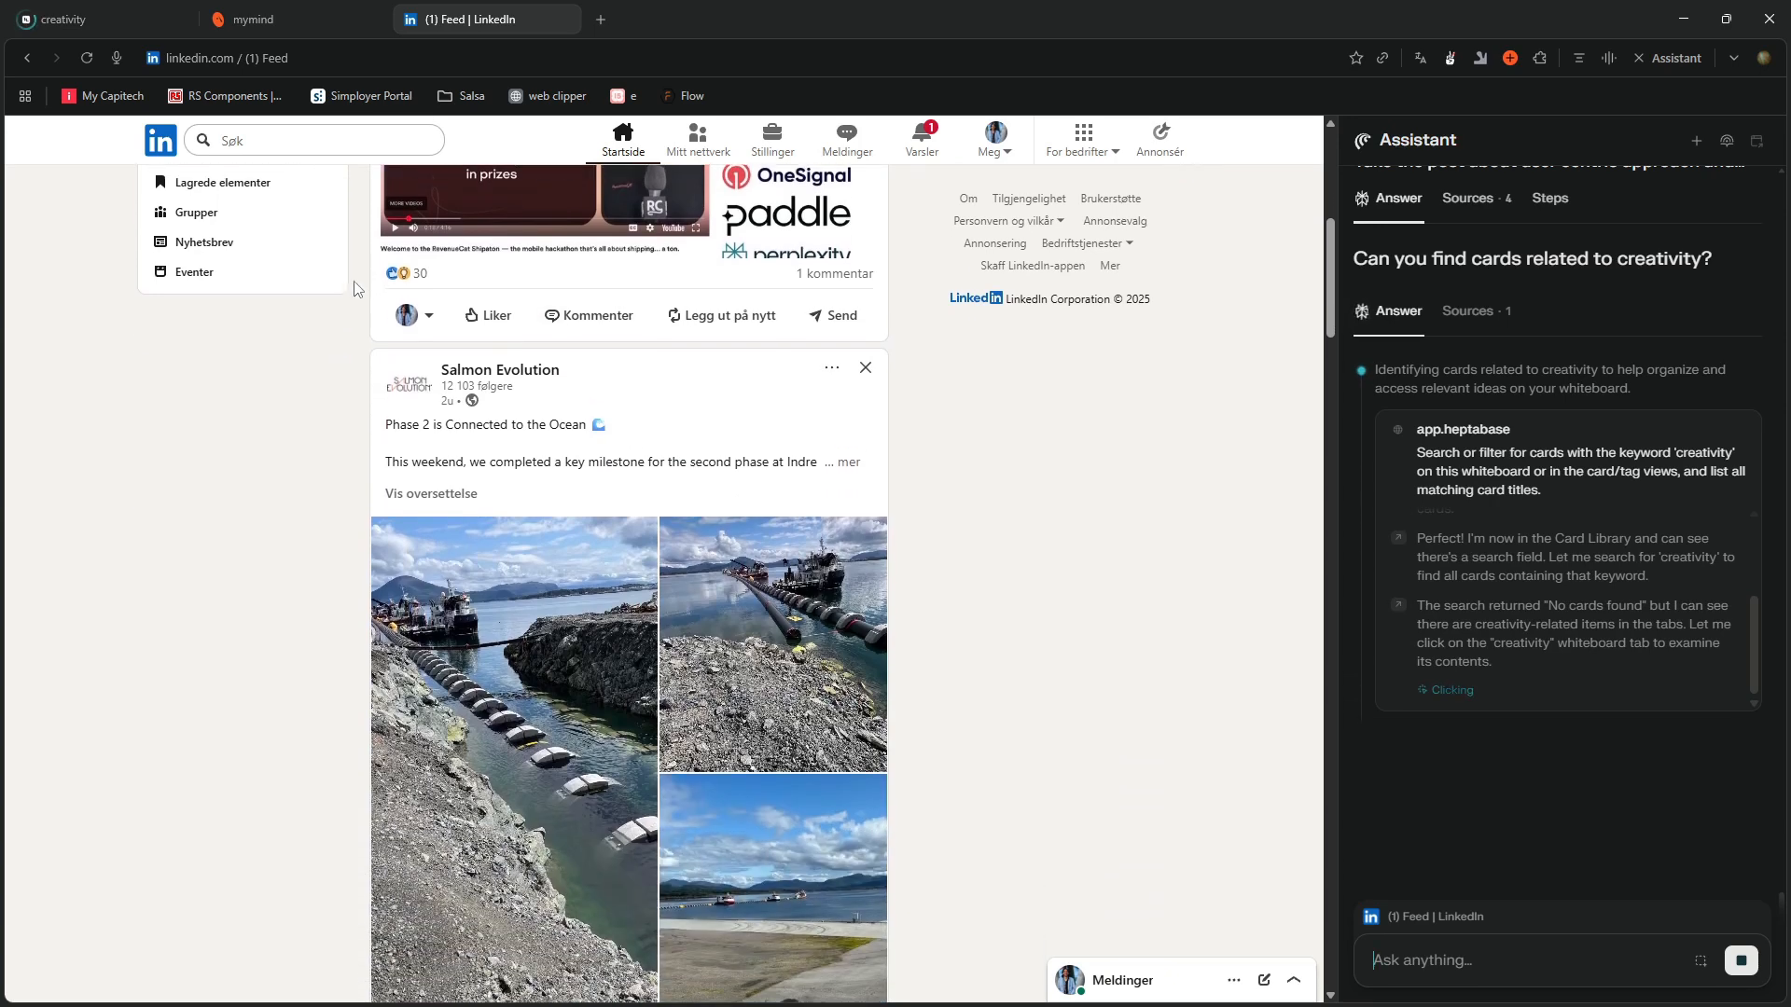
{"action": "left_click", "coordinate": [80, 19]}
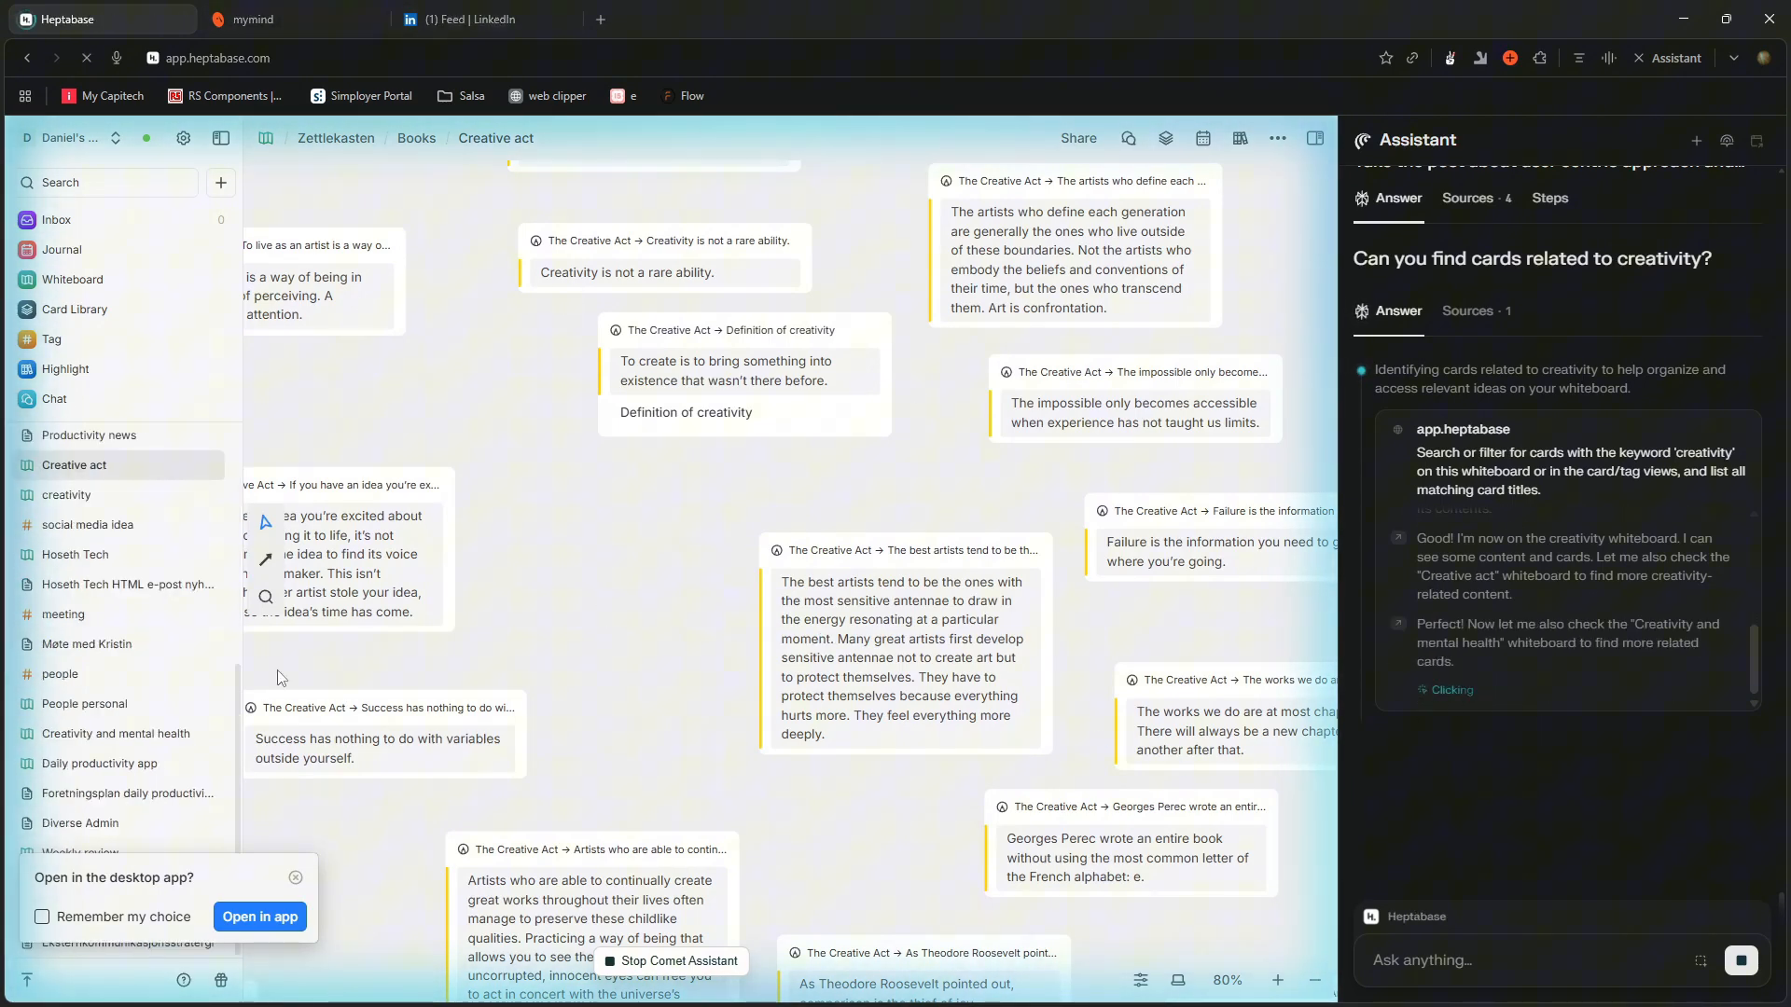
Open the Creativity and mental health whiteboard and search the tags for 'creativity'.
{"action": "left_click", "coordinate": [468, 19]}
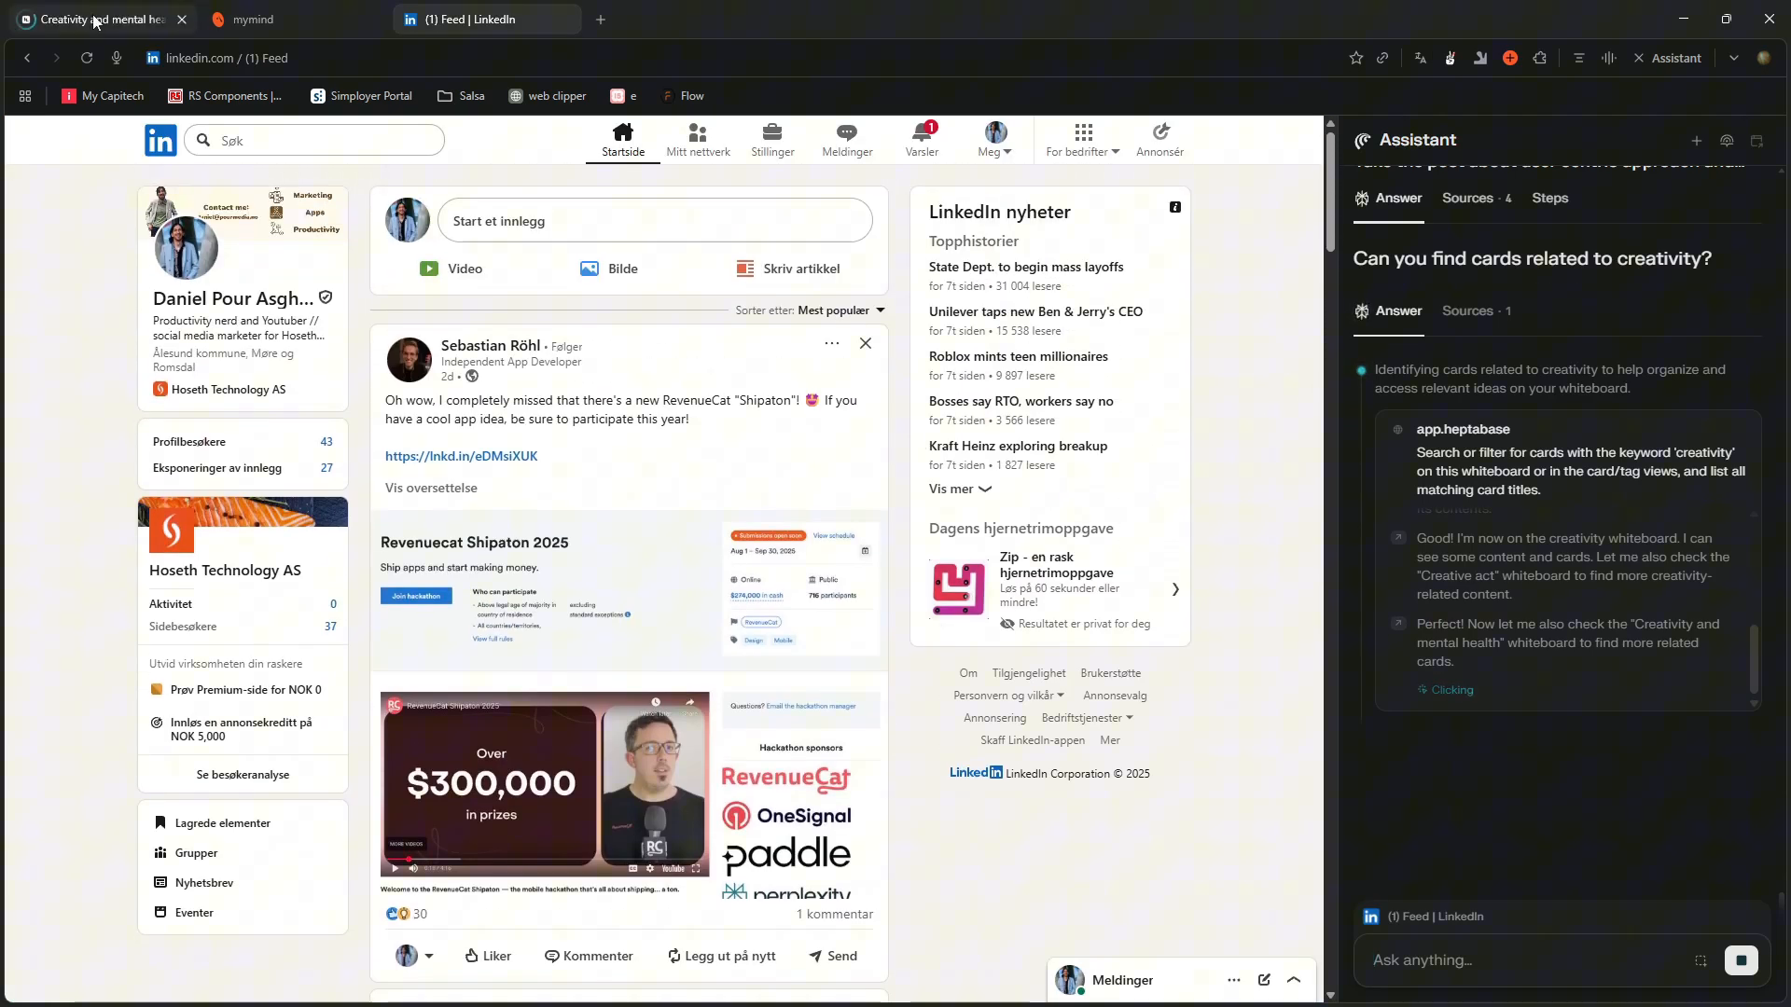
{"action": "left_click", "coordinate": [97, 20]}
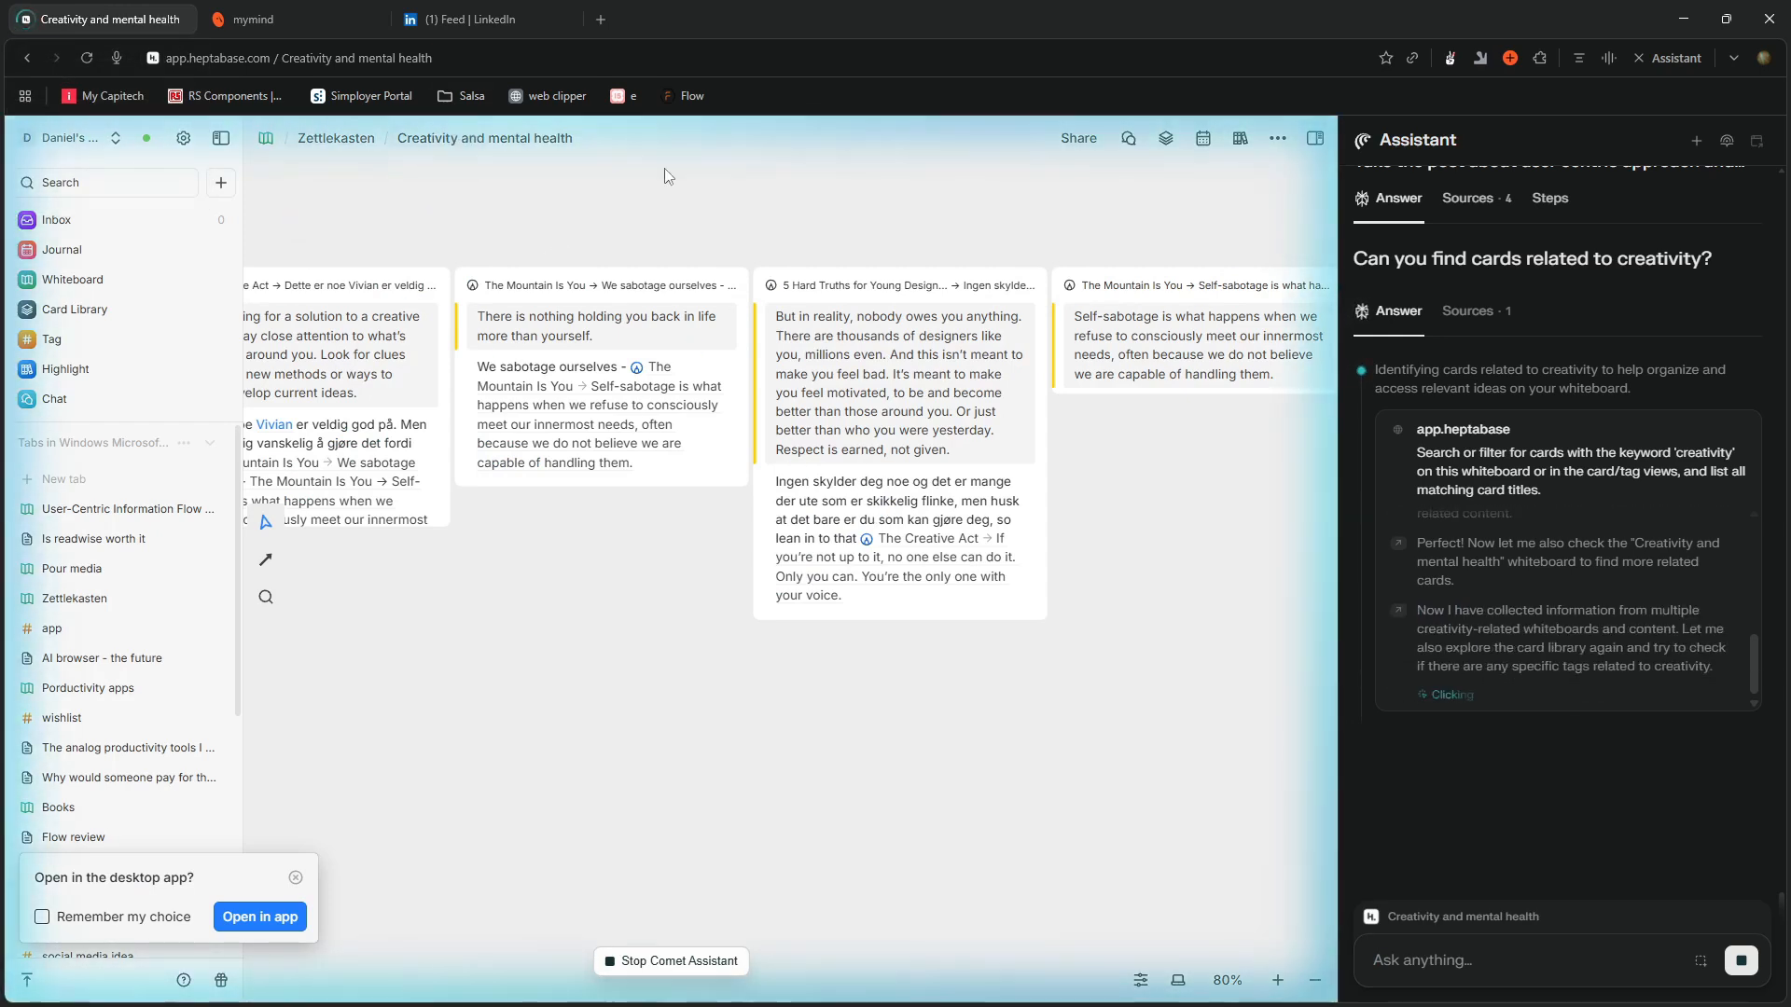
{"action": "left_click", "coordinate": [51, 339]}
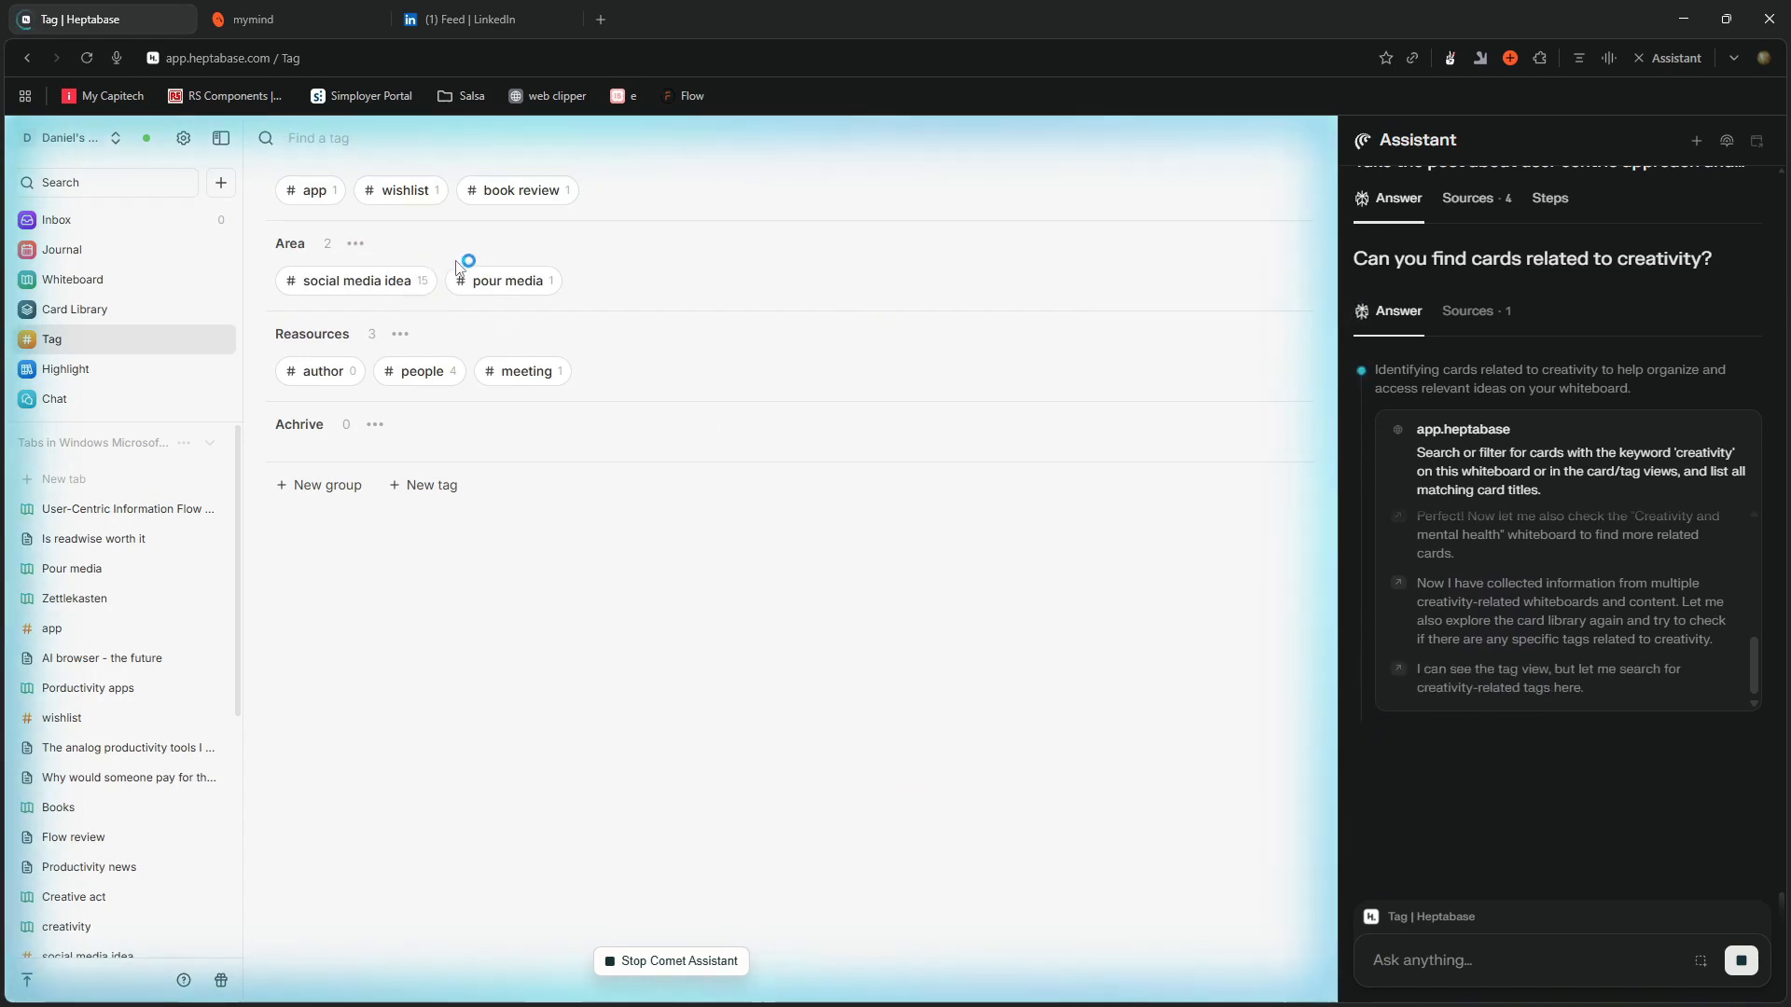
{"action": "type", "text": "creativity"}
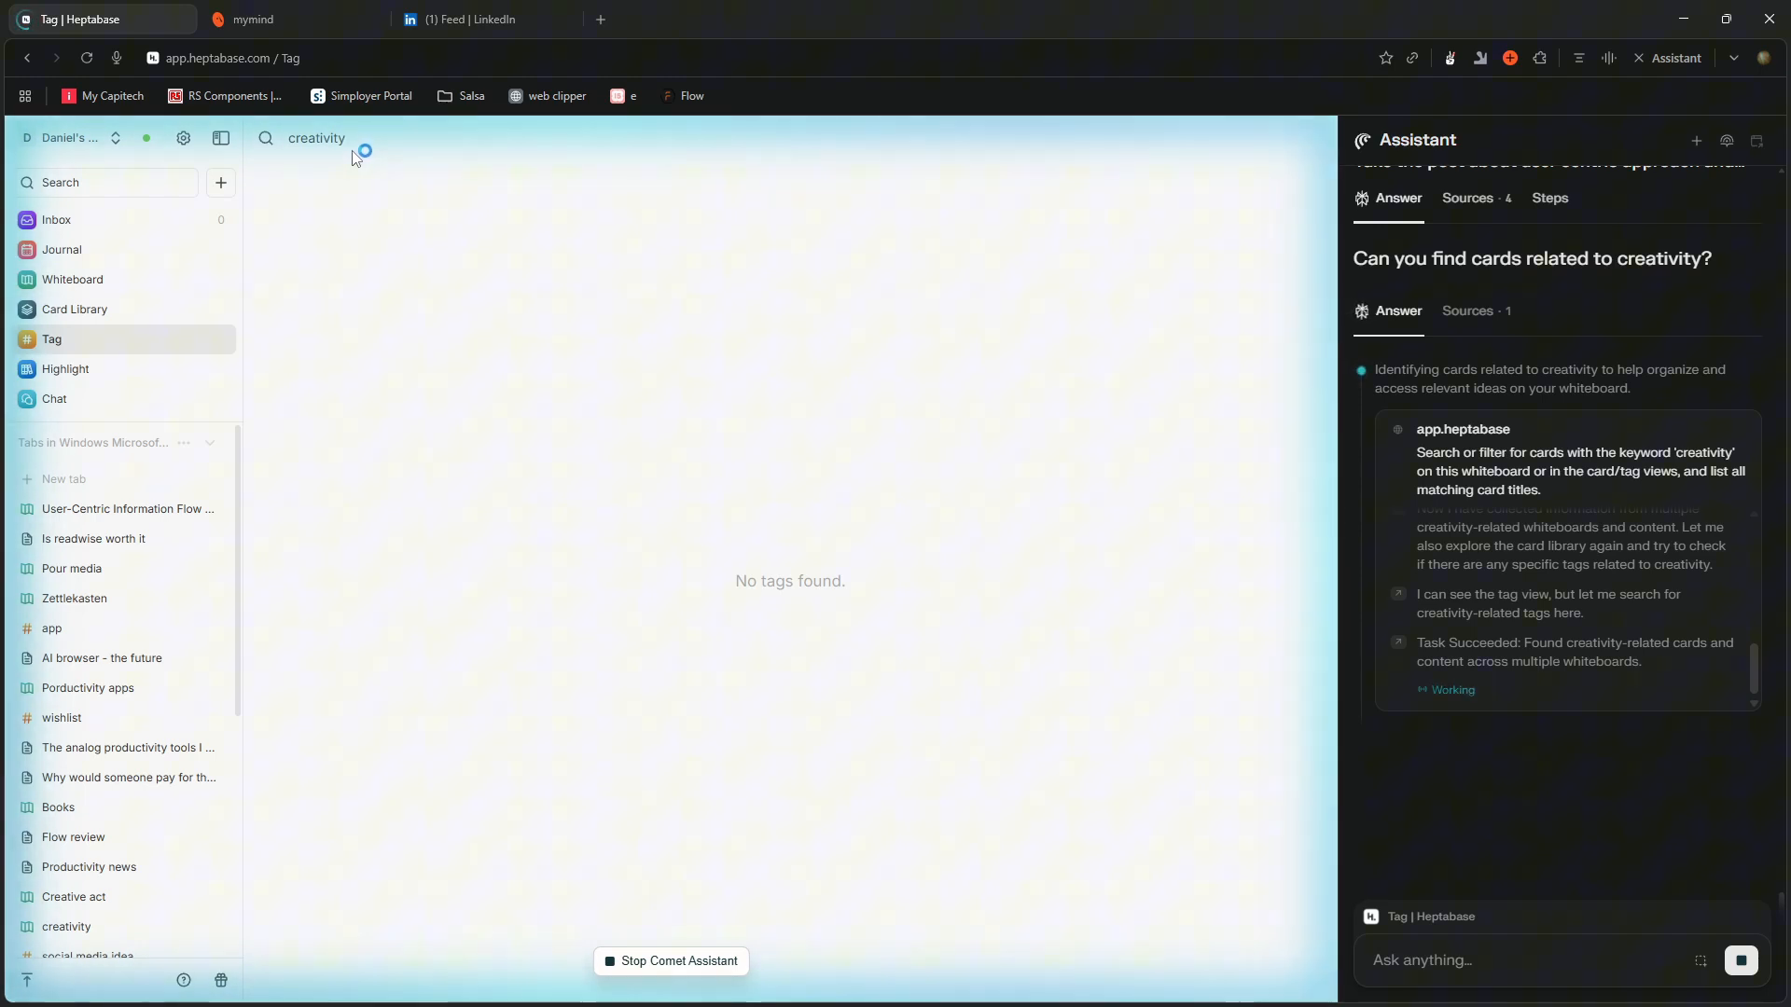
{"action": "mouse_move", "coordinate": [326, 276]}
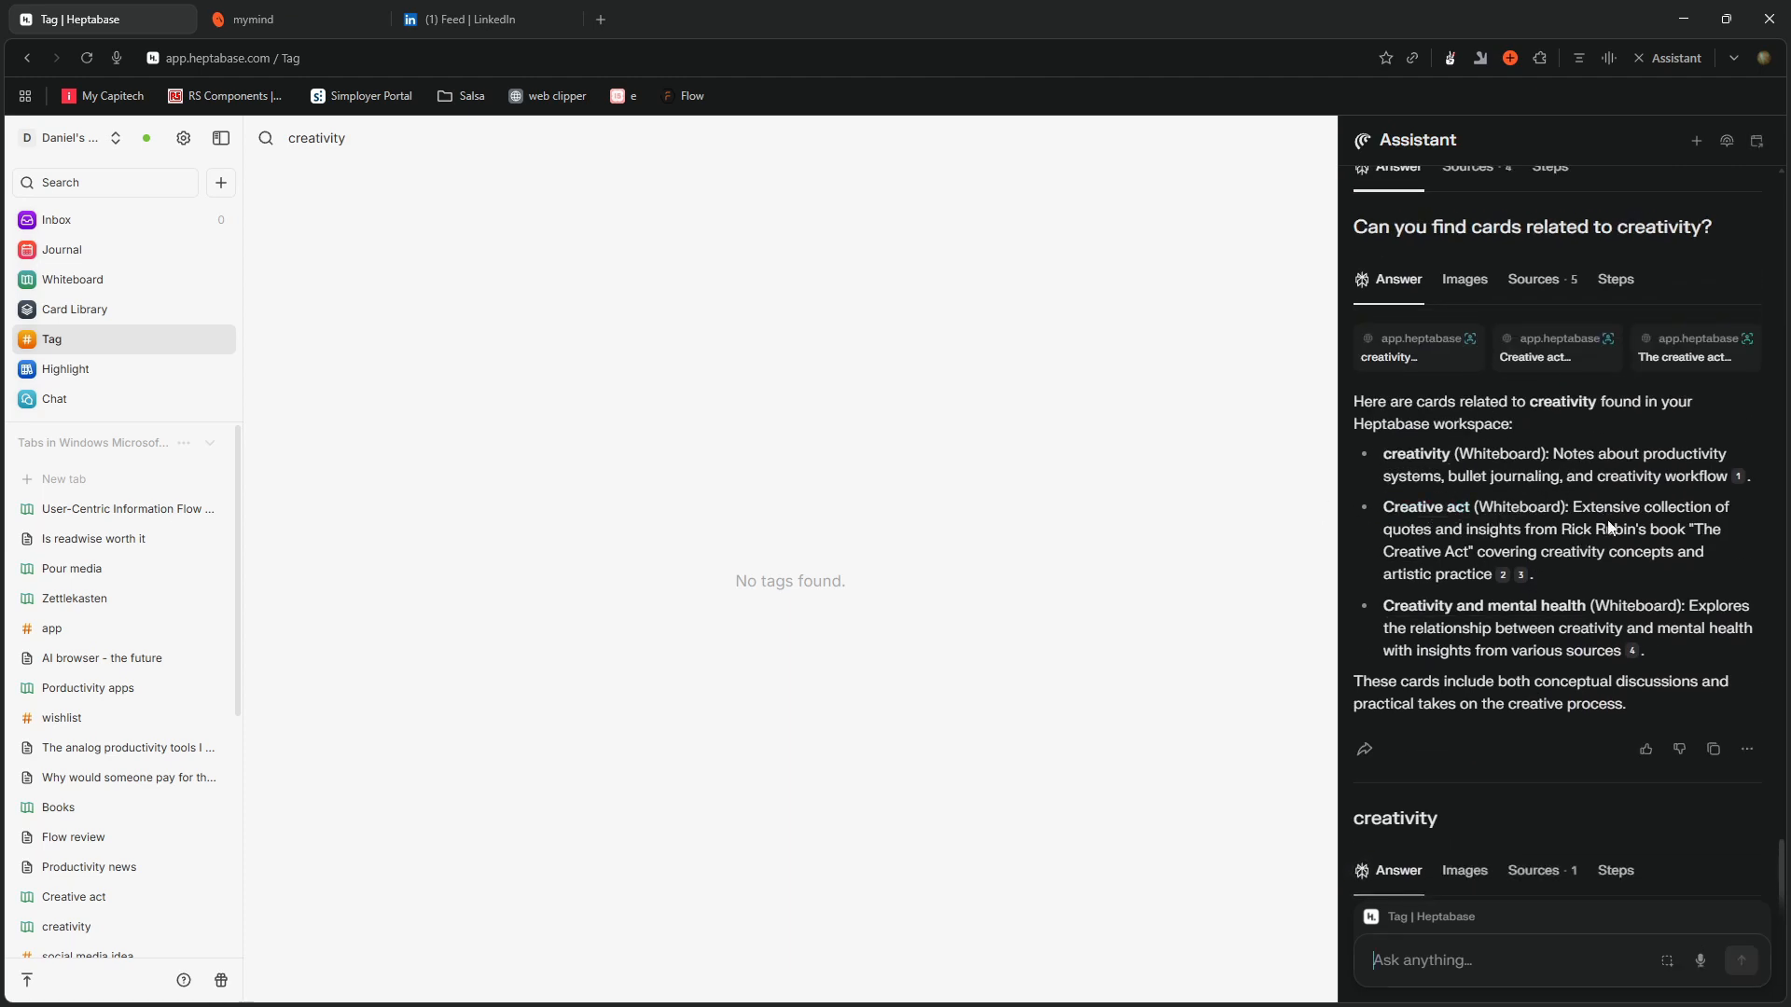
{"action": "mouse_move", "coordinate": [1738, 477]}
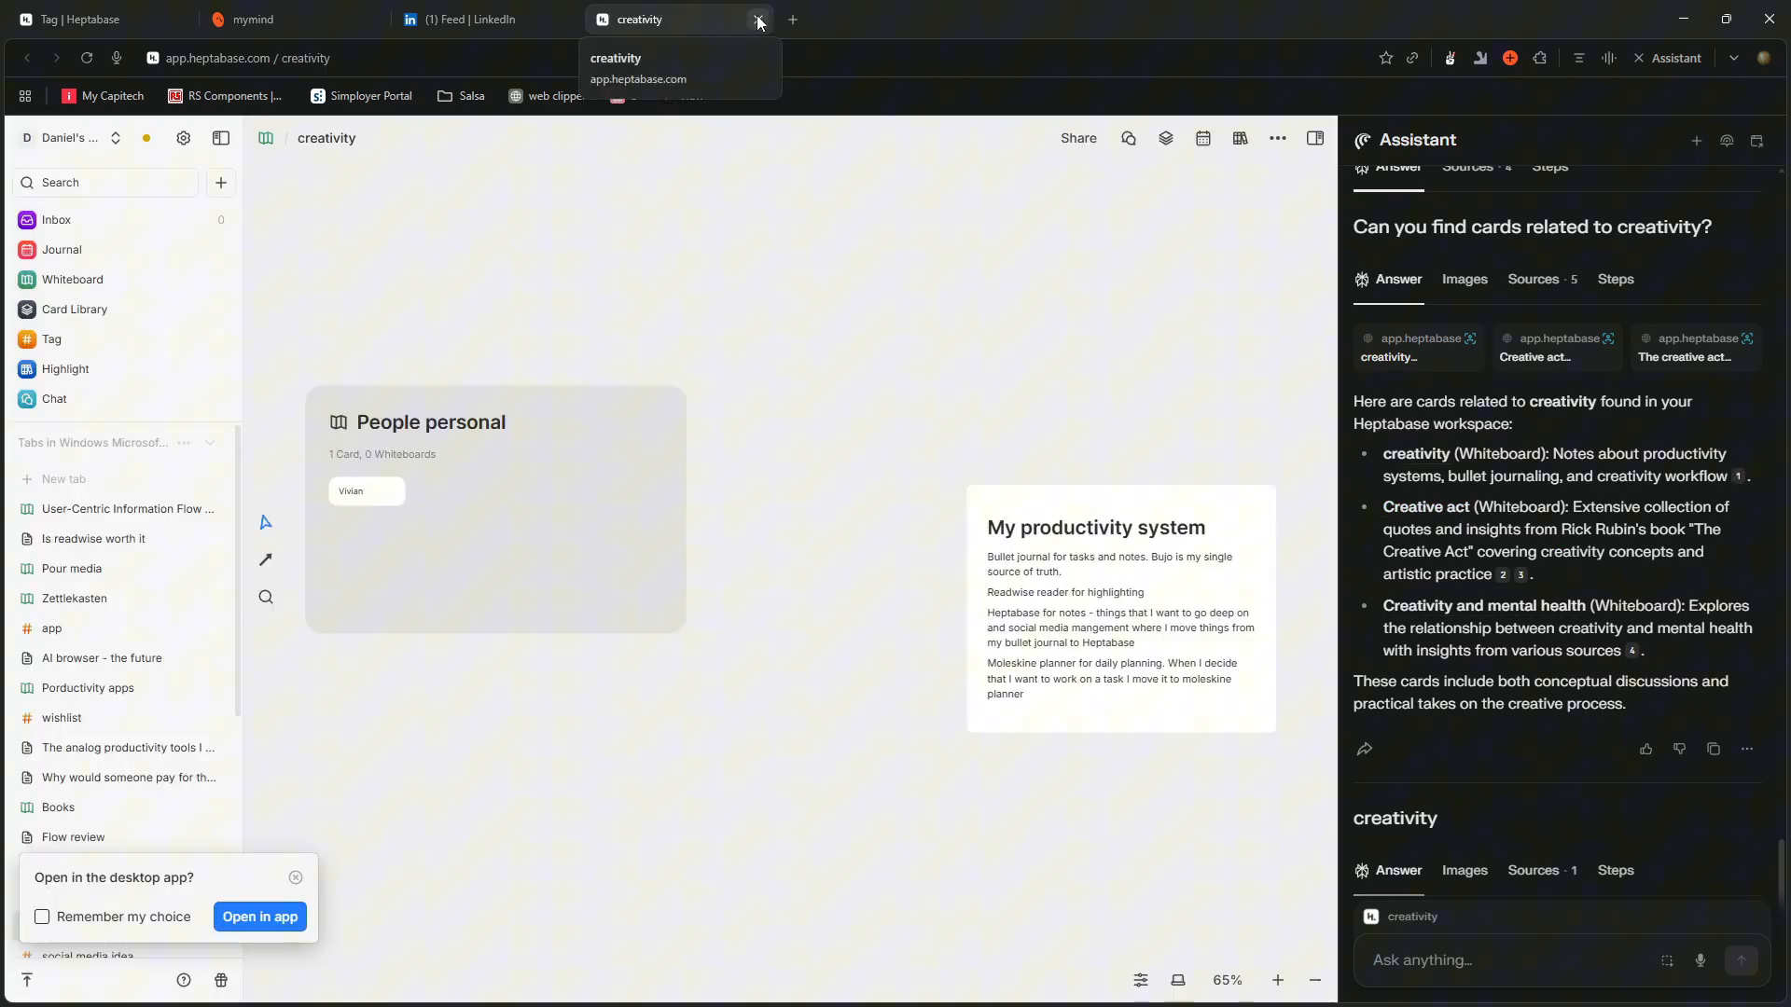
Close the extra creativity tab and read the three listed creativity whiteboards.
{"action": "left_click", "coordinate": [757, 20]}
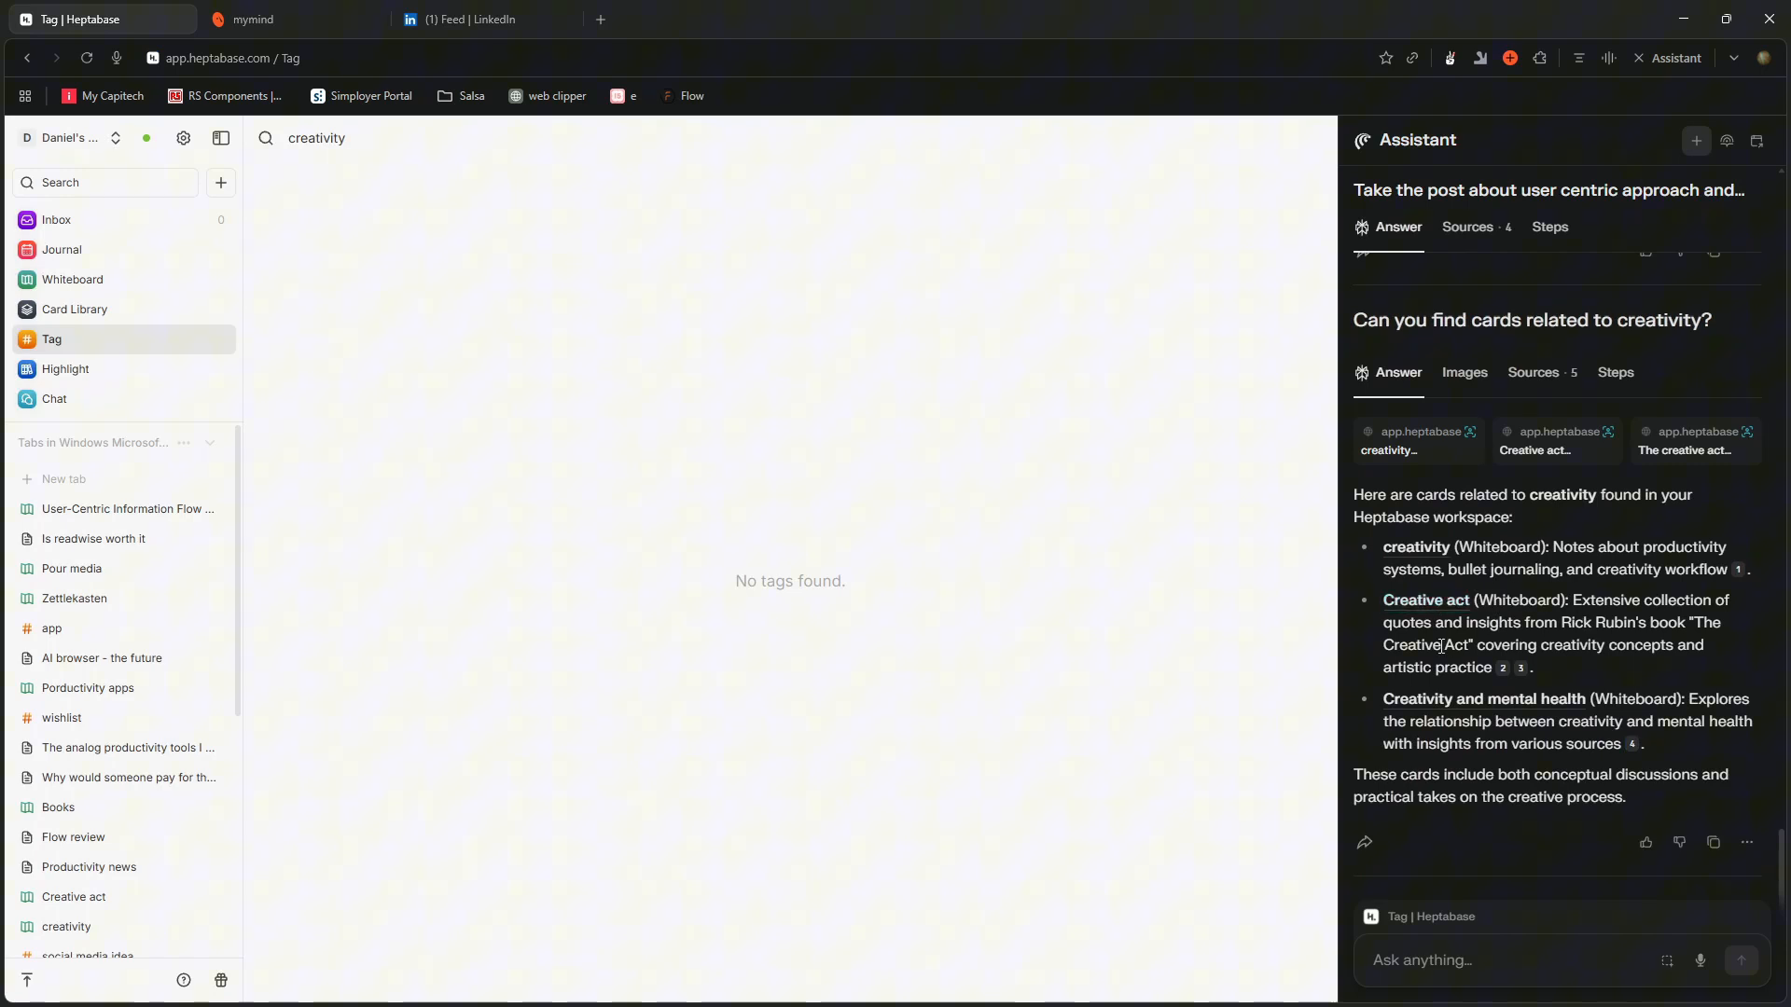
{"action": "scroll", "scroll_direction": "down", "scroll_amount": 3}
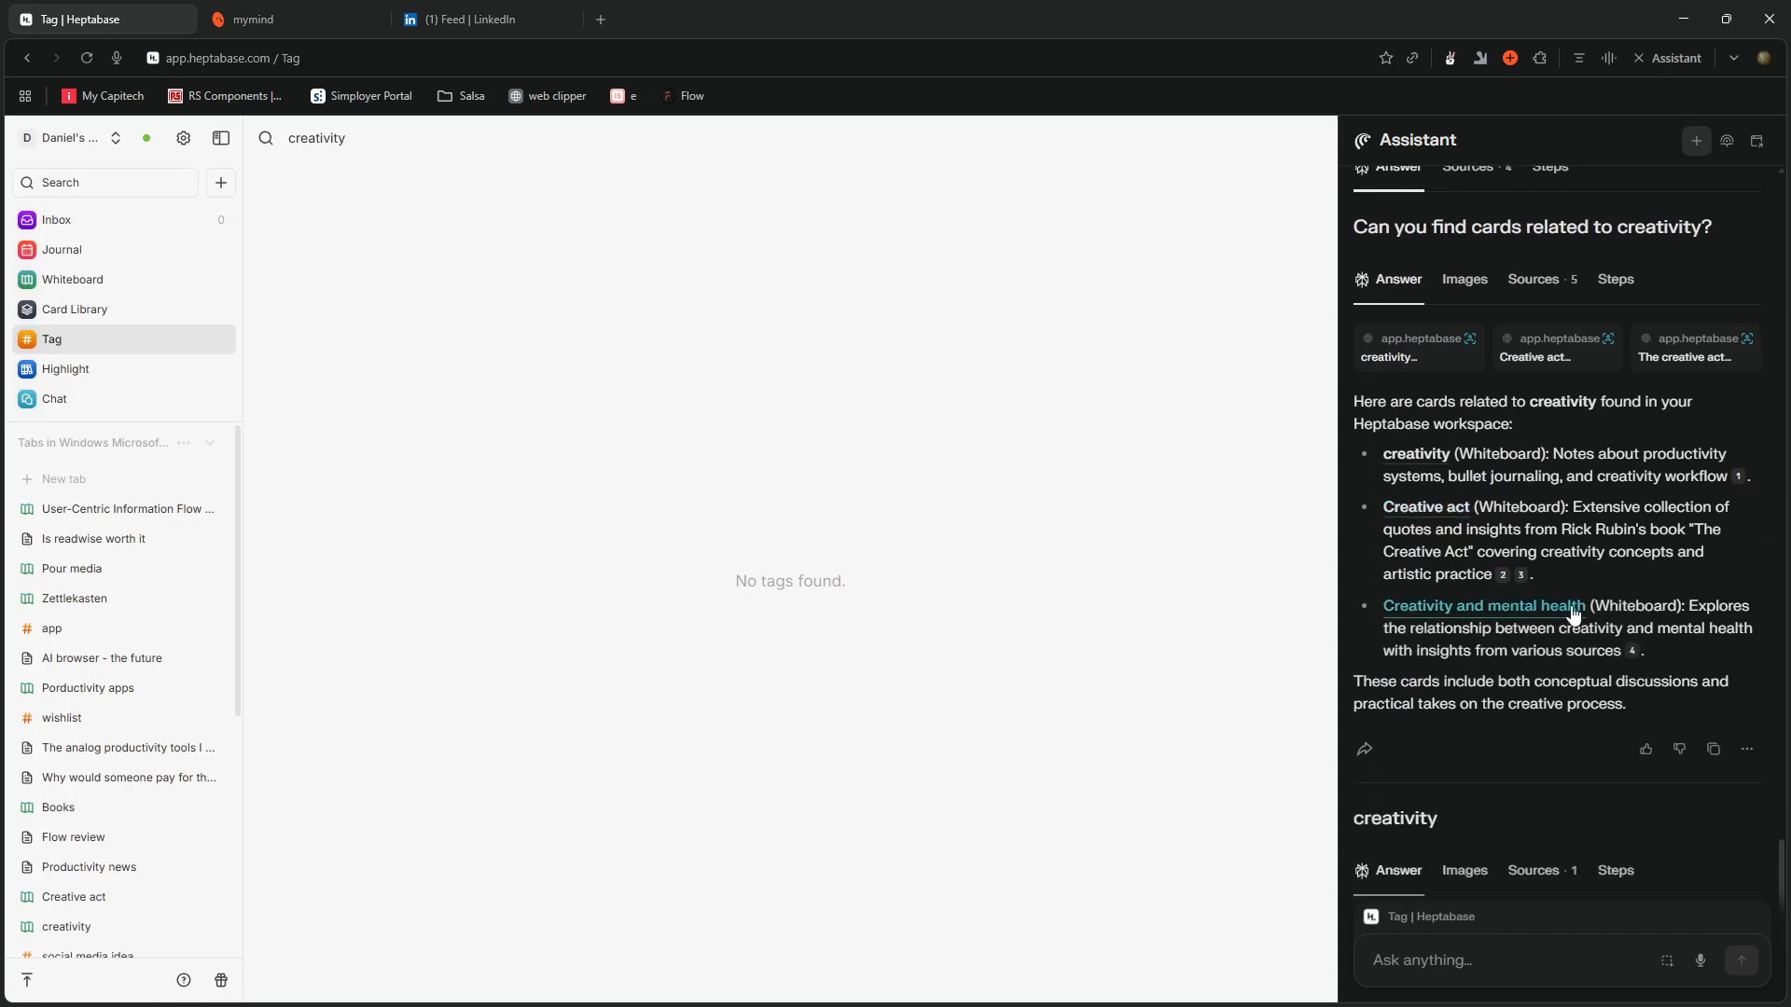
{"action": "scroll", "scroll_direction": "down", "scroll_amount": 3}
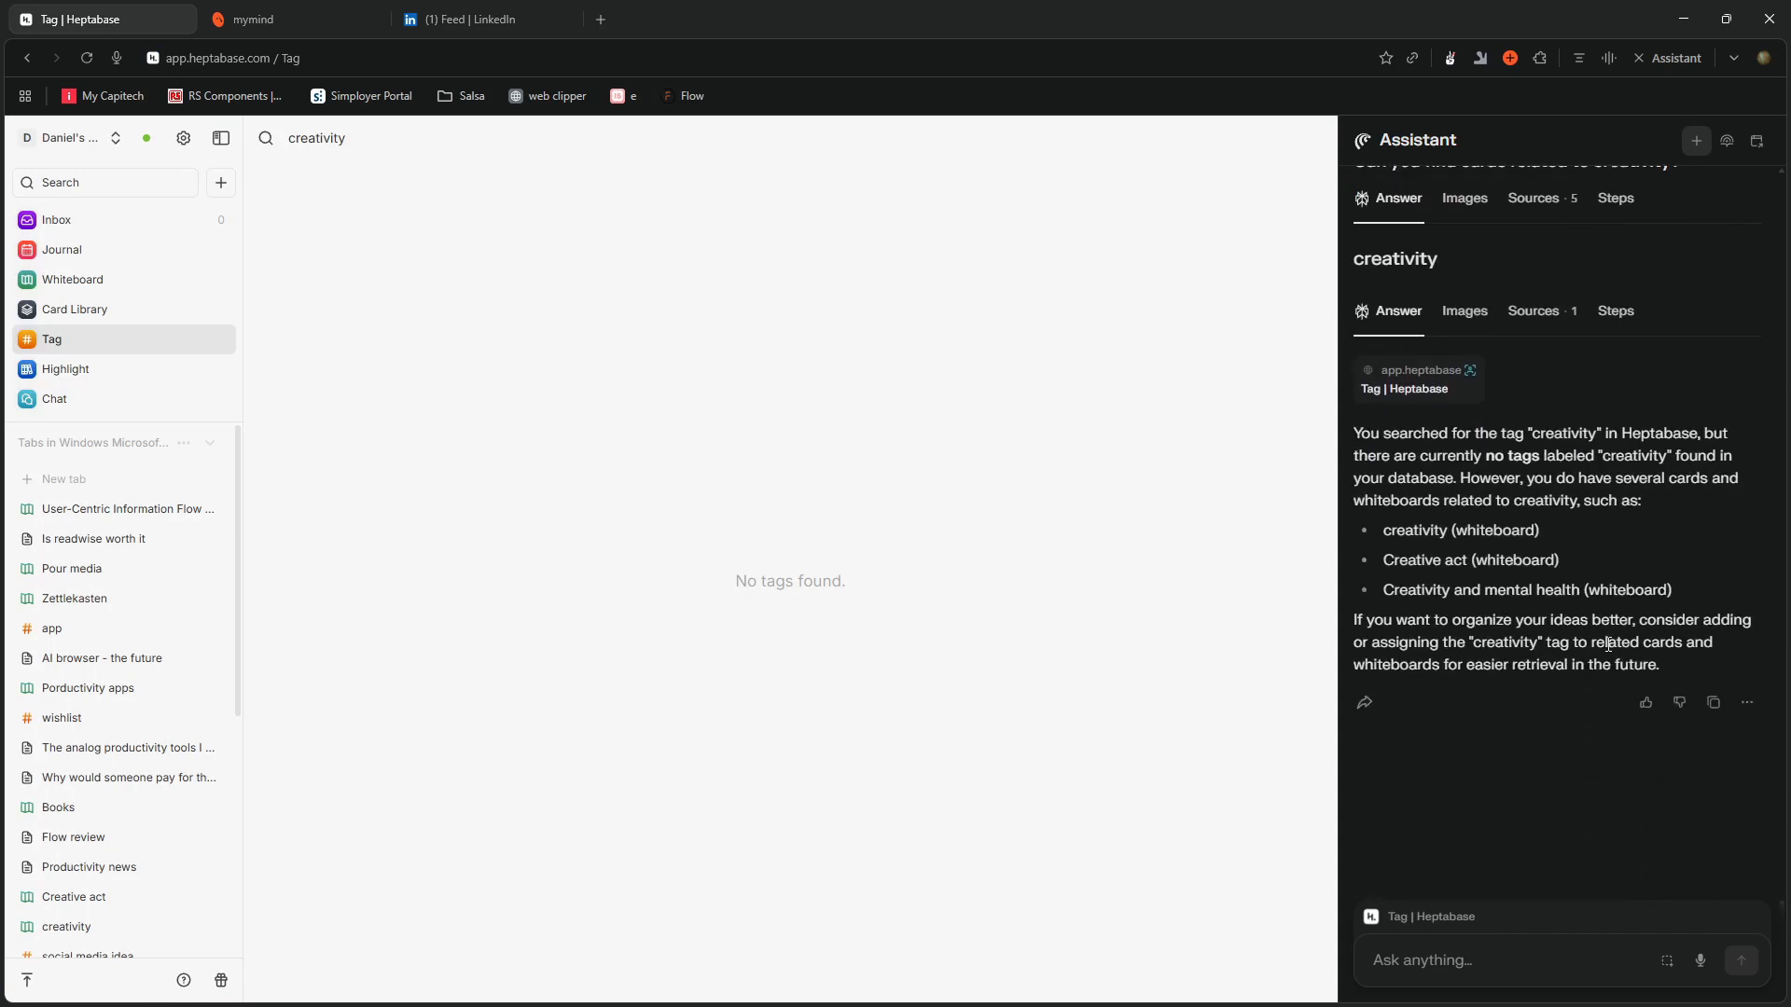